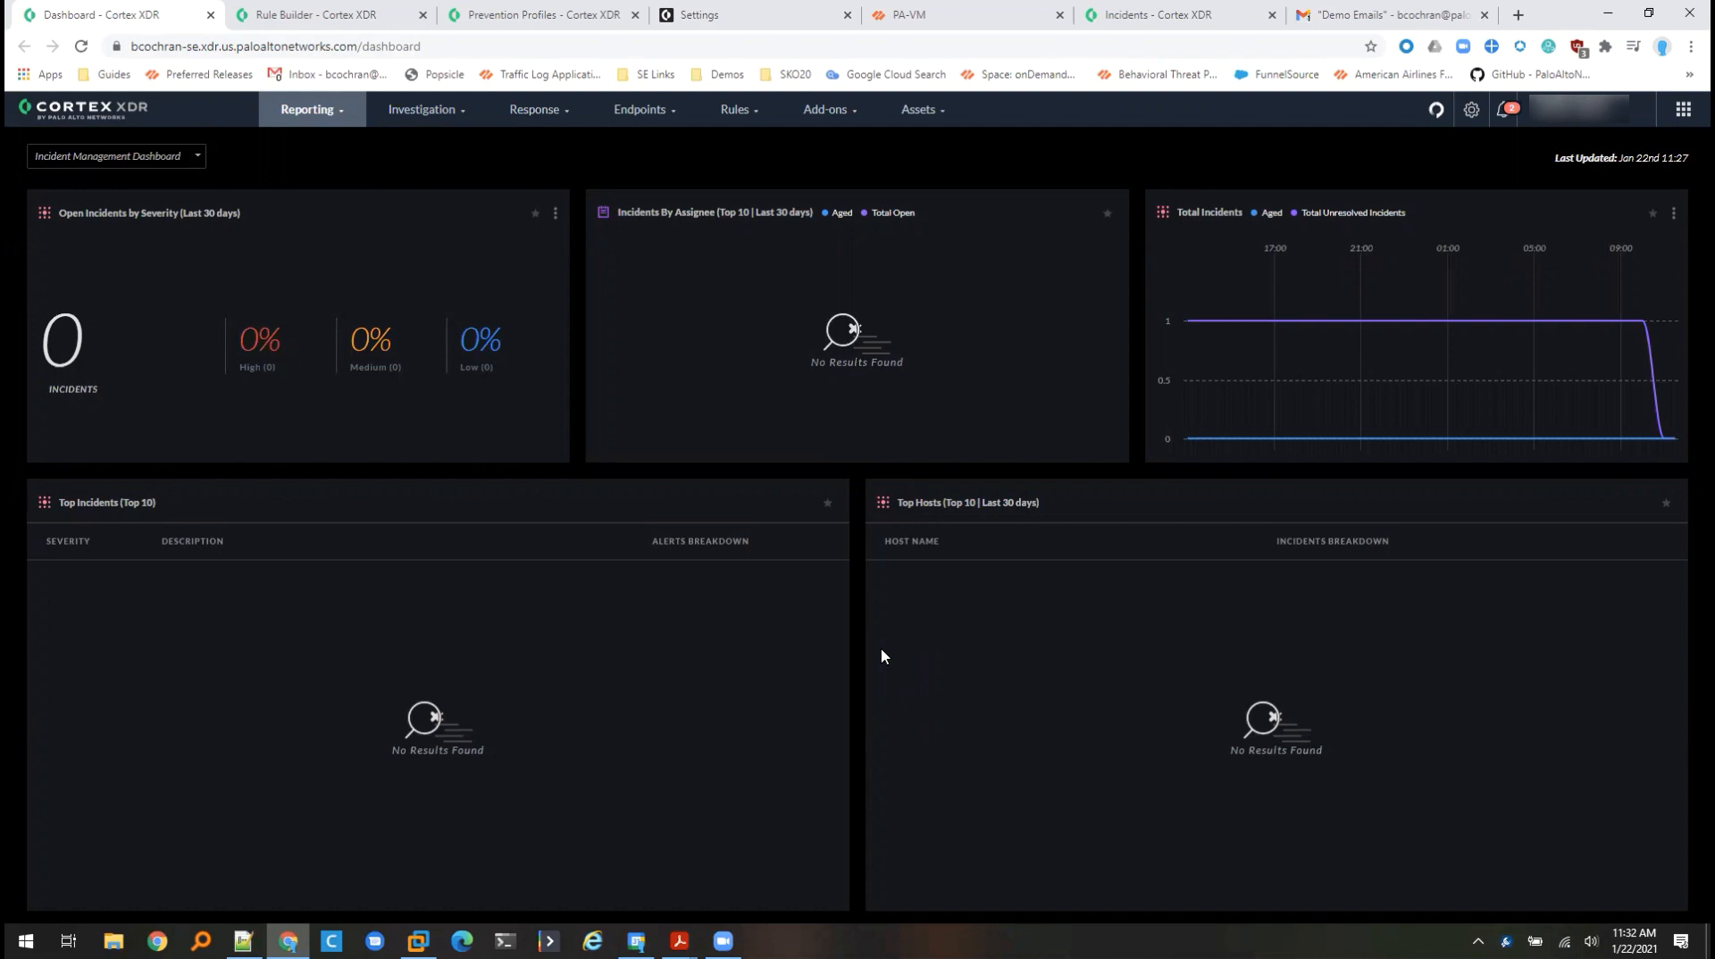
mouse_move(874, 694)
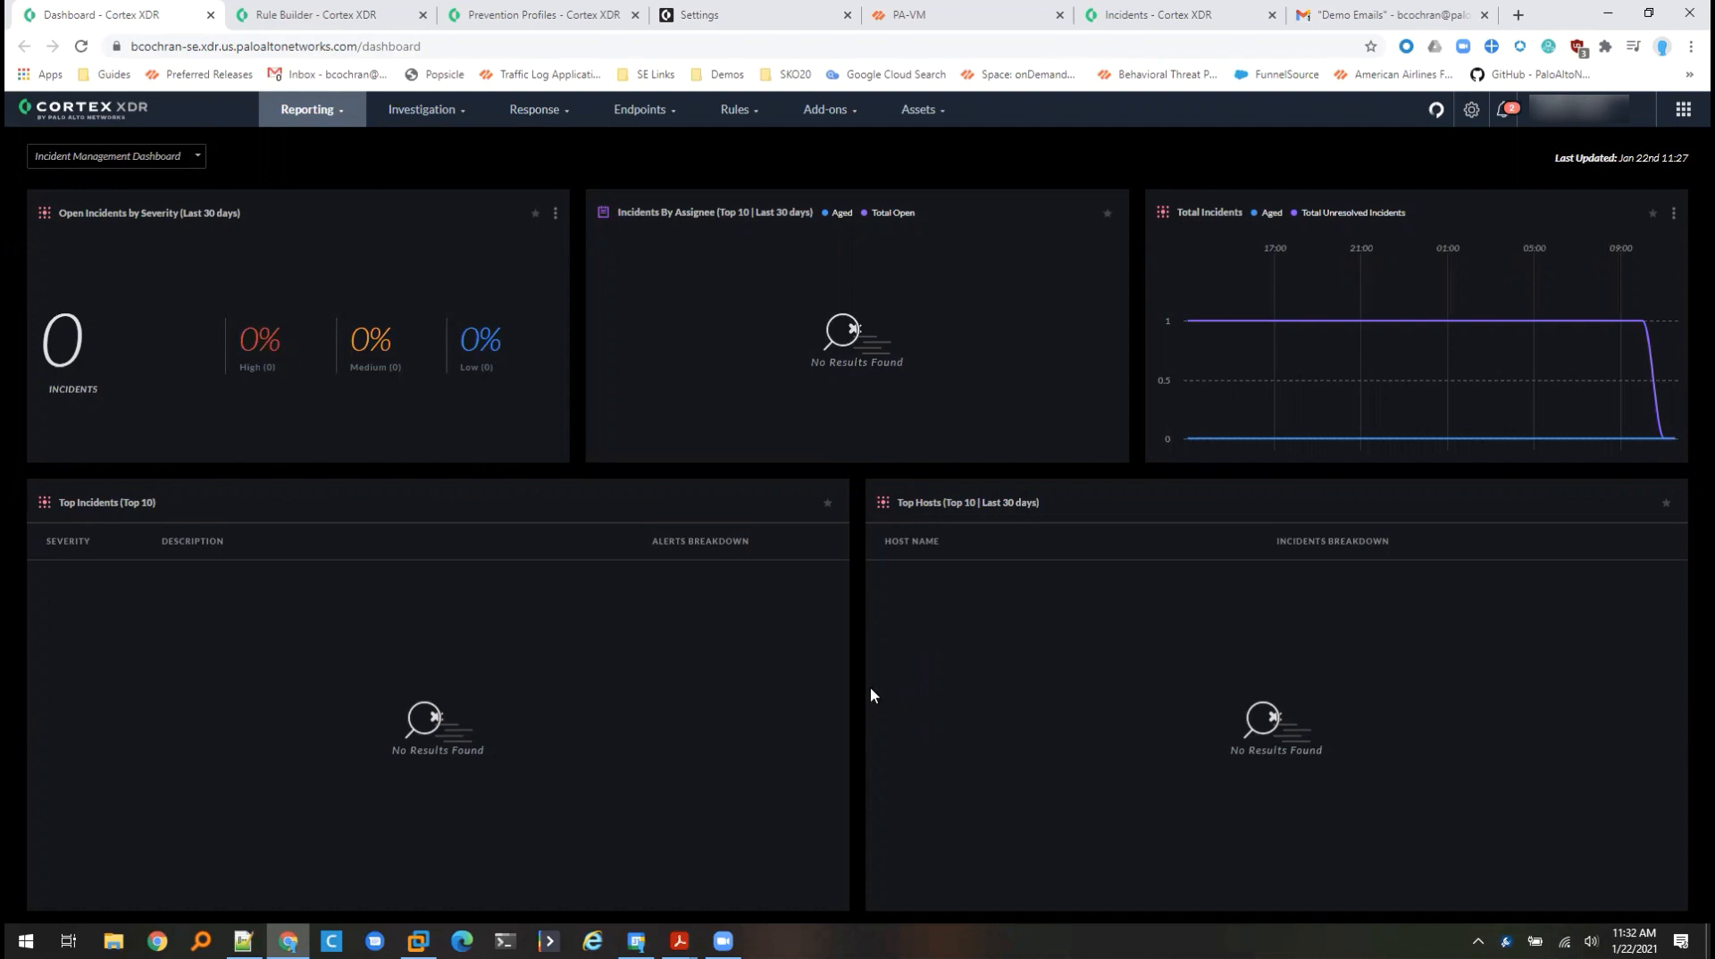
- Review the Psiphon signer BIOC in the Rule Builder, then show the prevention profile's custom rules
click(318, 14)
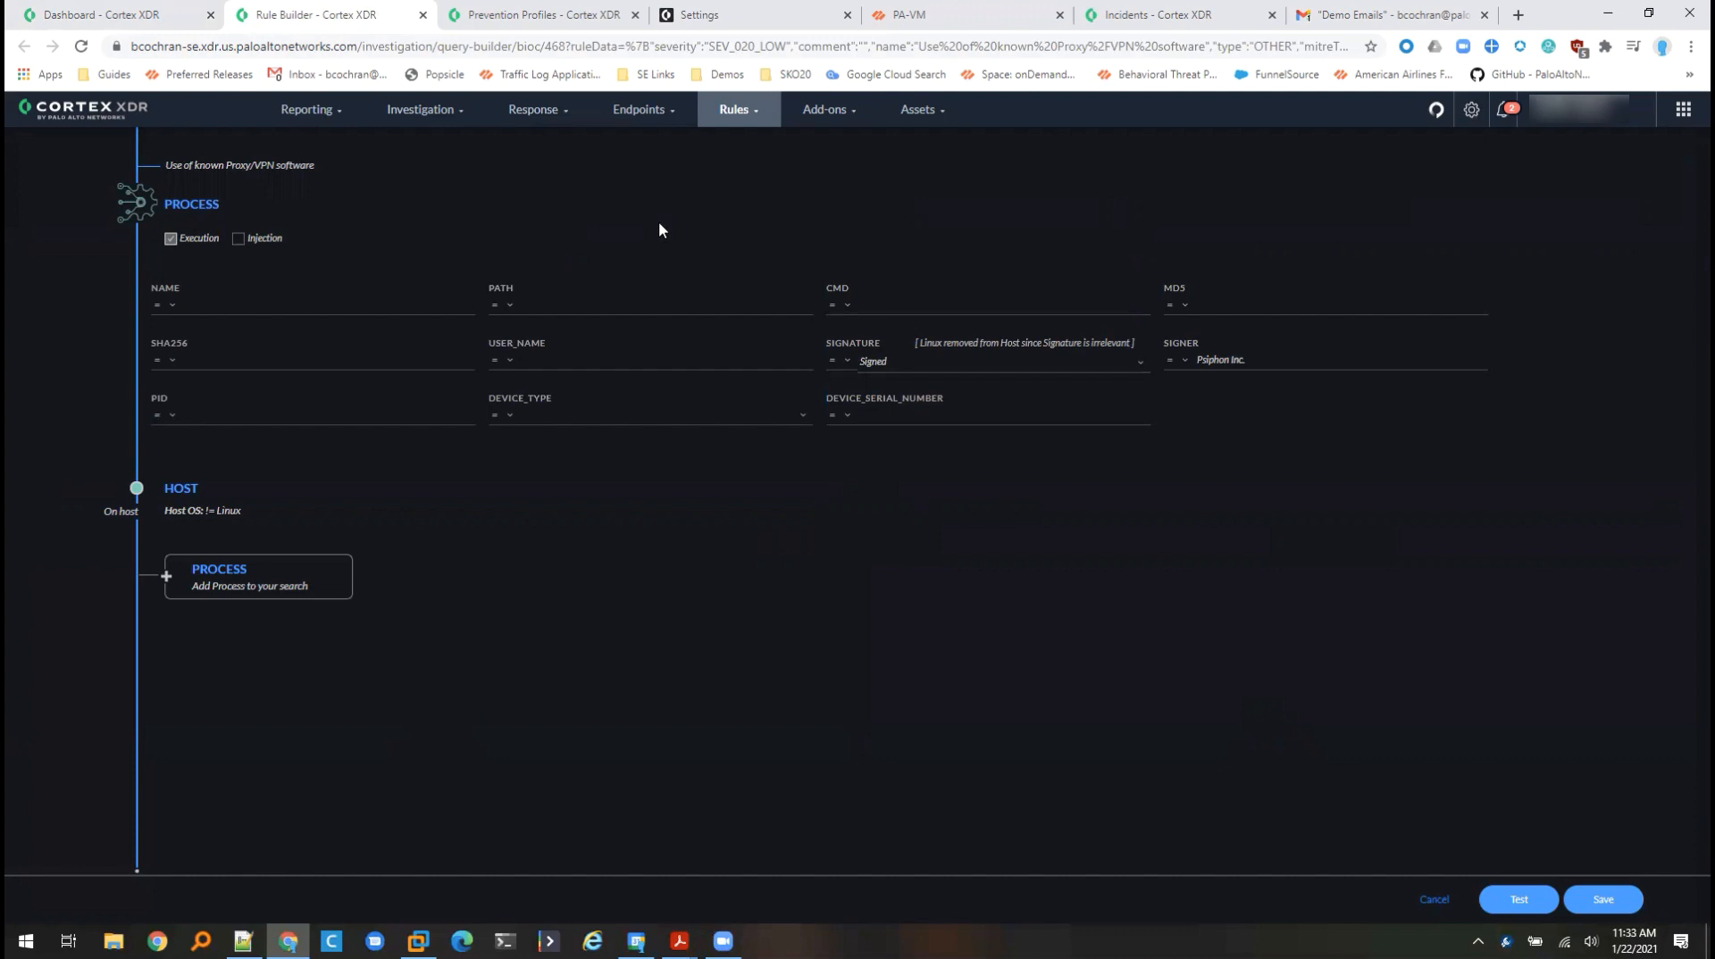
mouse_move(402, 216)
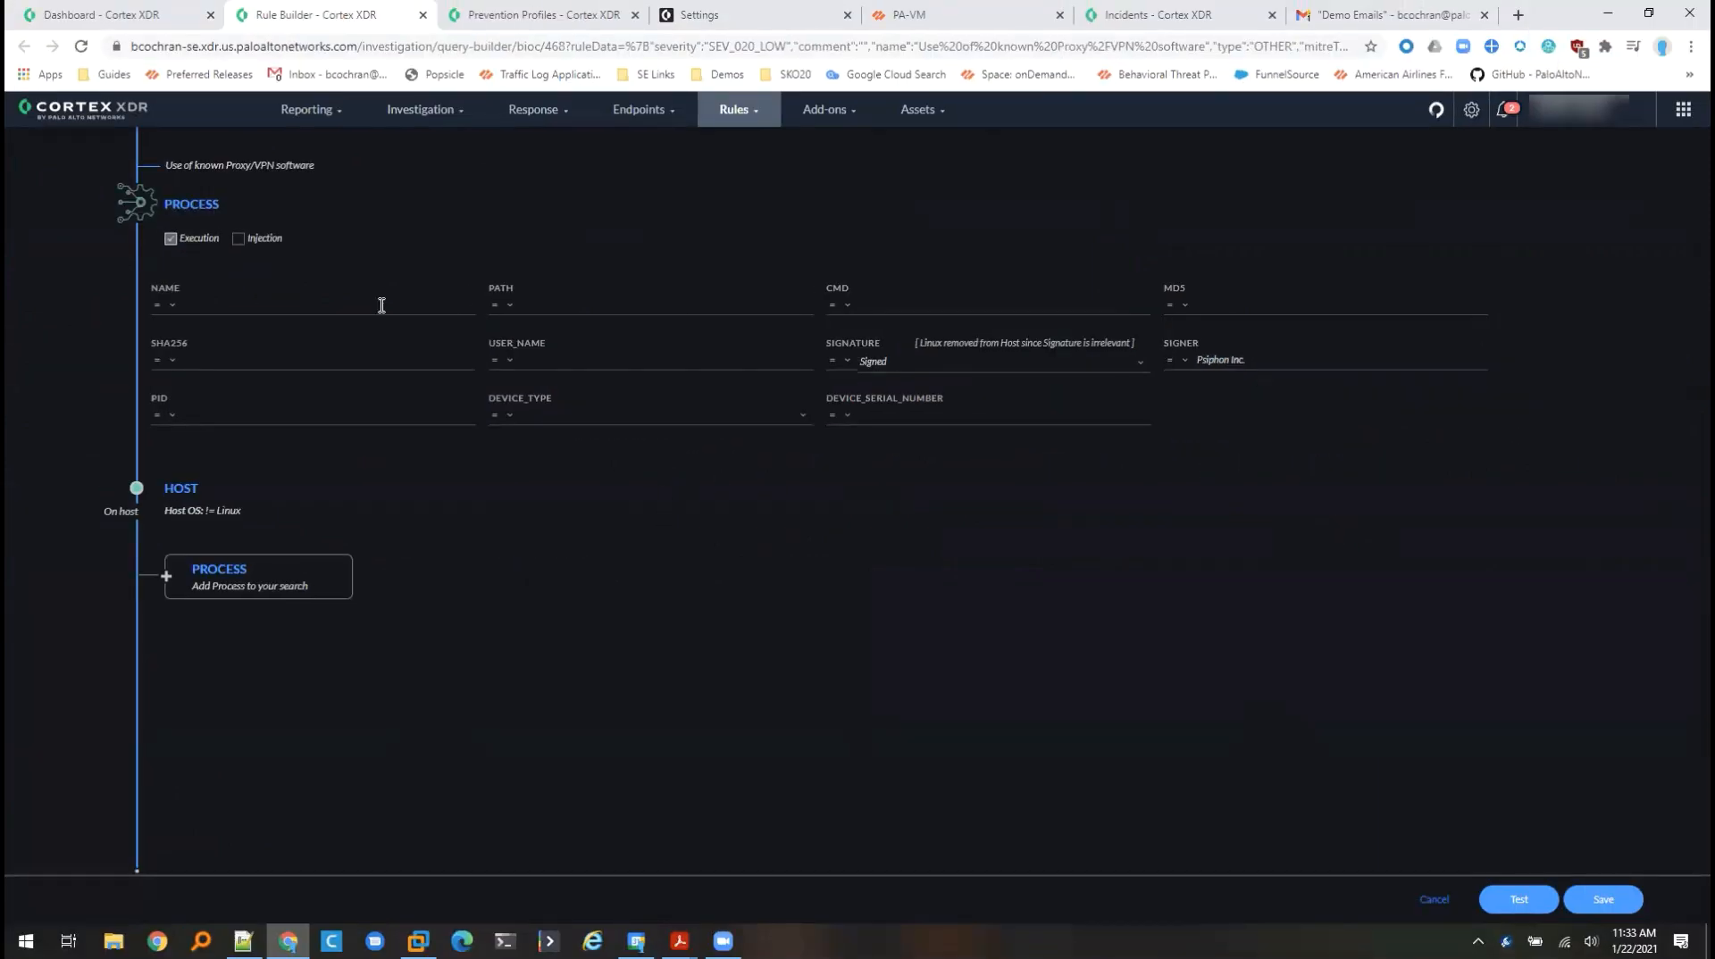
click(650, 303)
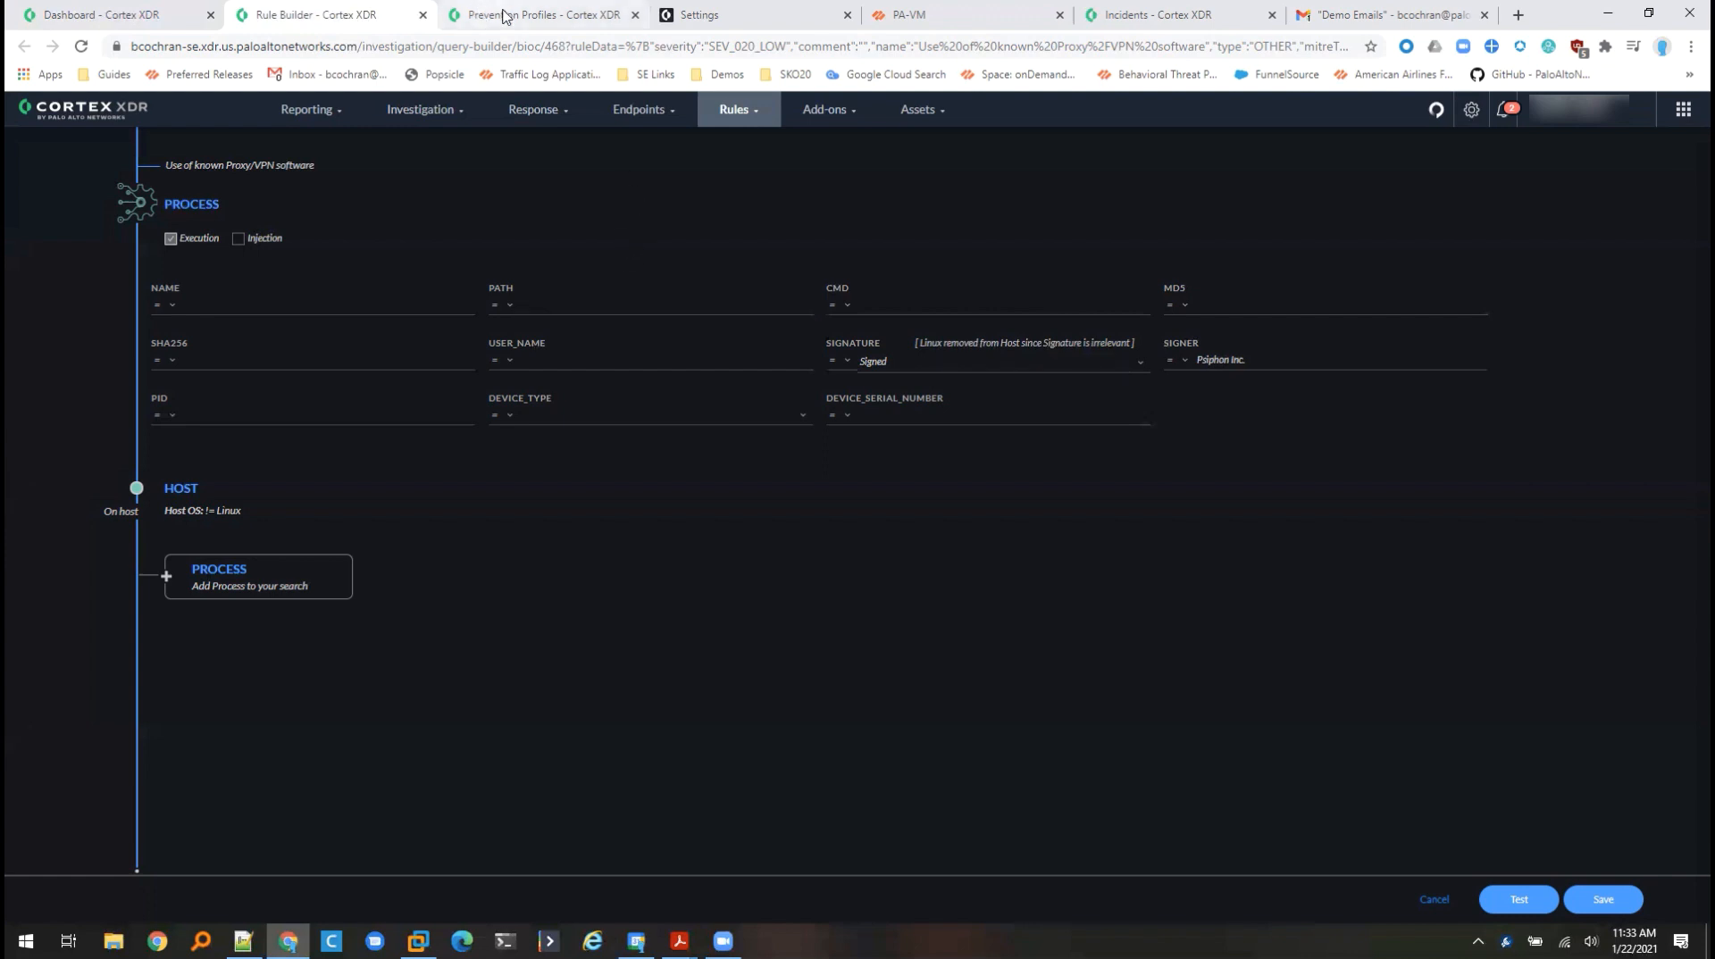
click(539, 14)
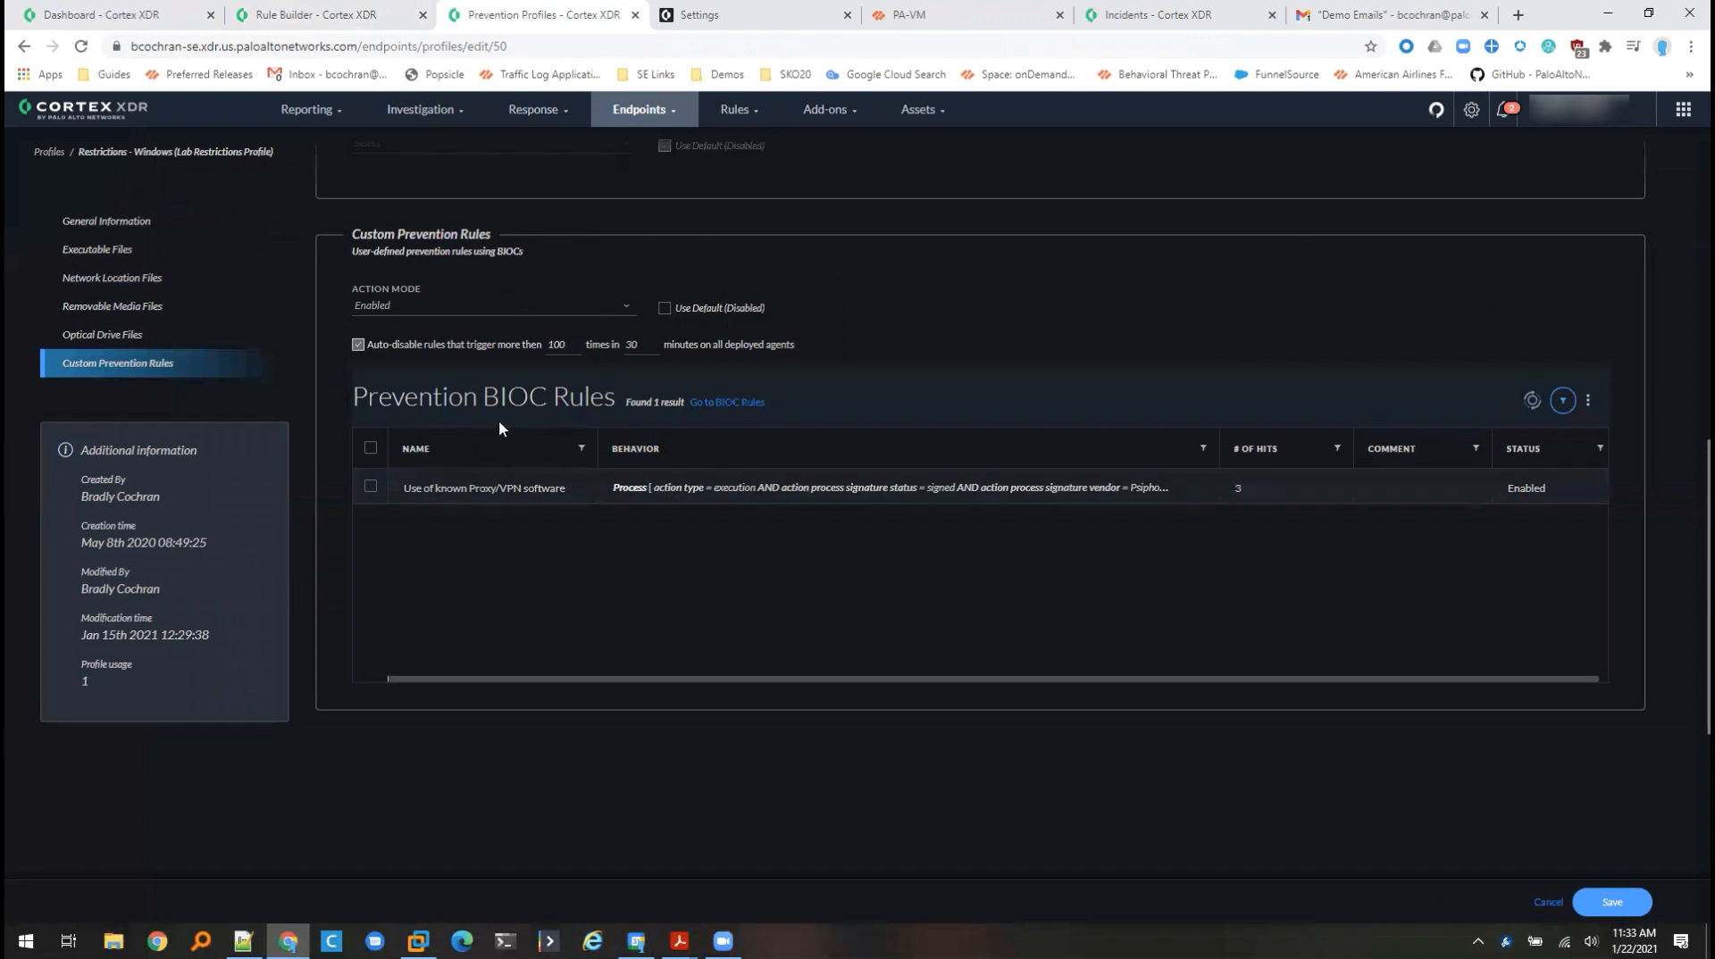
mouse_move(804, 596)
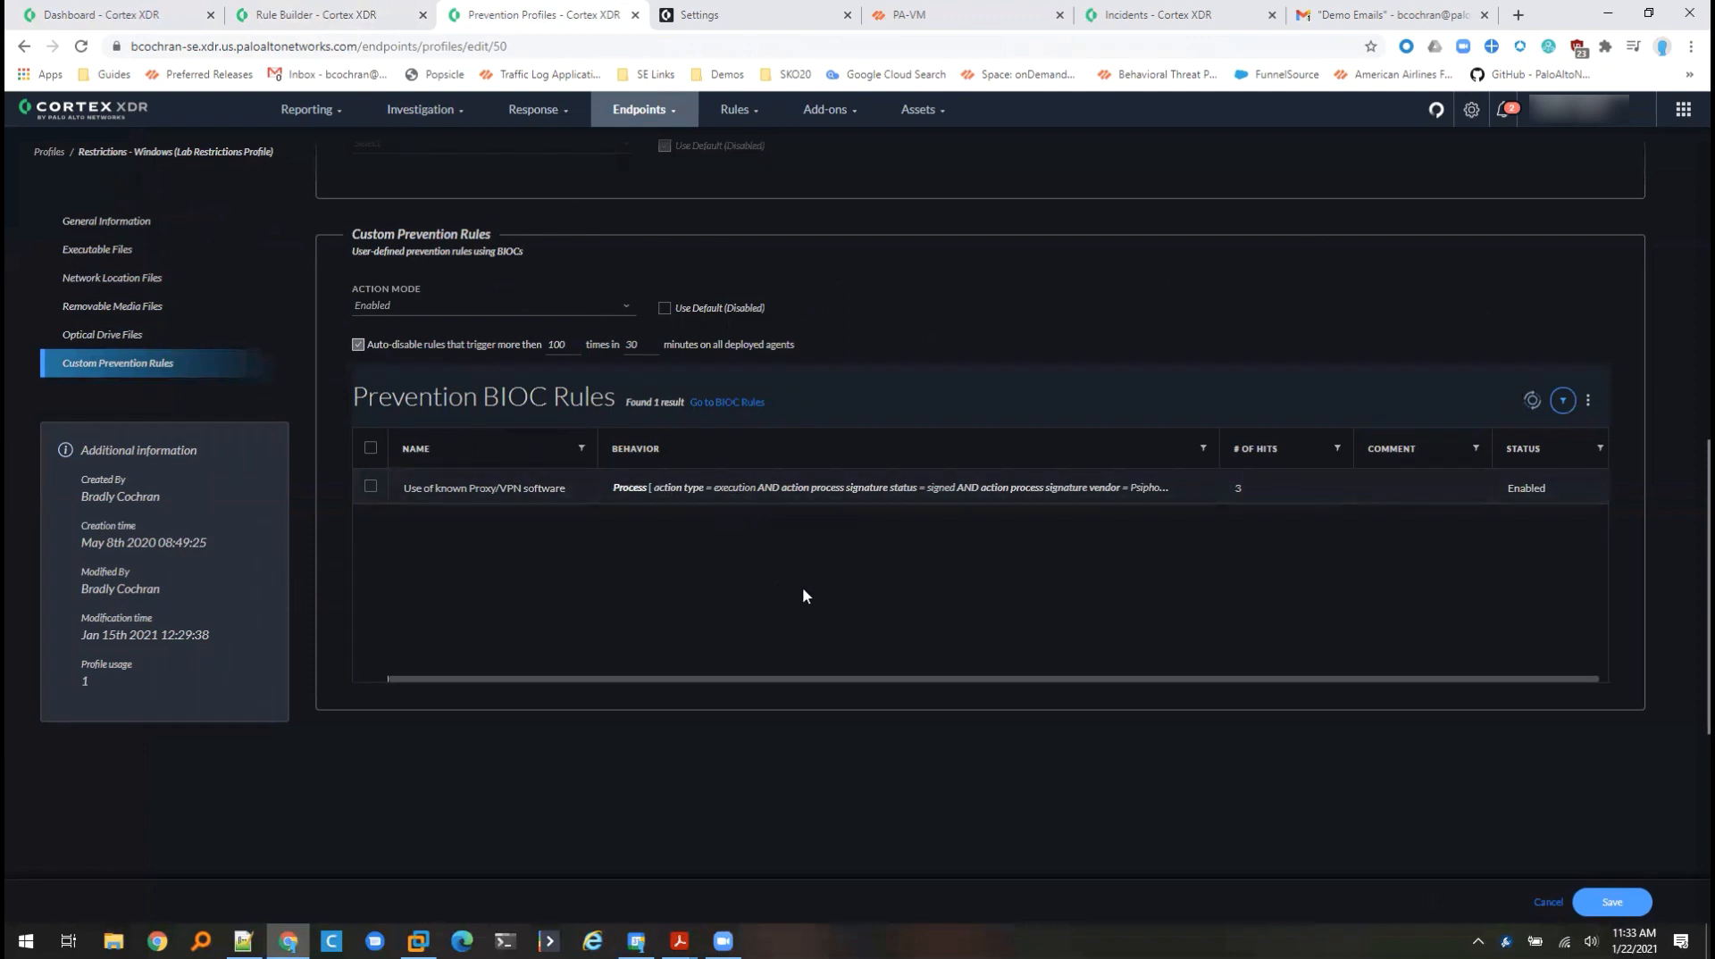
mouse_move(541, 514)
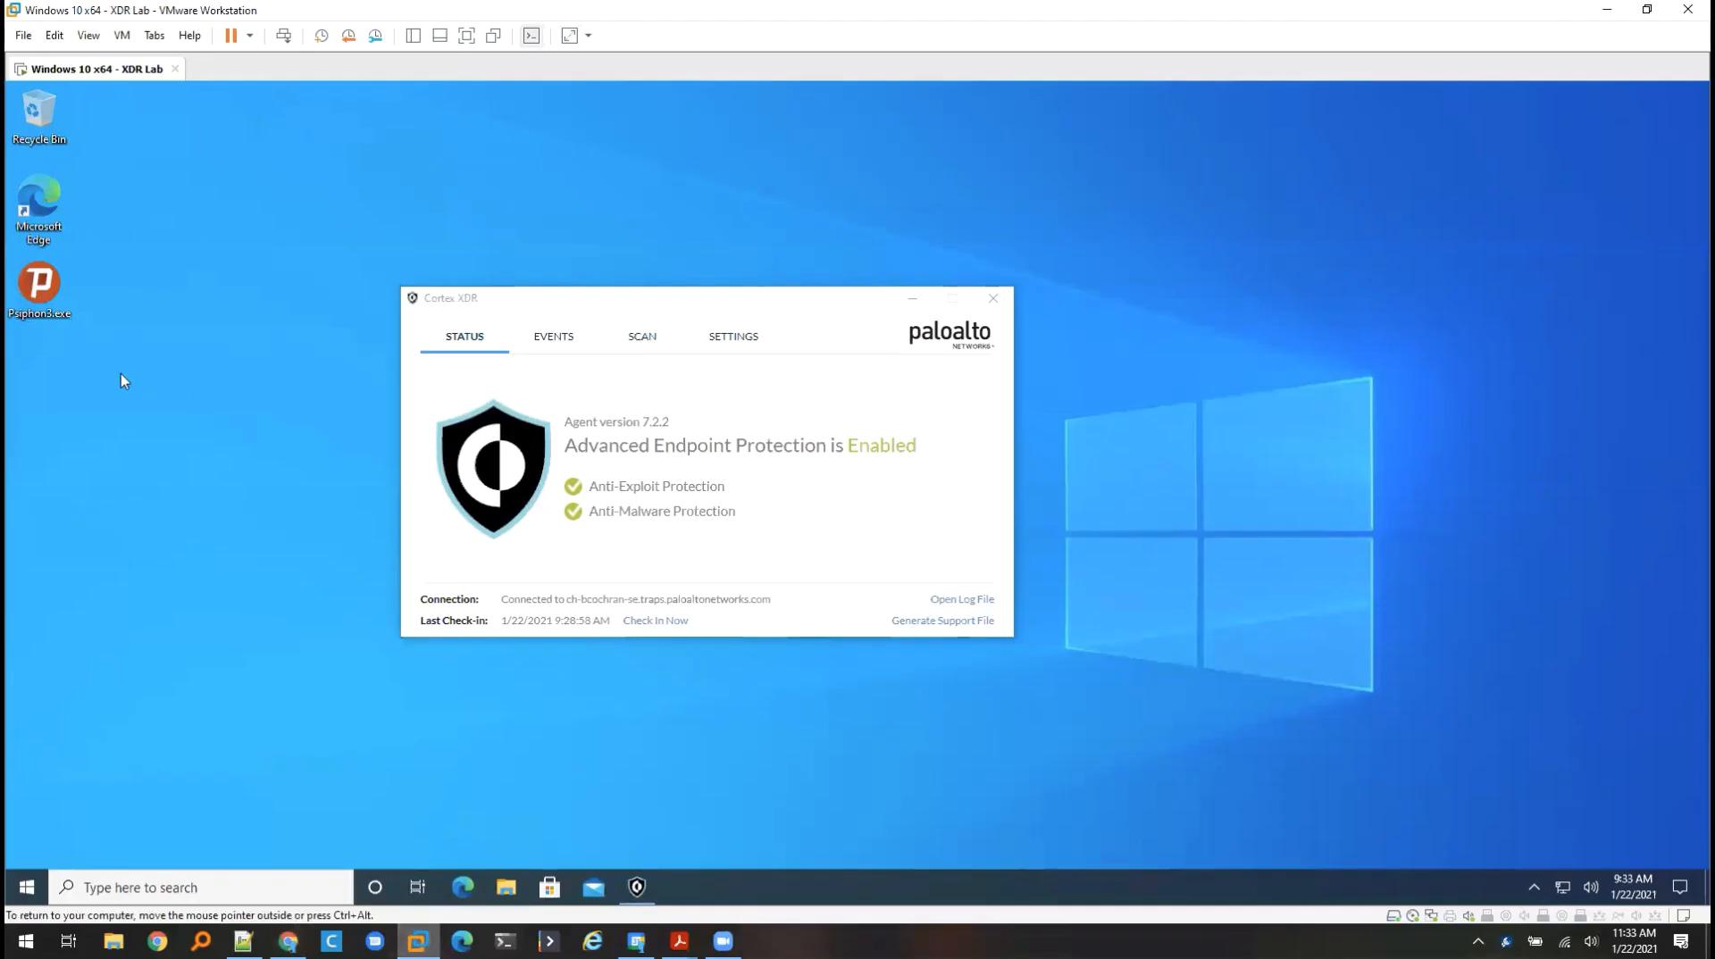
mouse_move(781, 497)
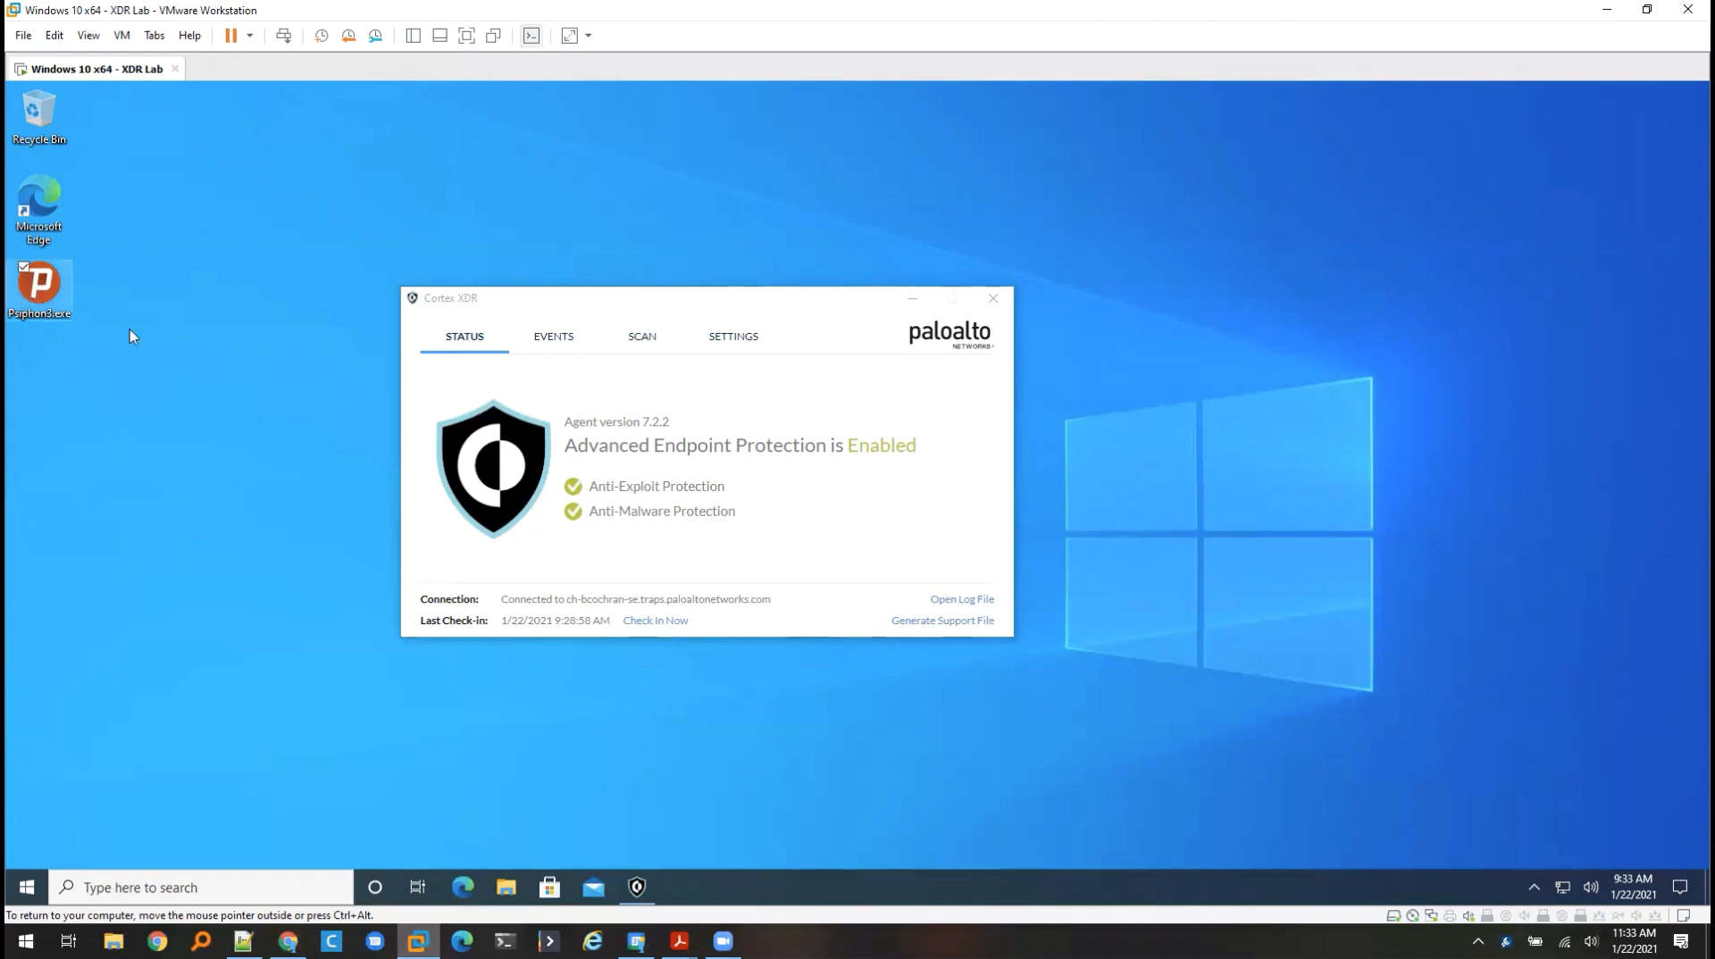
mouse_move(93, 404)
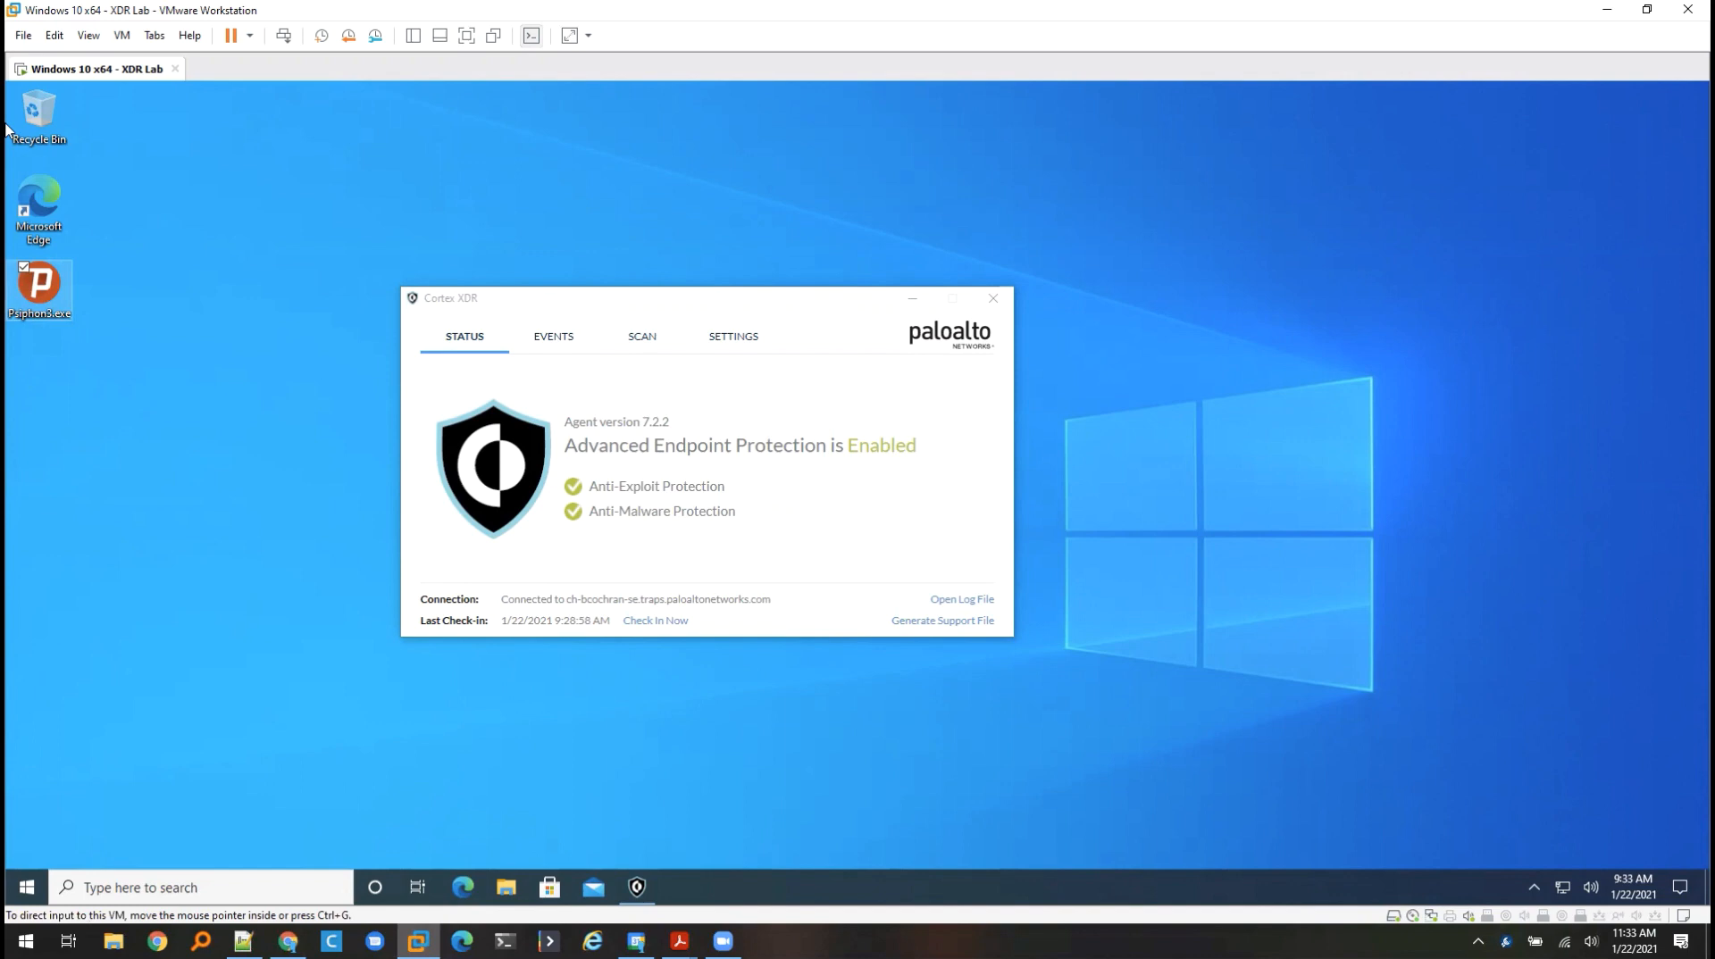
- Launch the Psiphon desktop icon inside the Windows 10 lab VM
click(41, 282)
text(powershell)
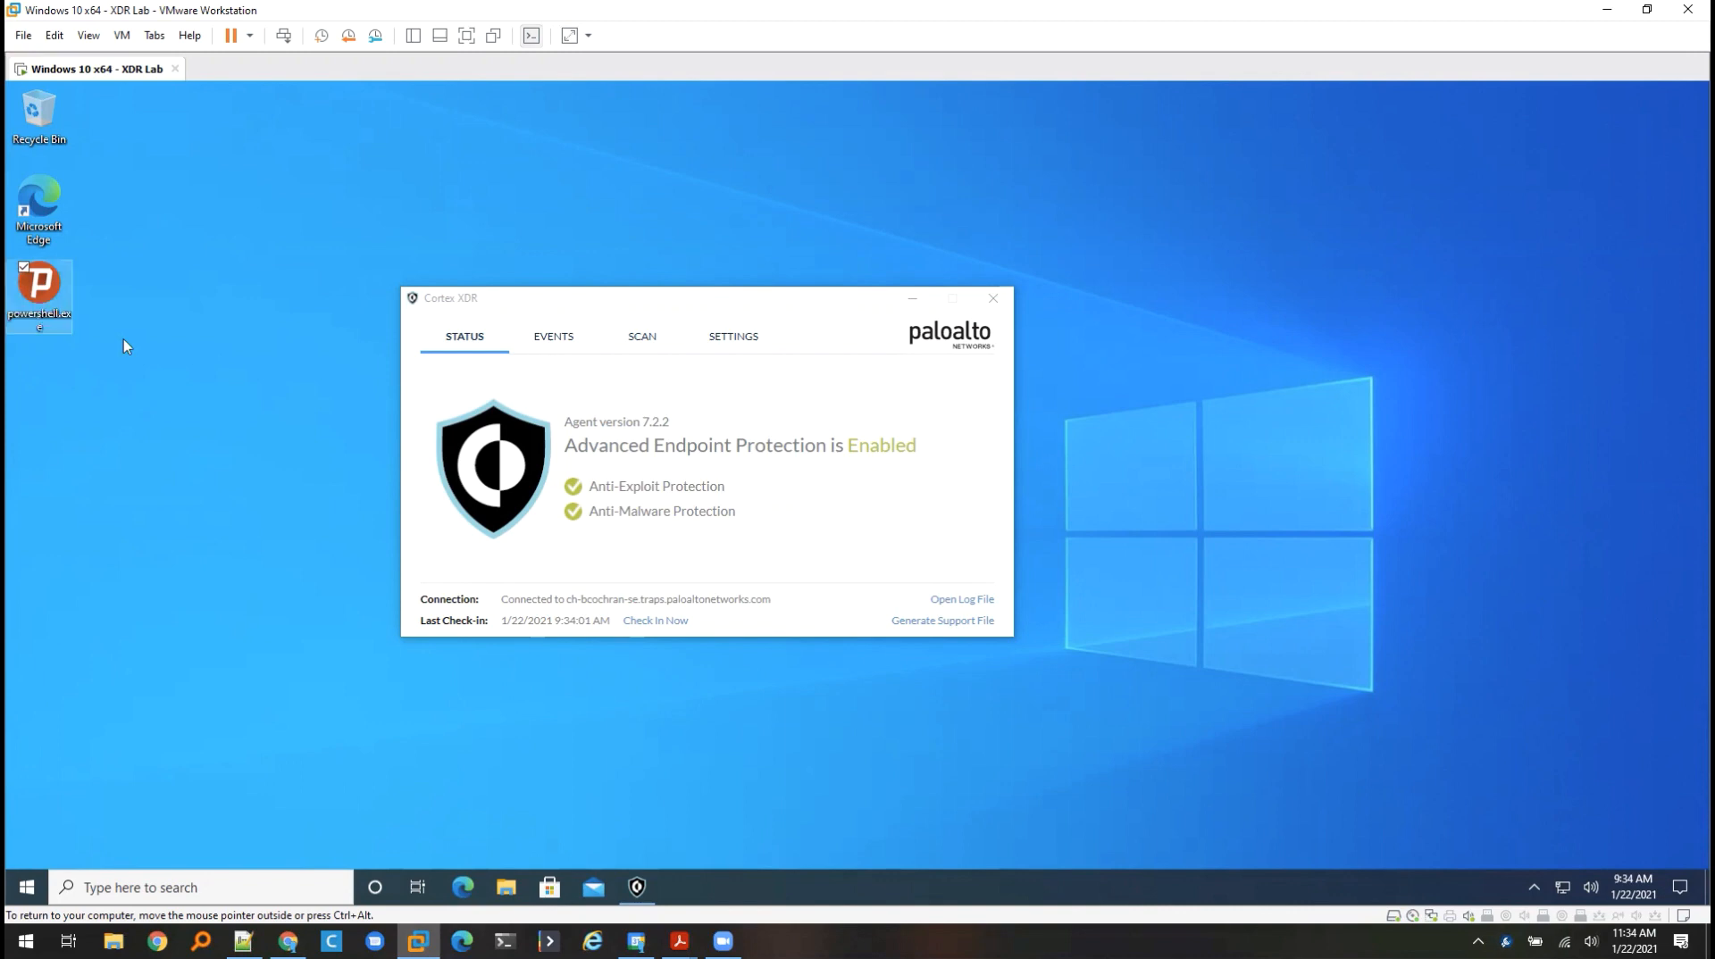
double_click(40, 286)
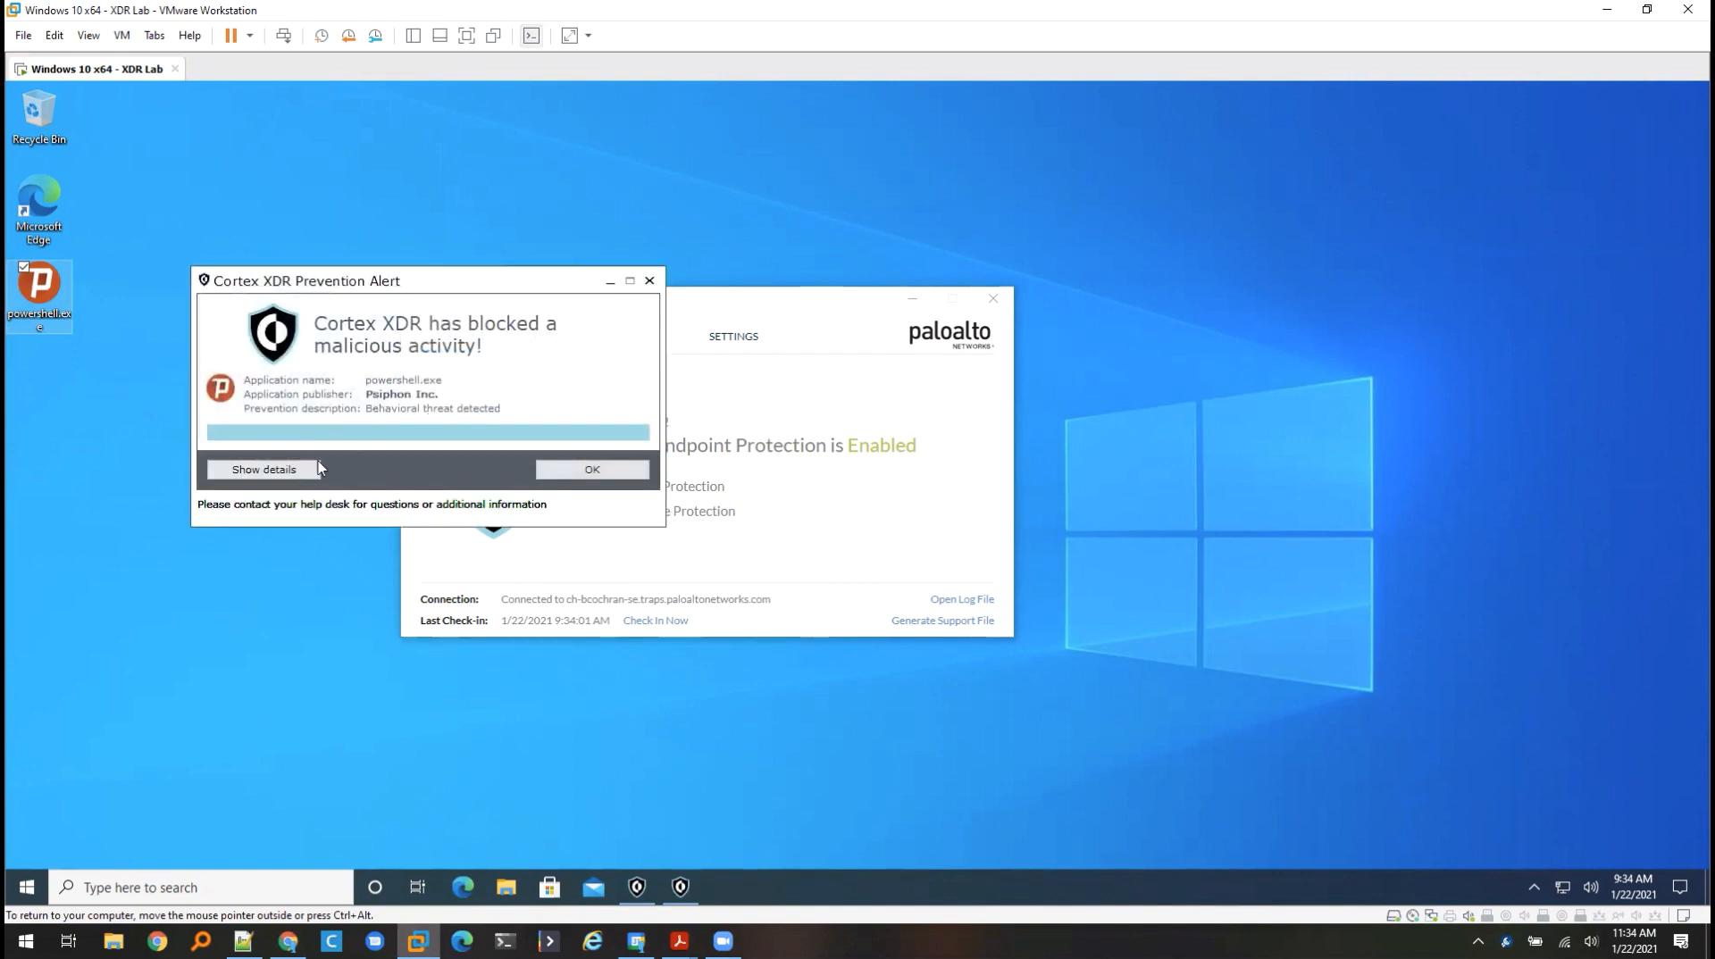
- Read the prevention alert details naming the Proxy/VPN rule, dismiss it, and go to XSOAR settings
click(263, 470)
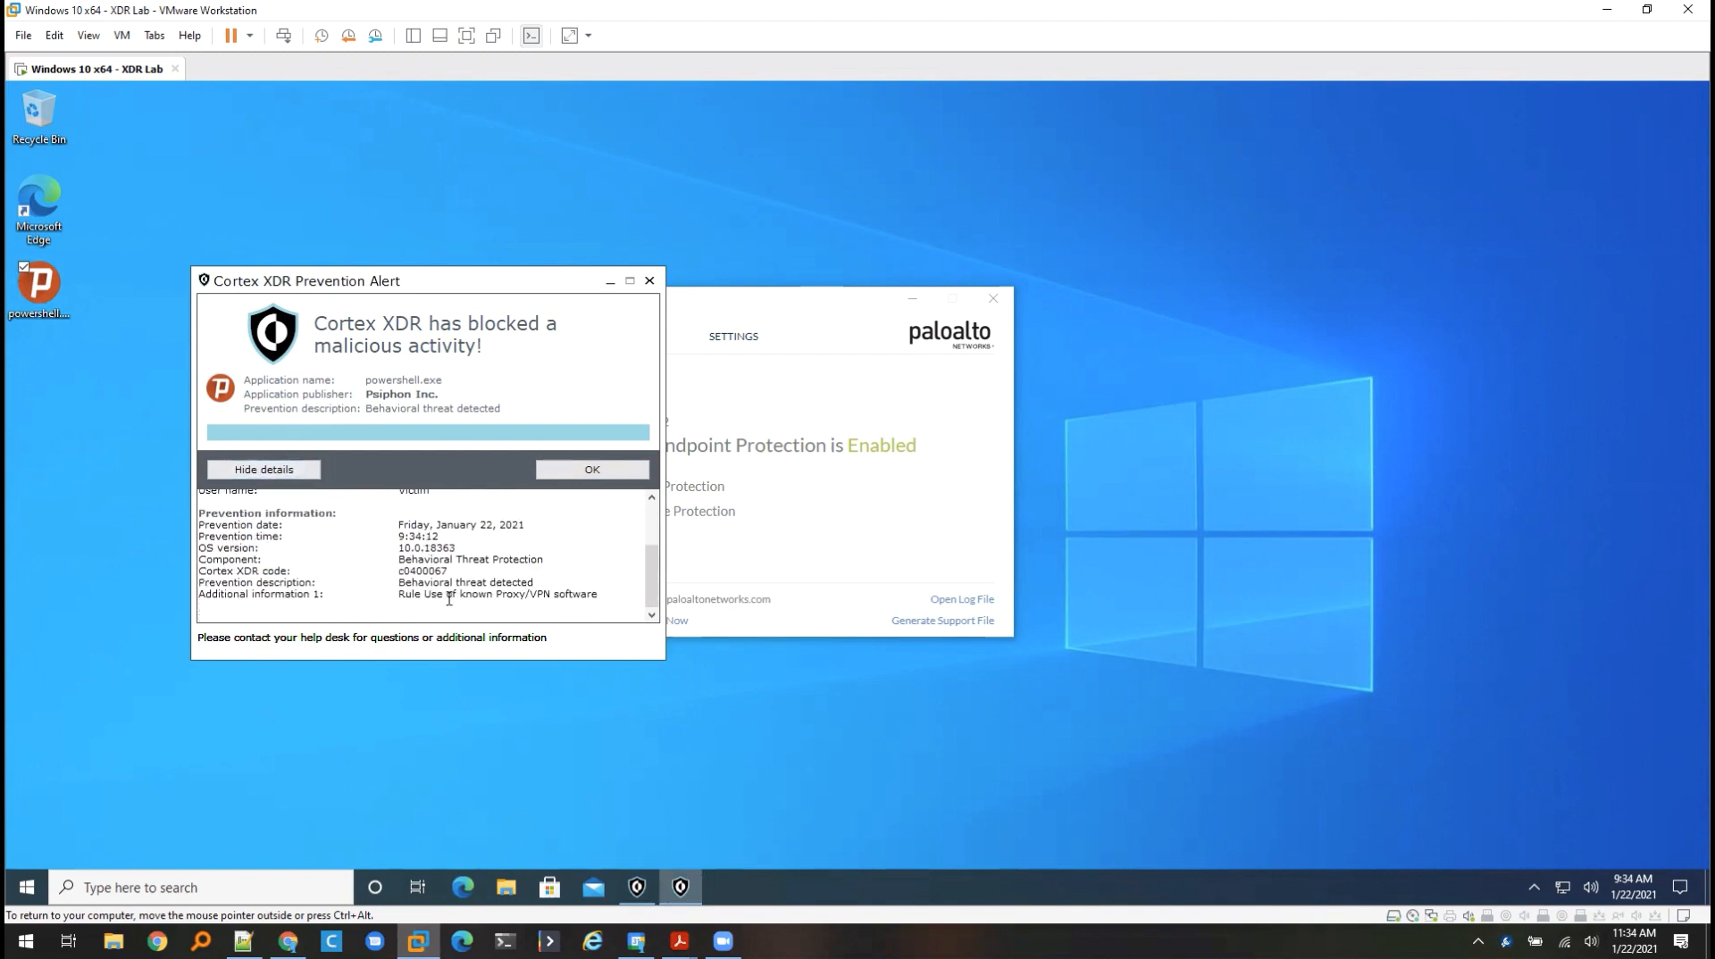
drag(416, 593, 600, 593)
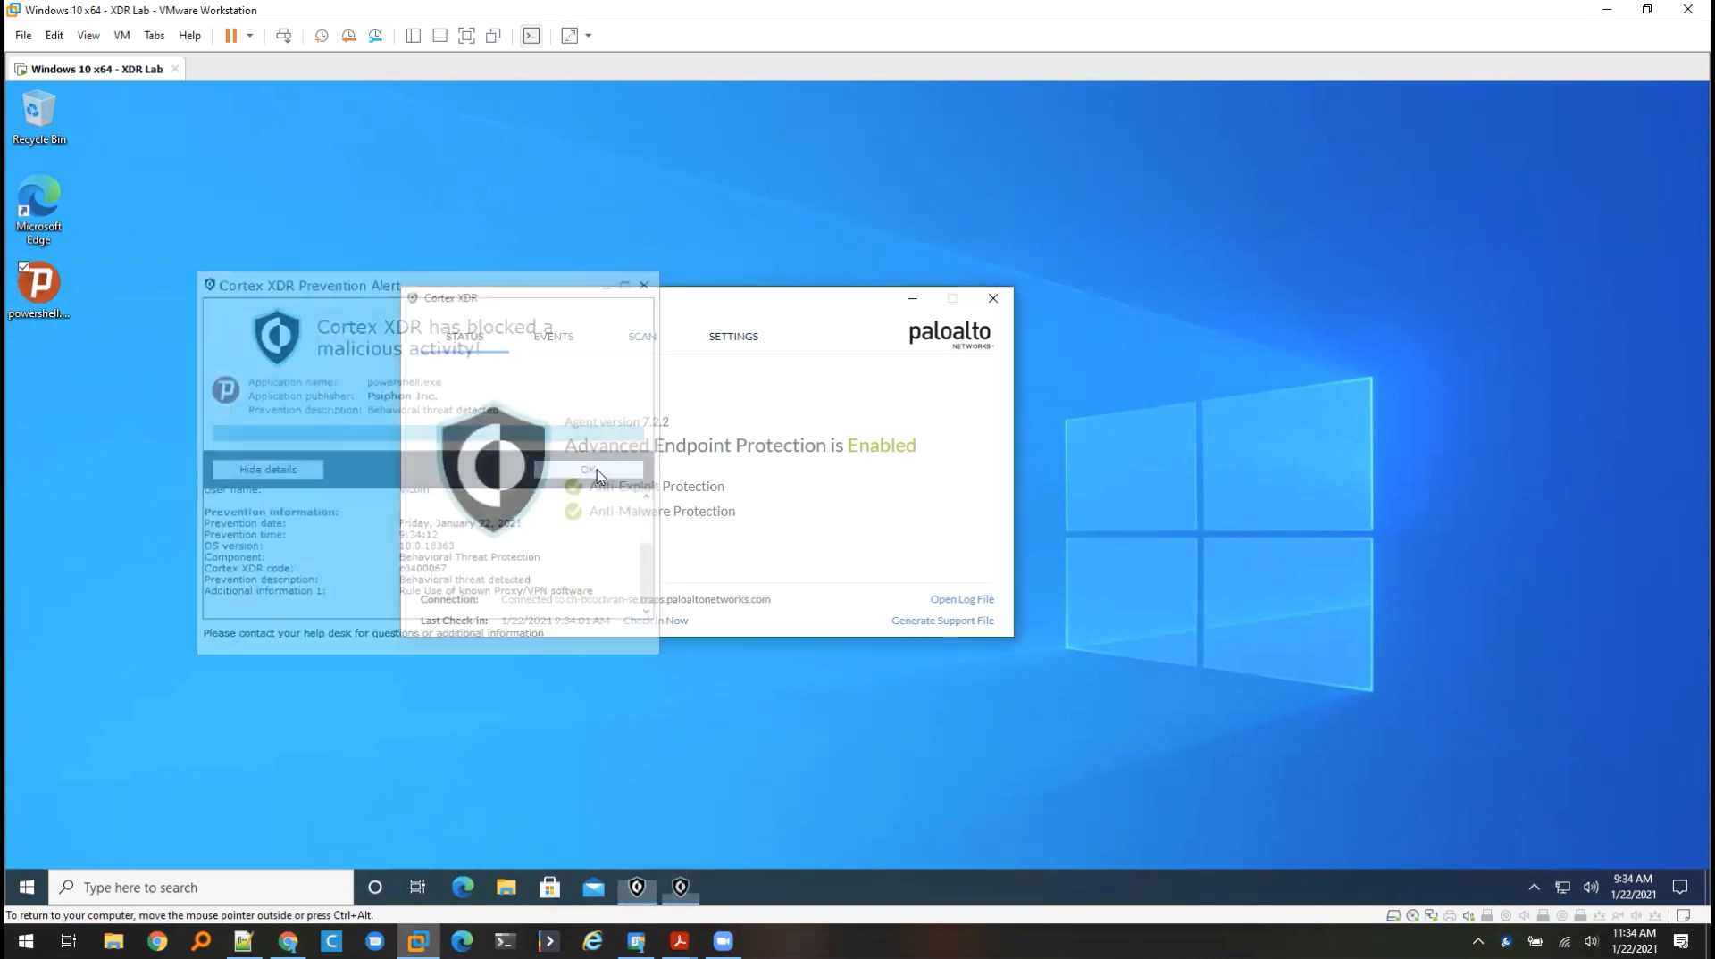
click(588, 470)
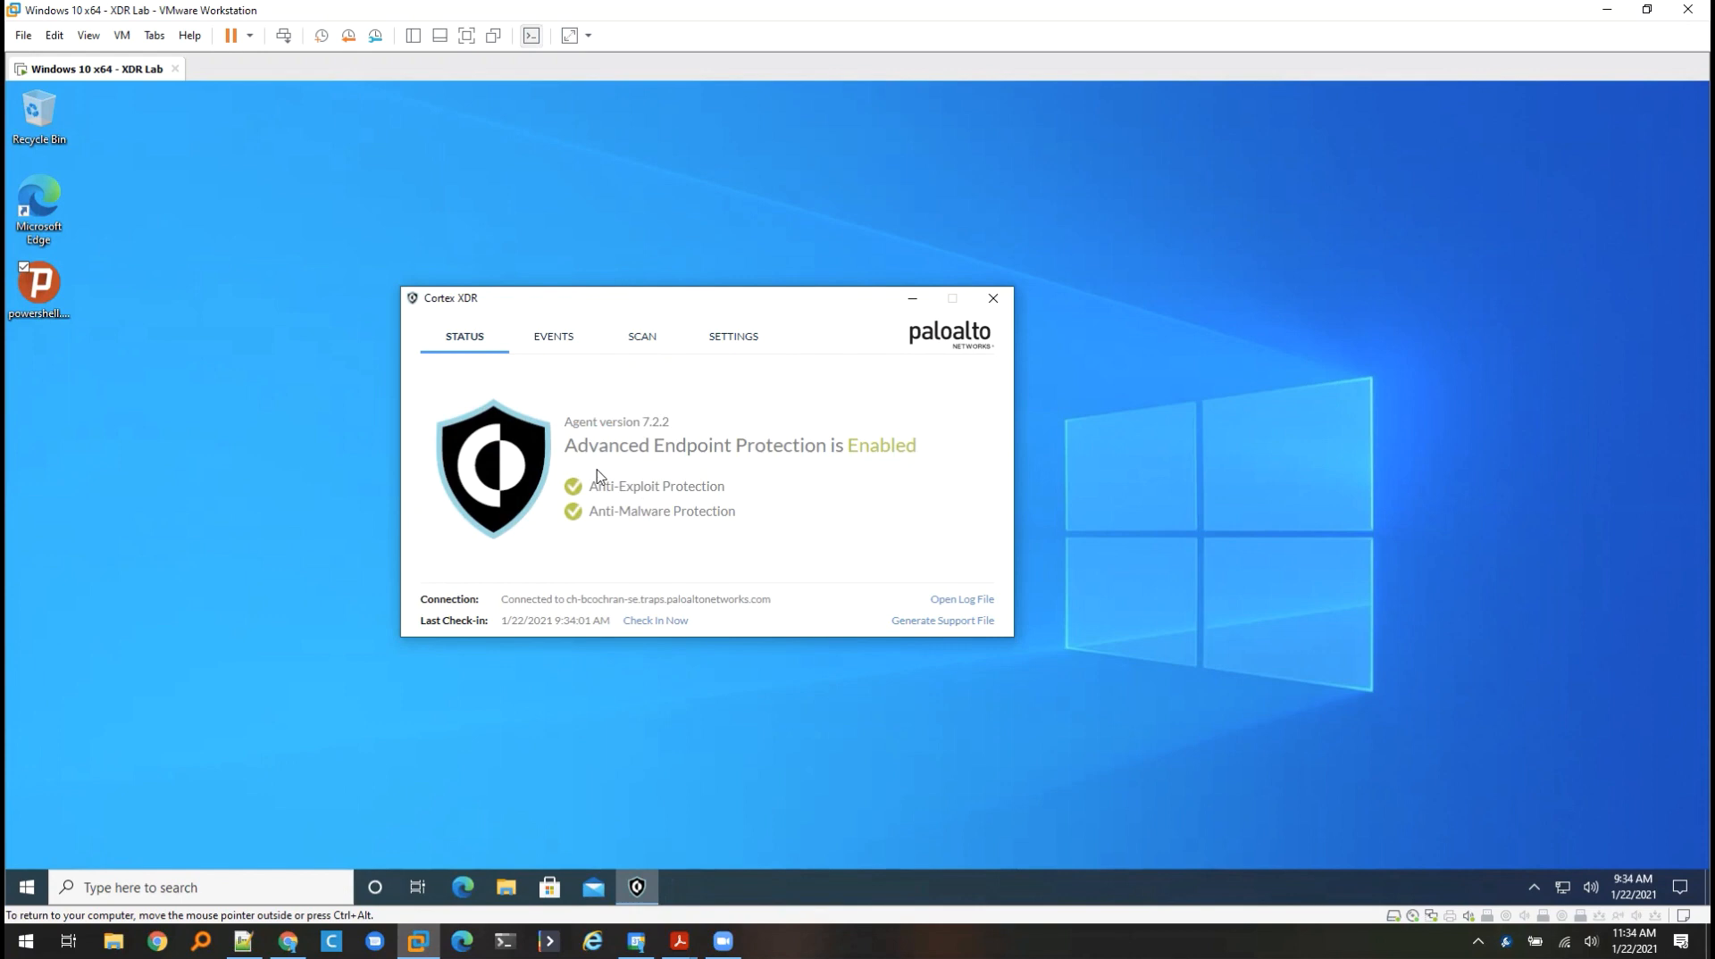
mouse_move(714, 486)
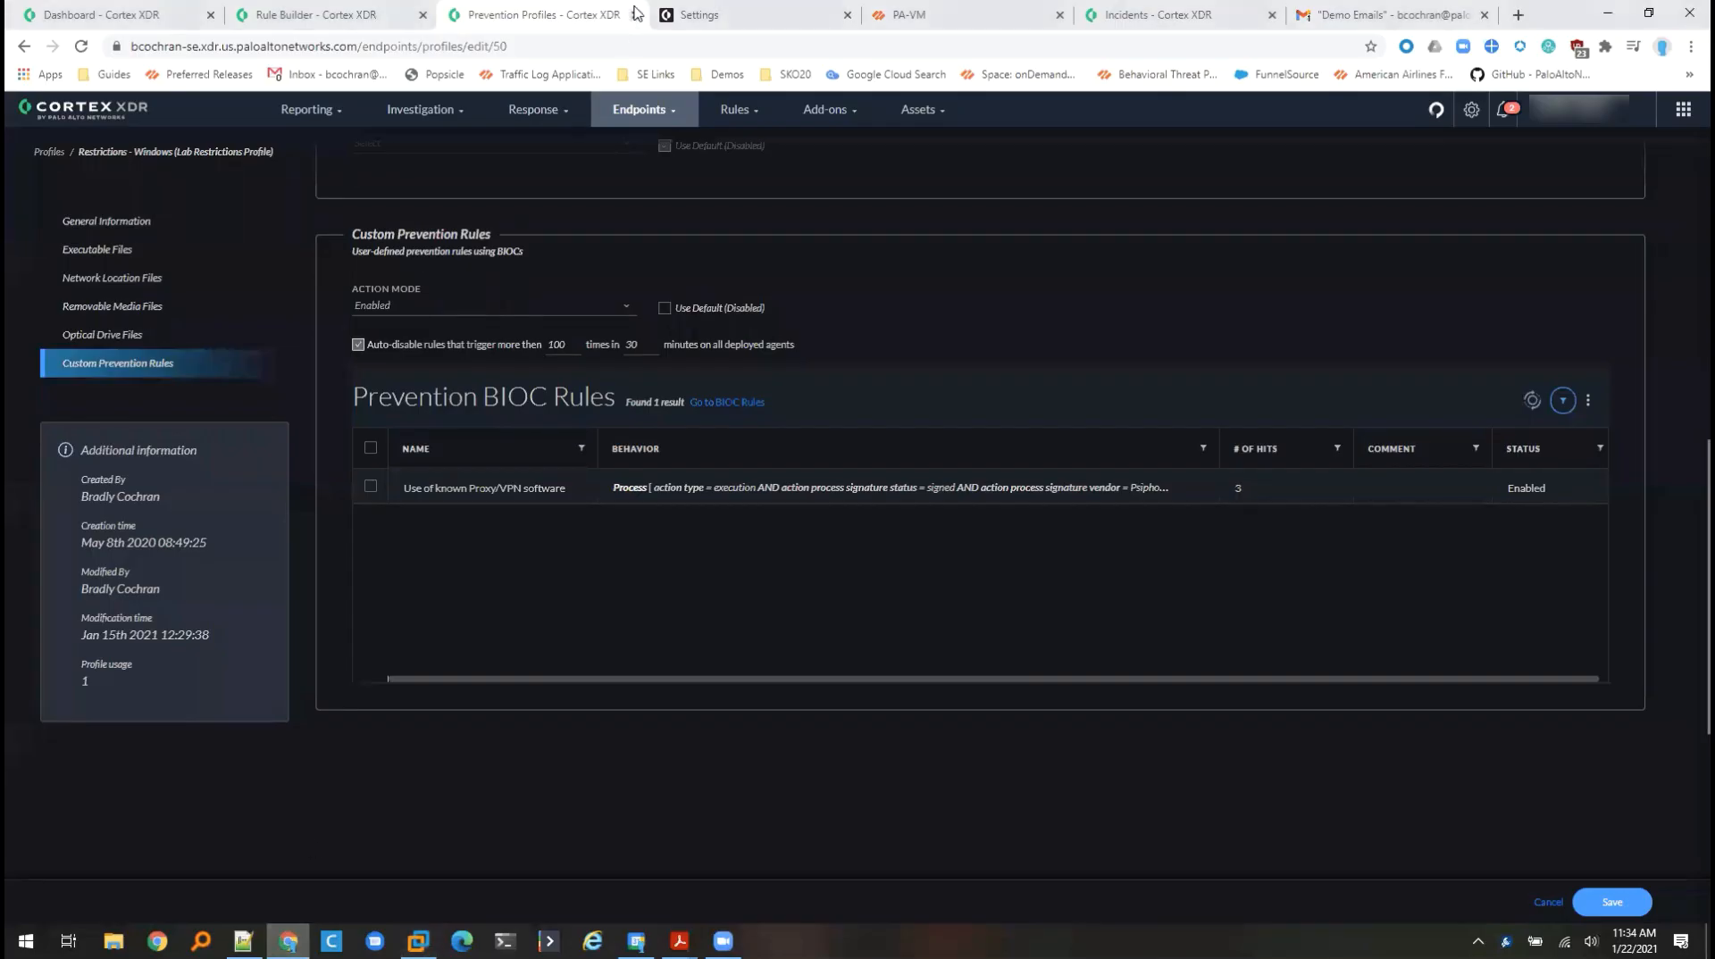
click(700, 14)
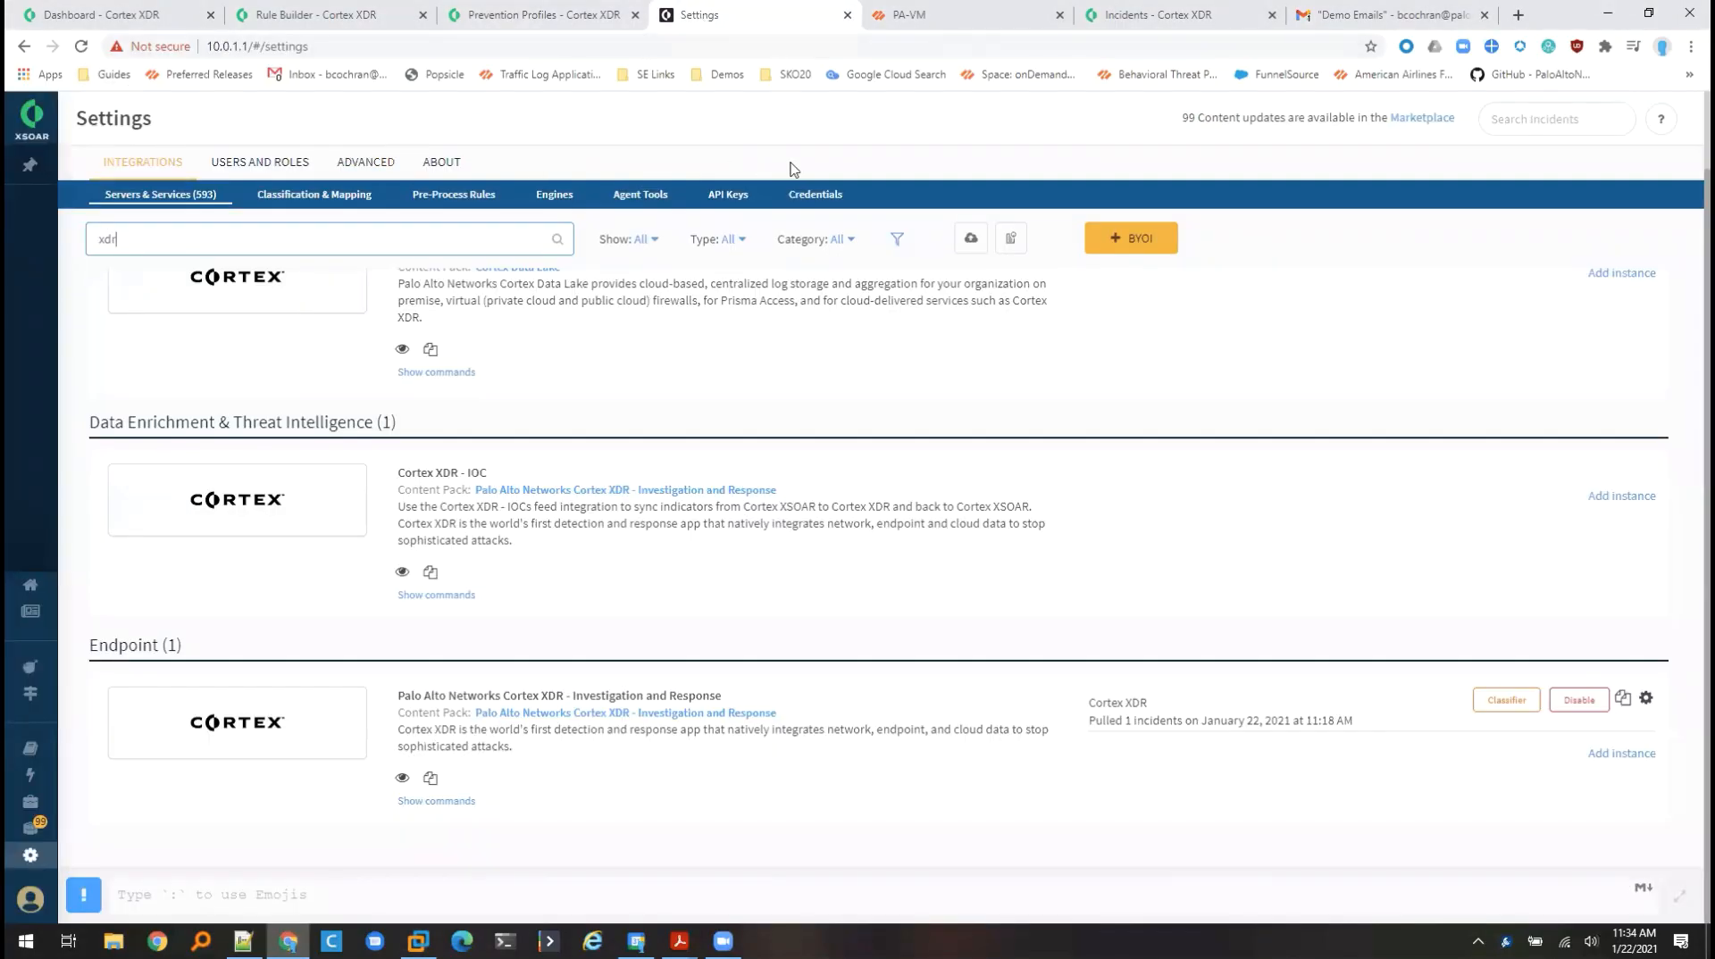
mouse_move(165, 720)
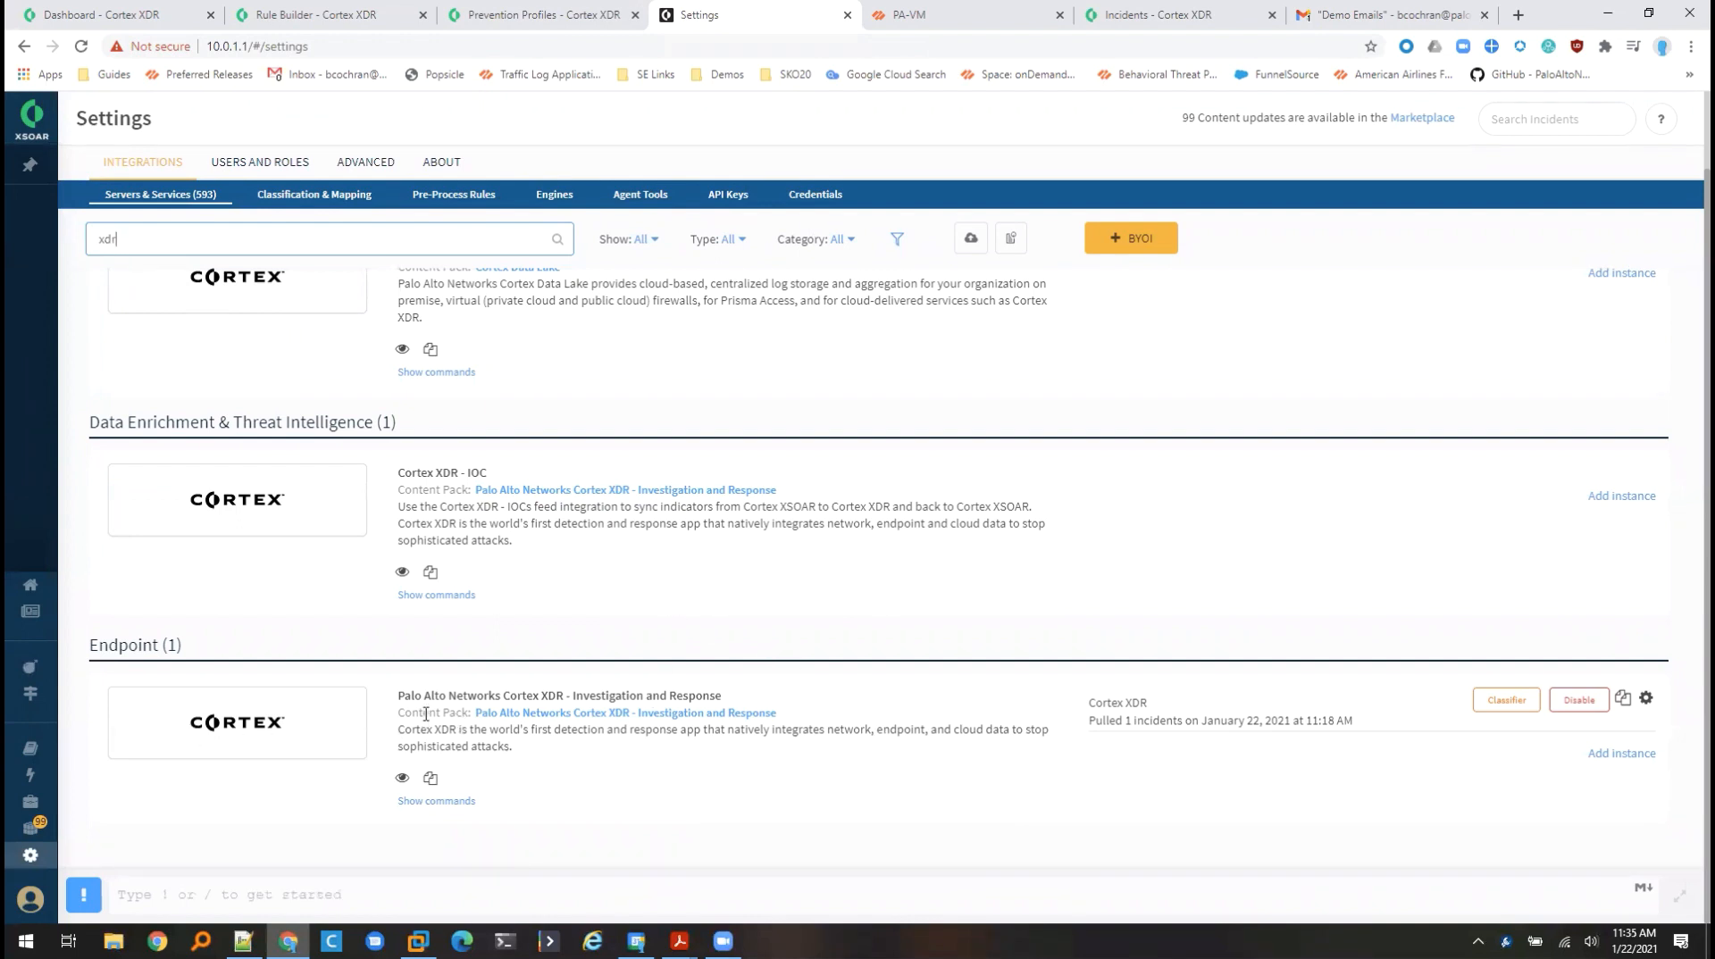
mouse_move(1657, 700)
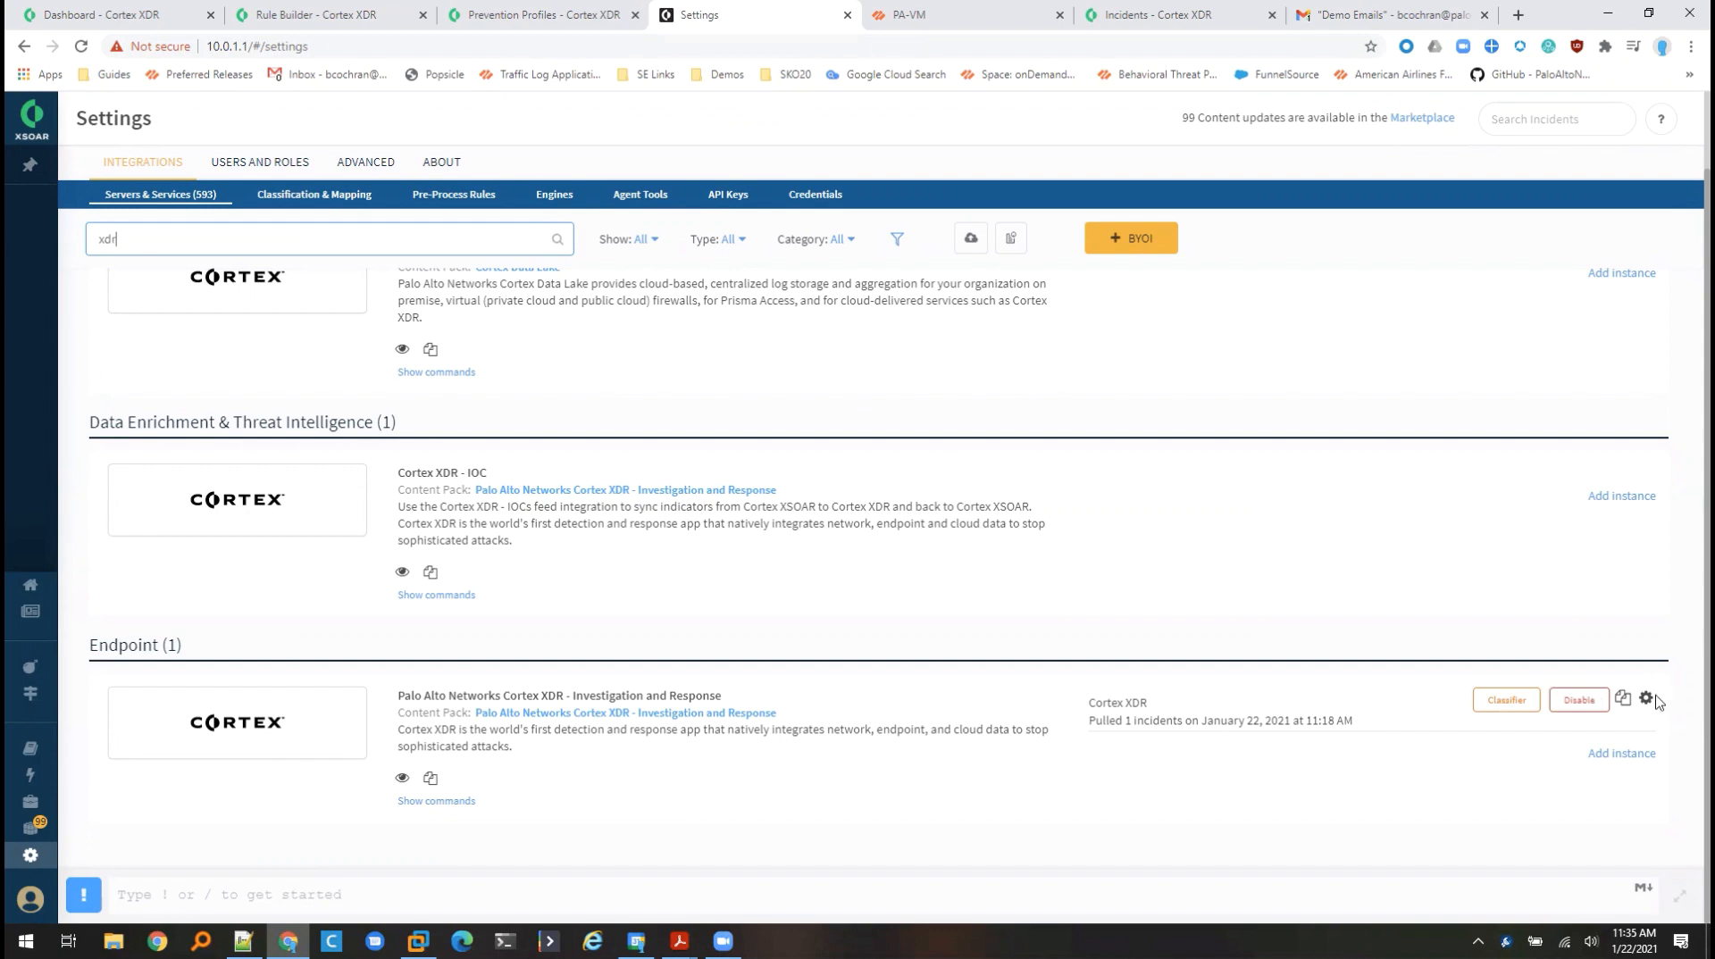
click(1643, 698)
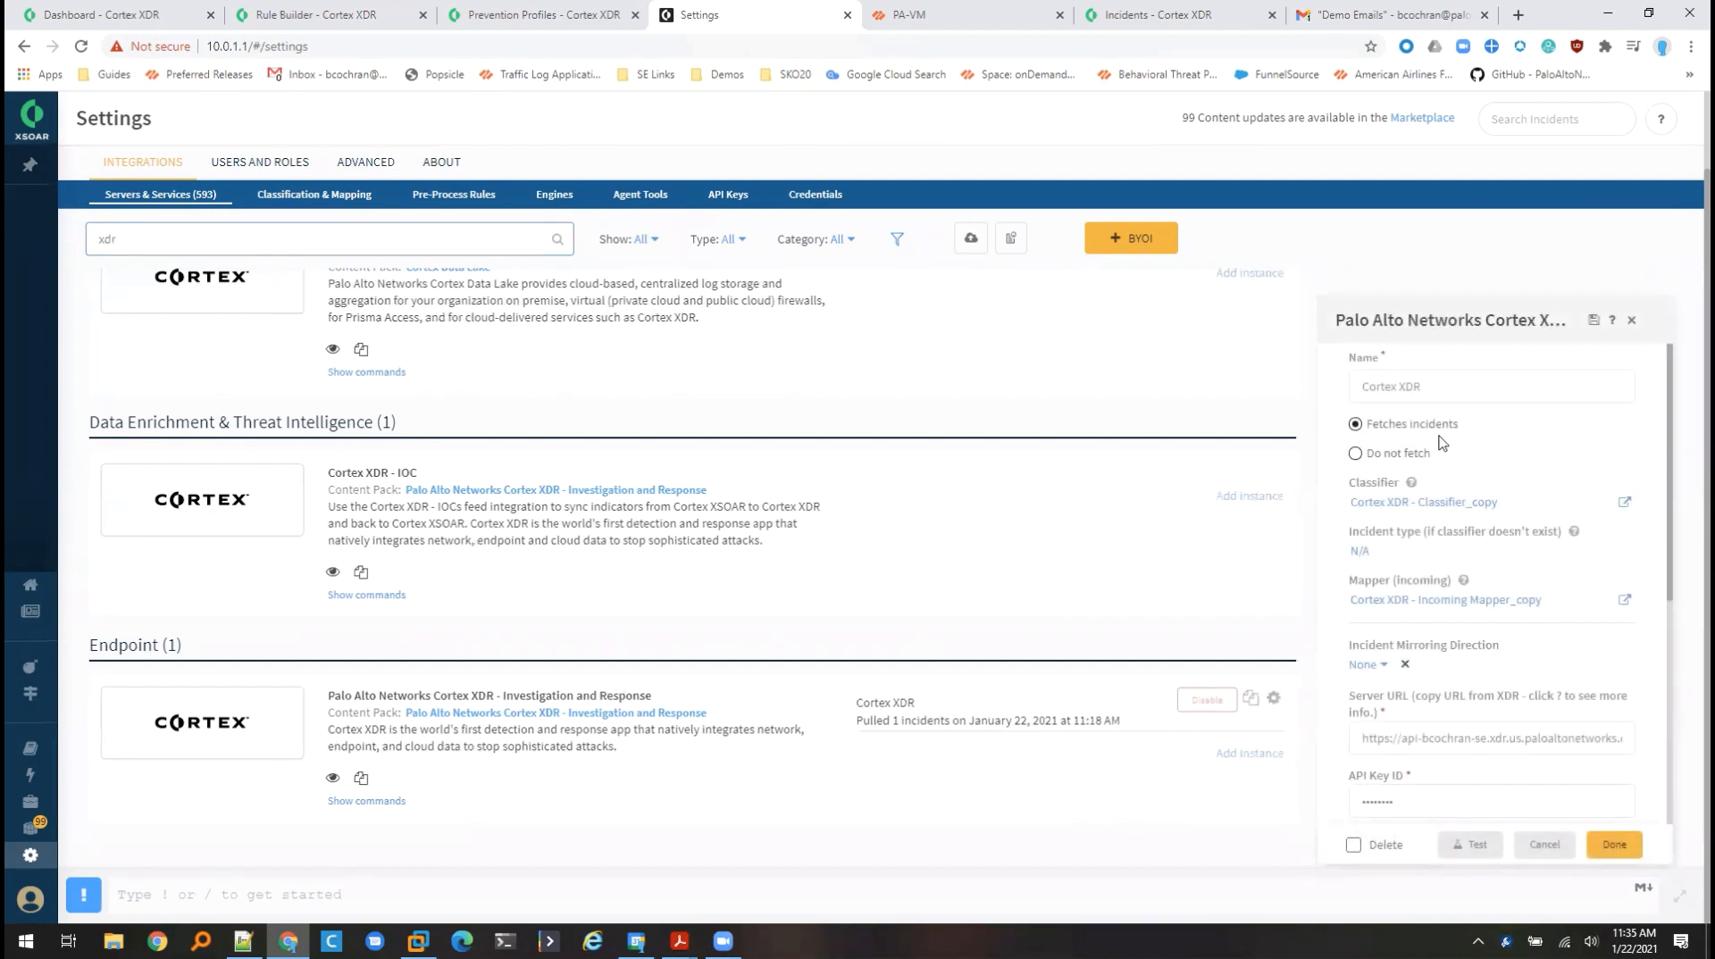
mouse_move(1321, 452)
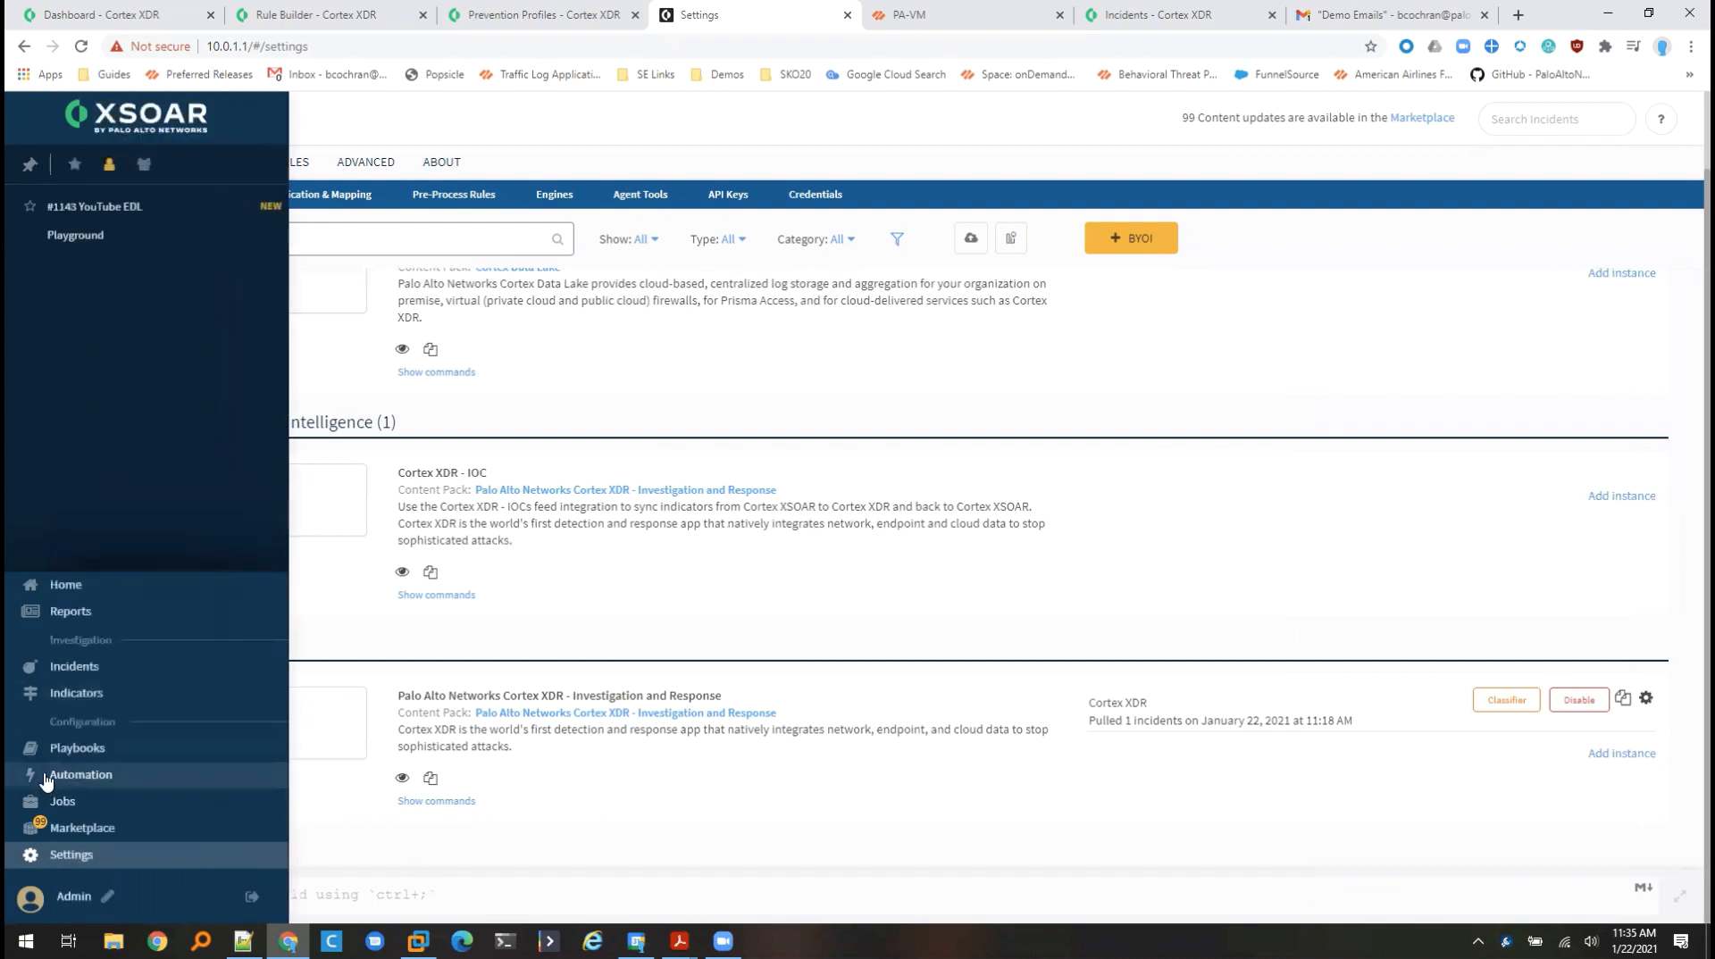
- Show the VPN/Proxy Detection playbook's Investigation stage with Count XDR alerts and Entity Enrichment
click(77, 747)
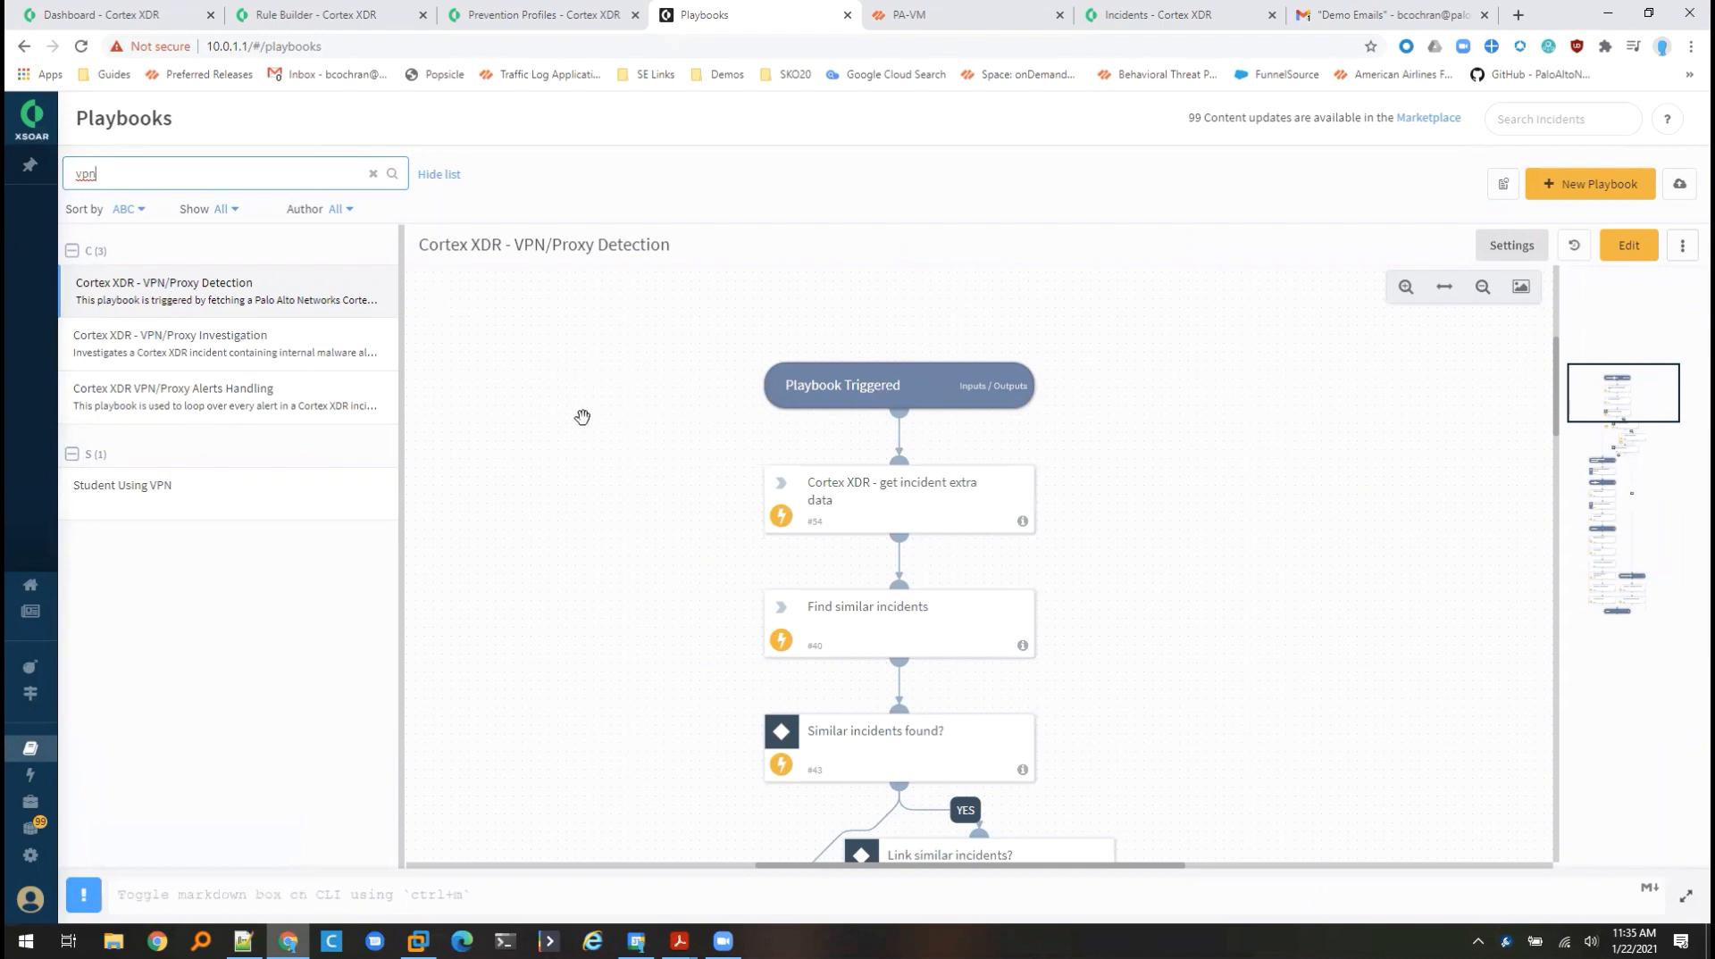
mouse_move(184, 300)
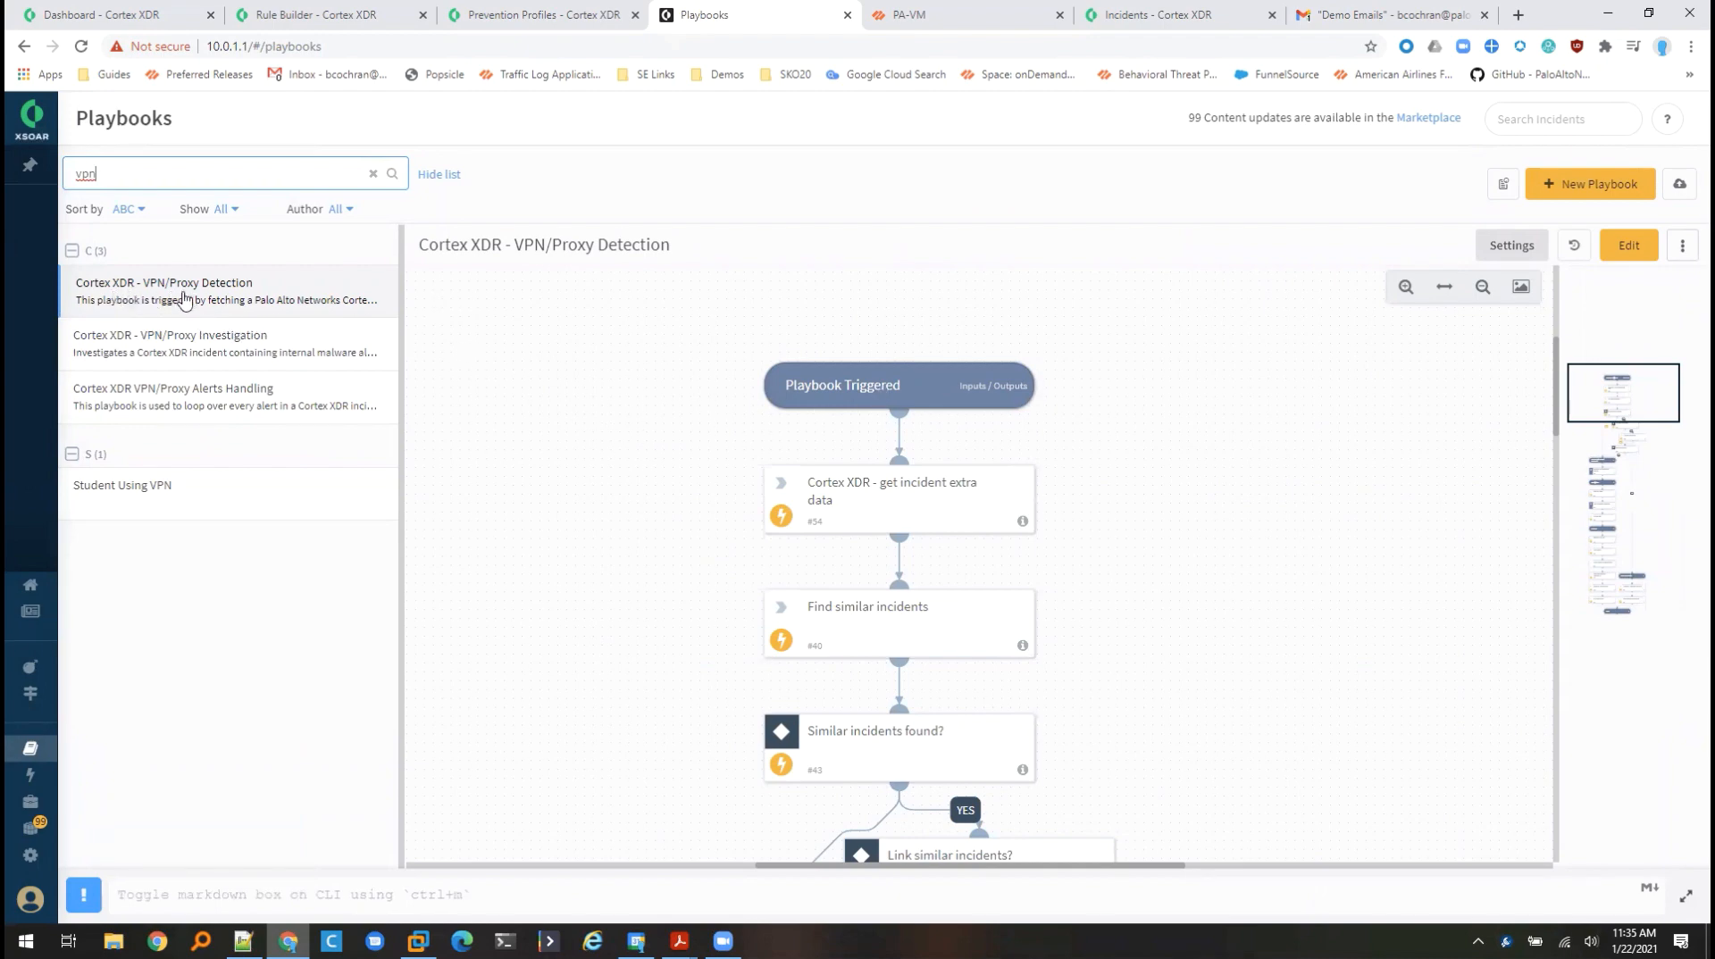
mouse_move(666, 537)
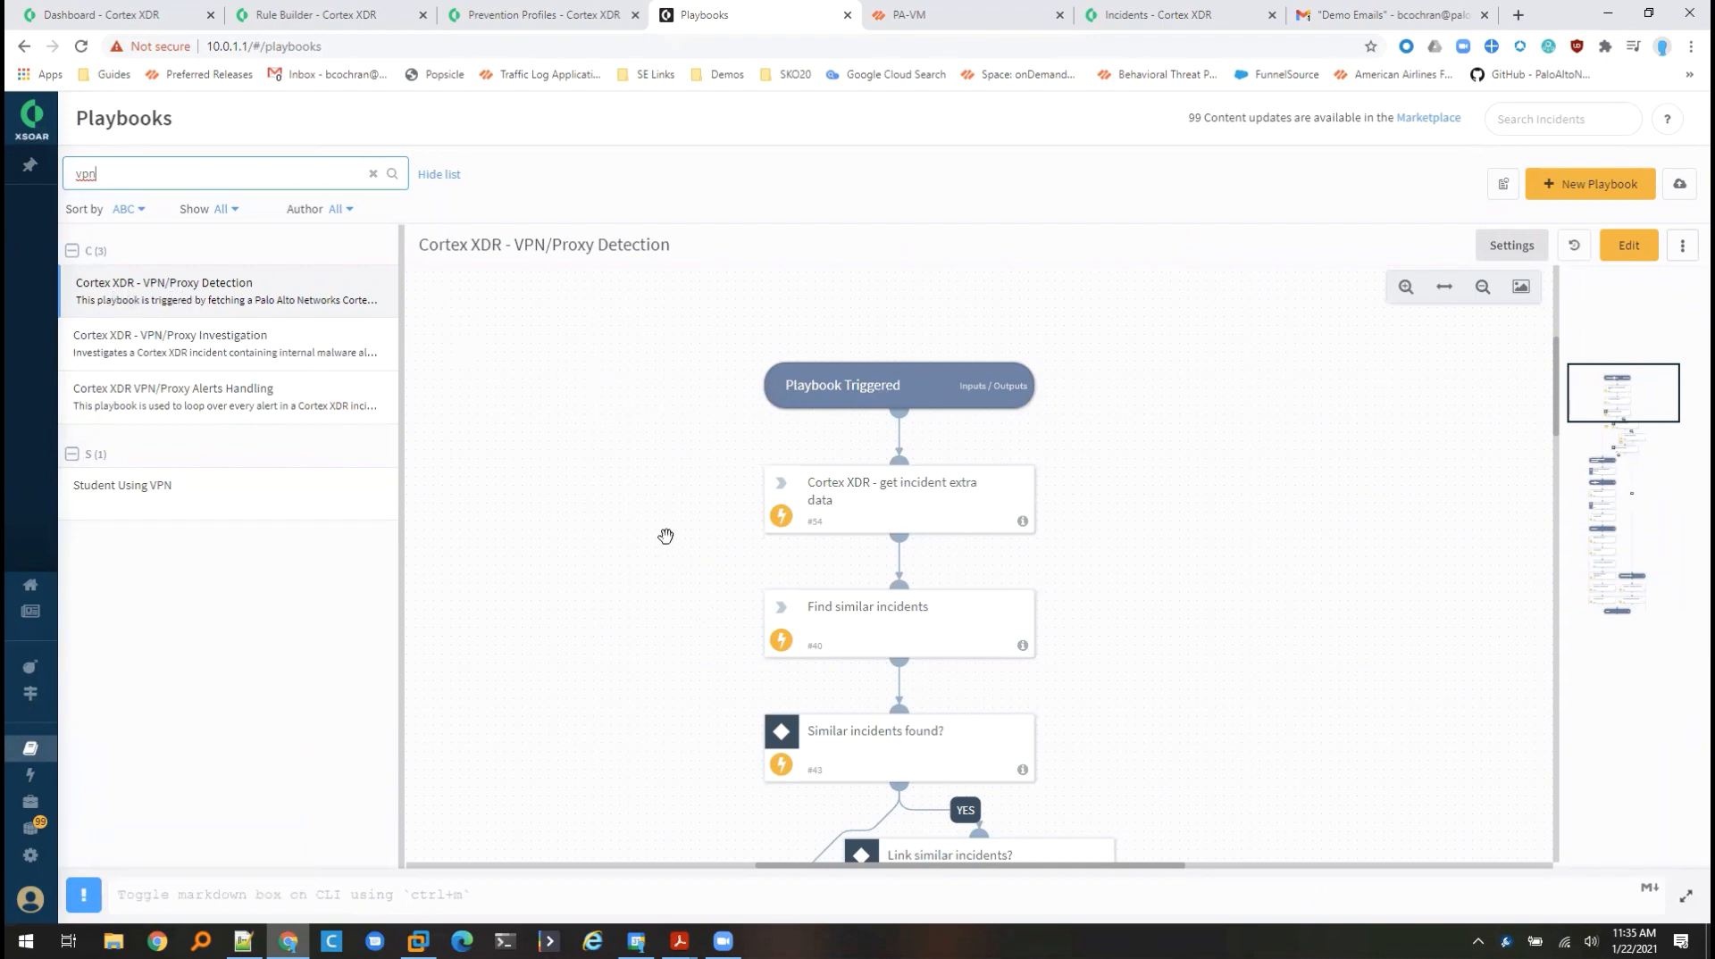
scroll(down, 3)
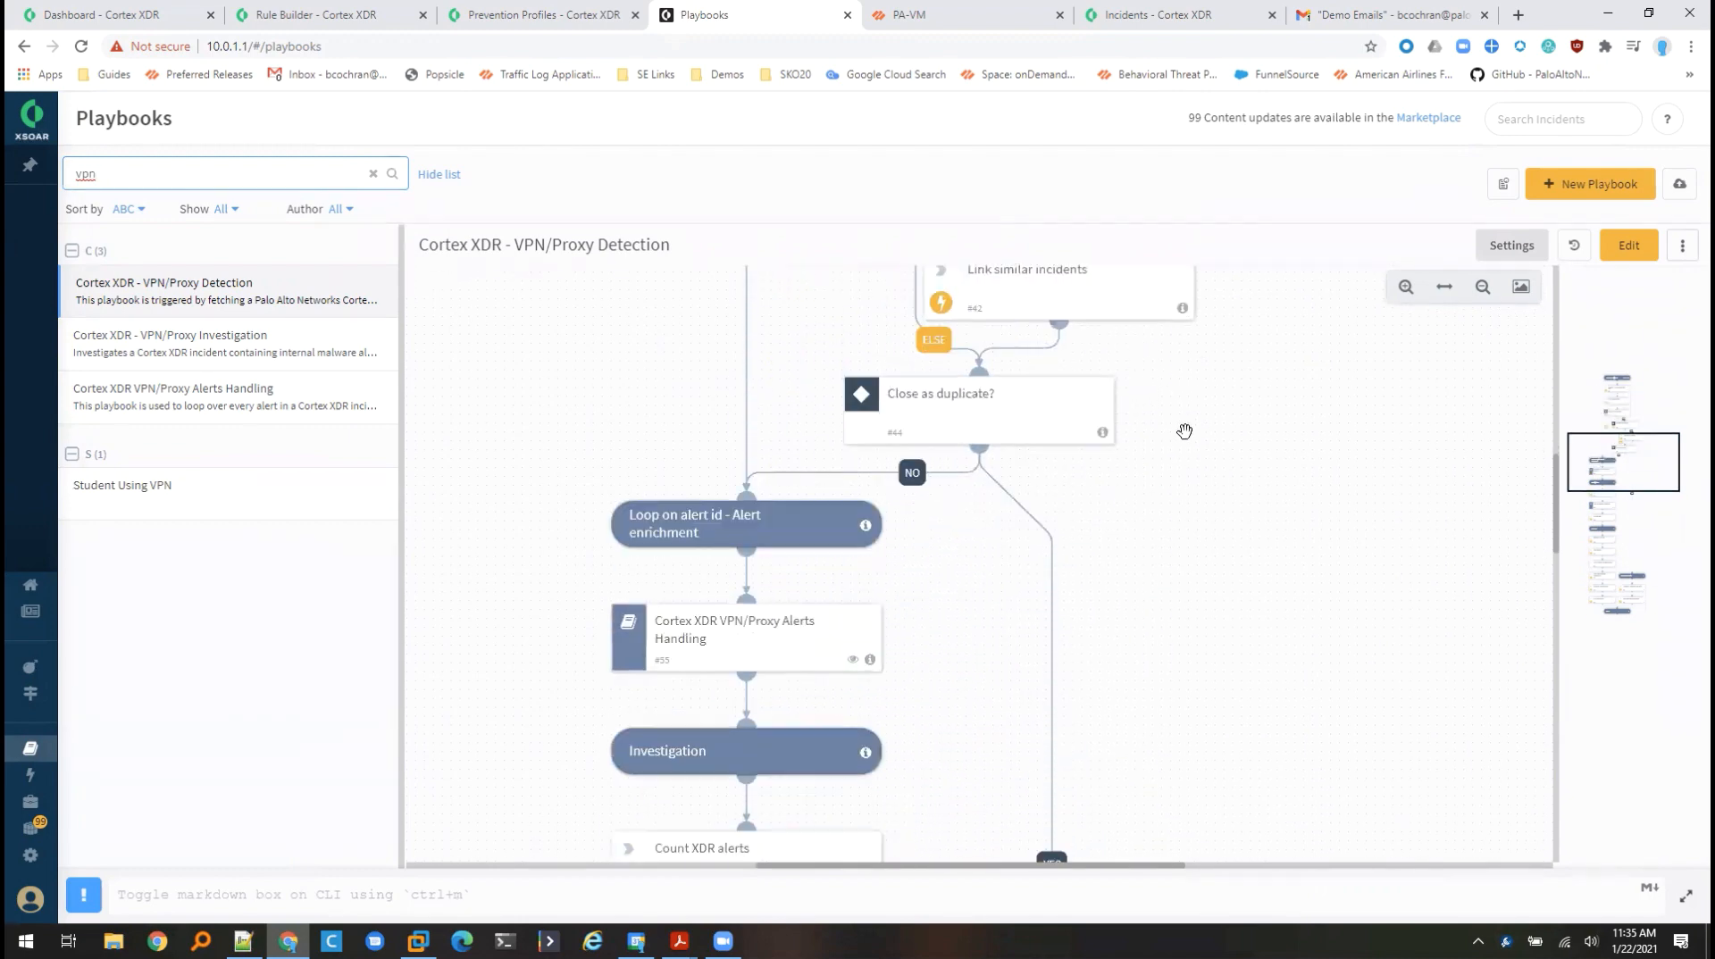
scroll(down, 3)
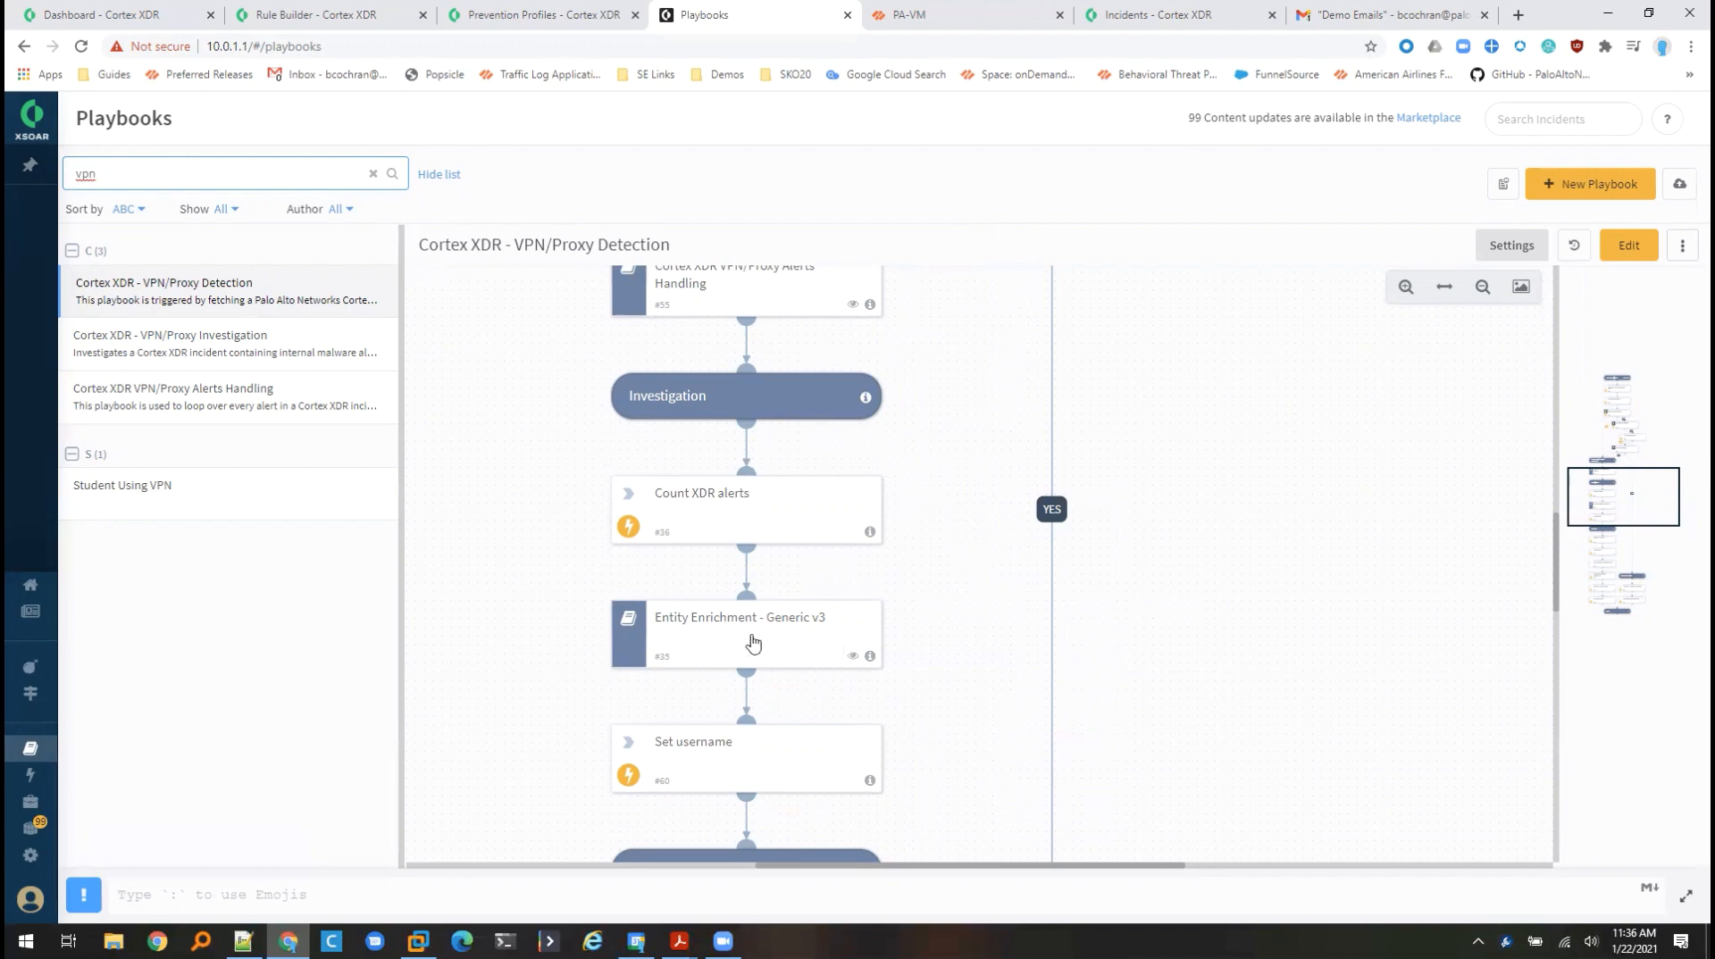
mouse_move(854, 664)
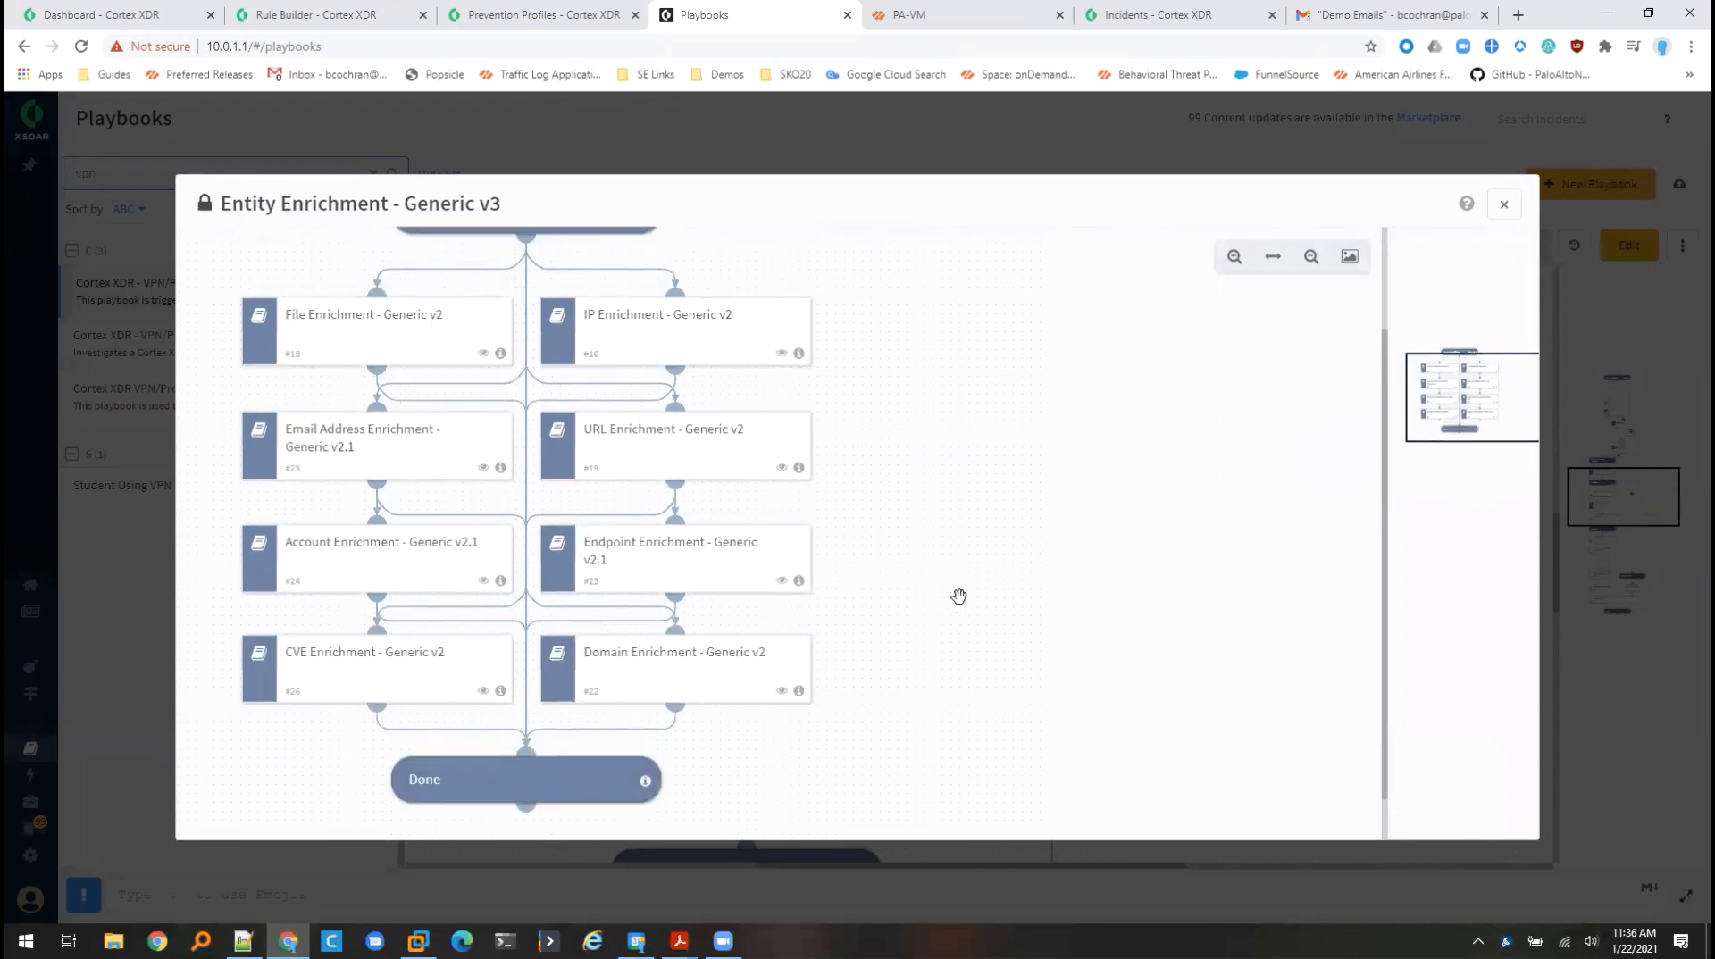
mouse_move(945, 607)
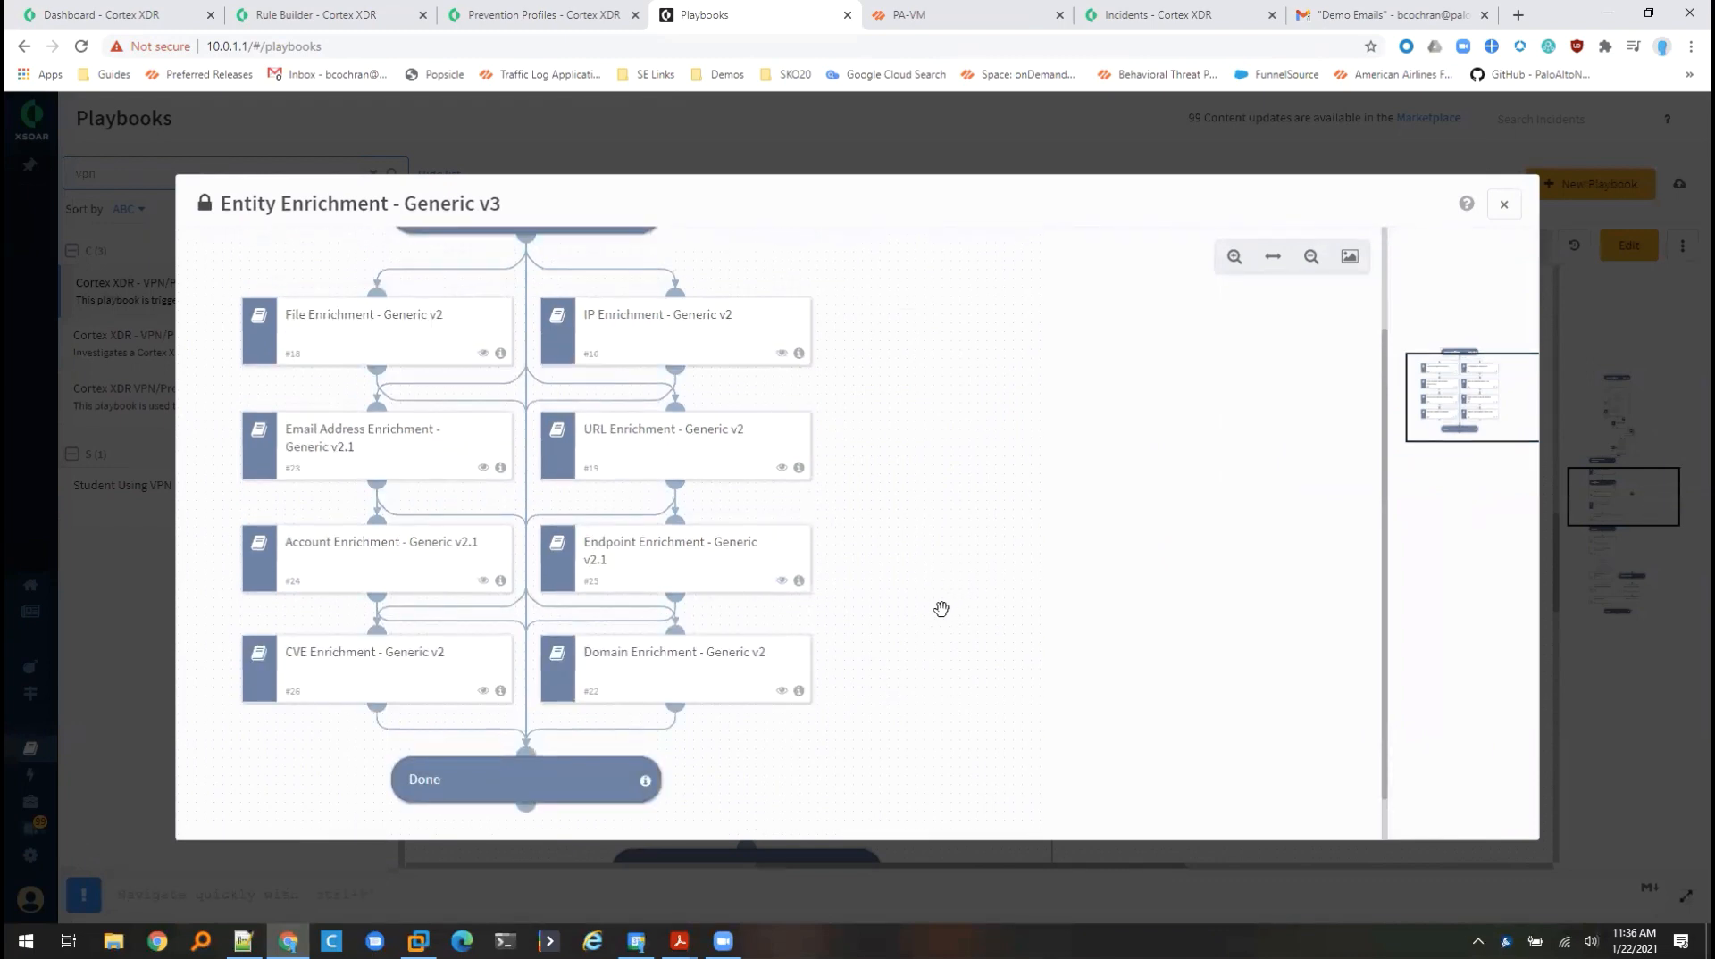
mouse_move(889, 493)
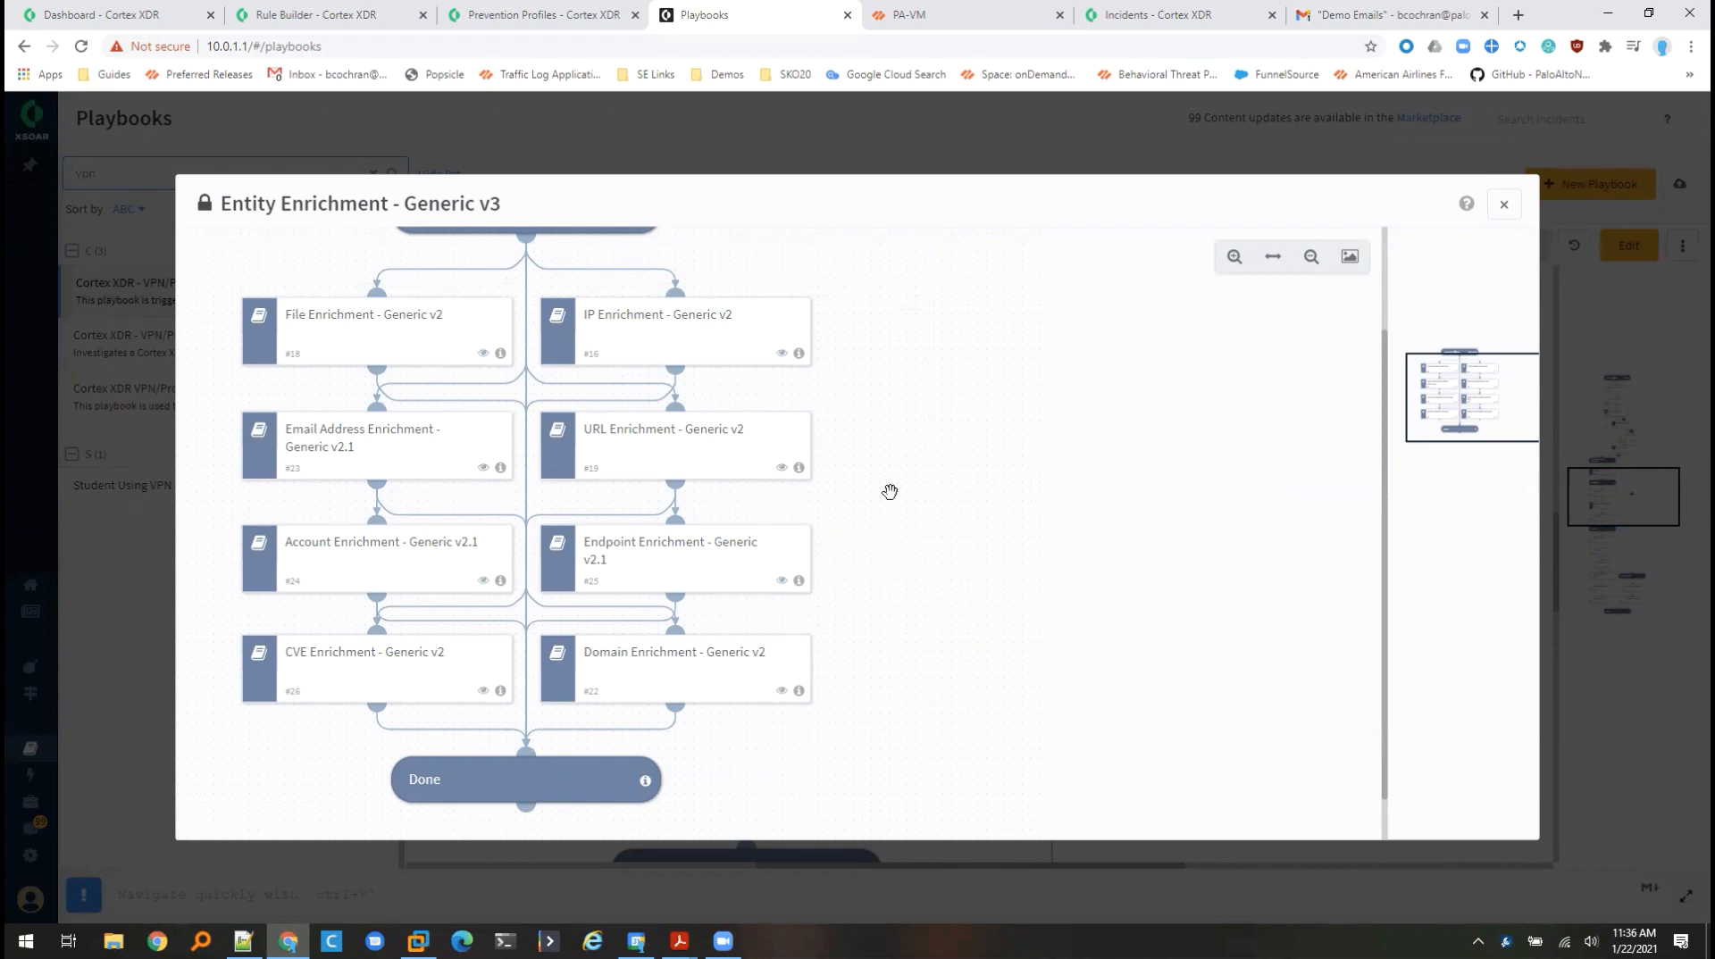
mouse_move(397, 334)
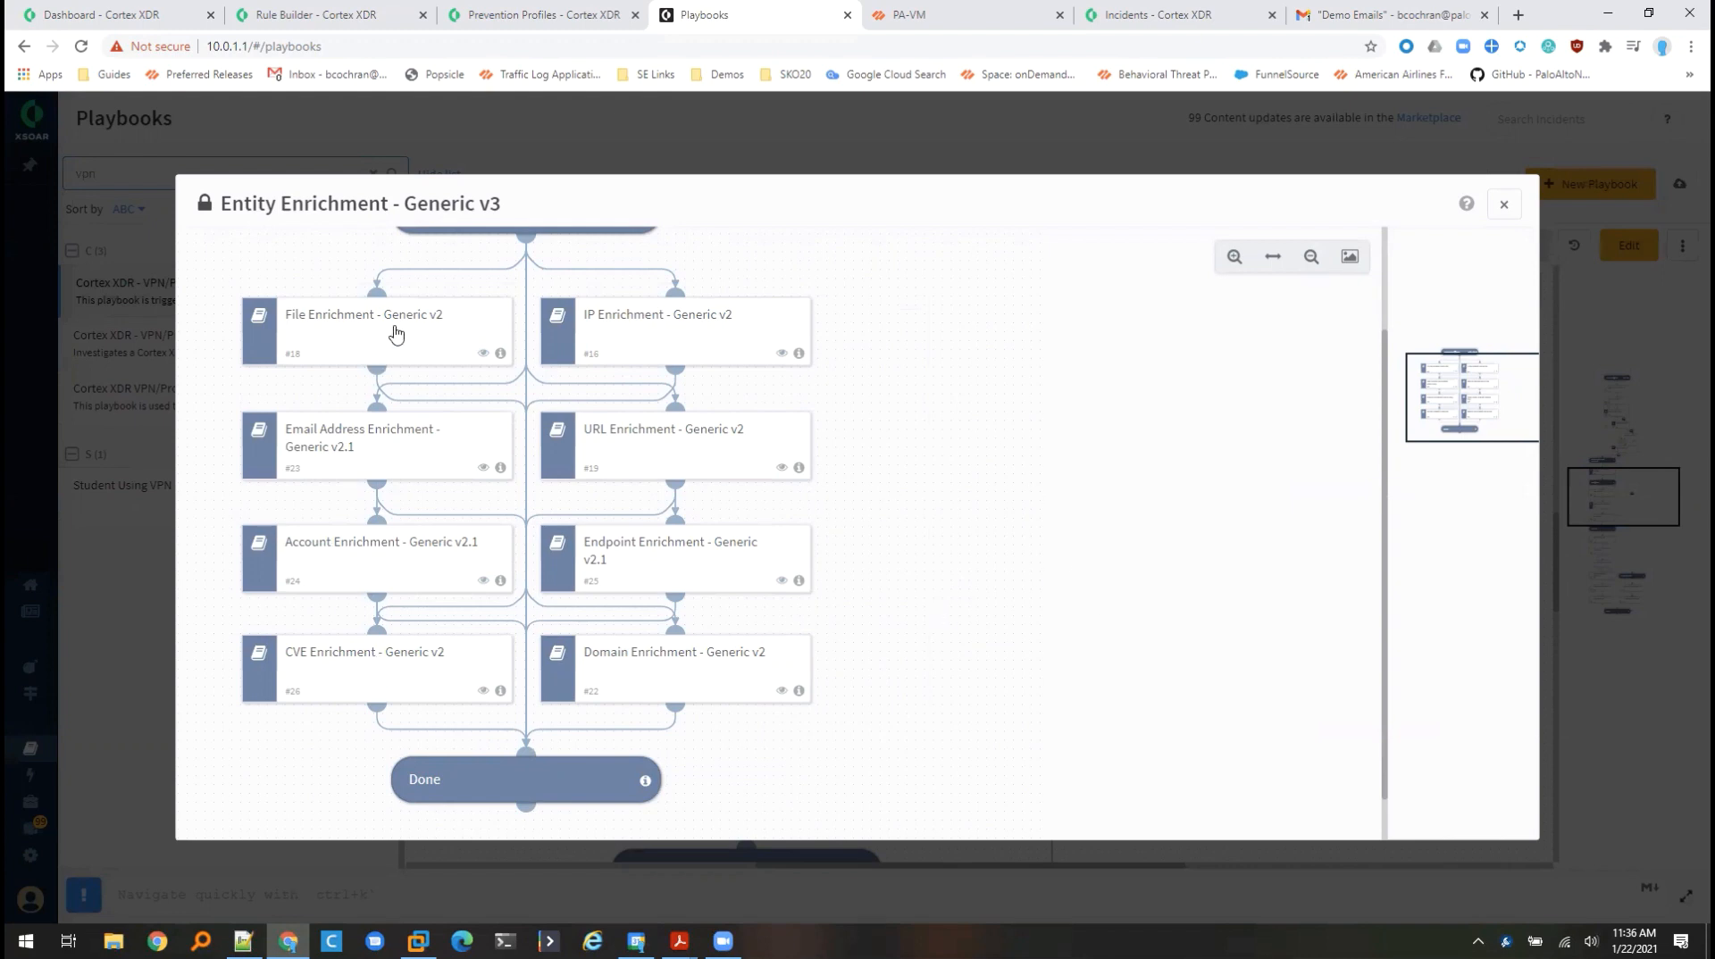
mouse_move(370, 334)
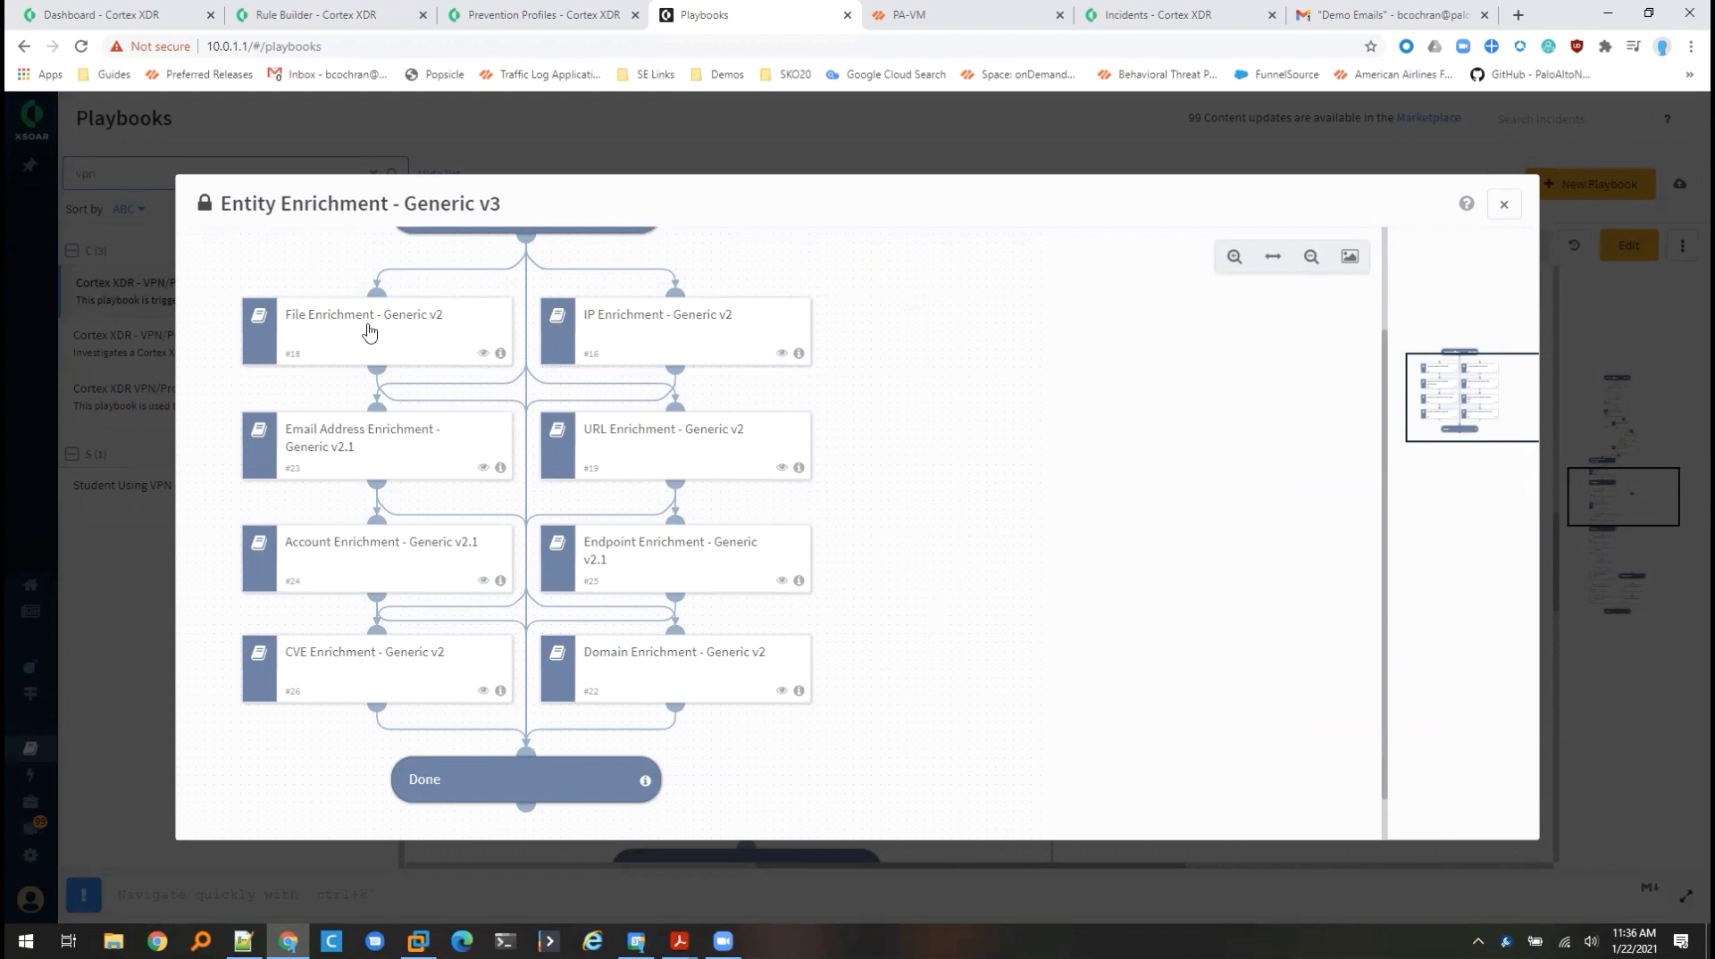
mouse_move(600, 341)
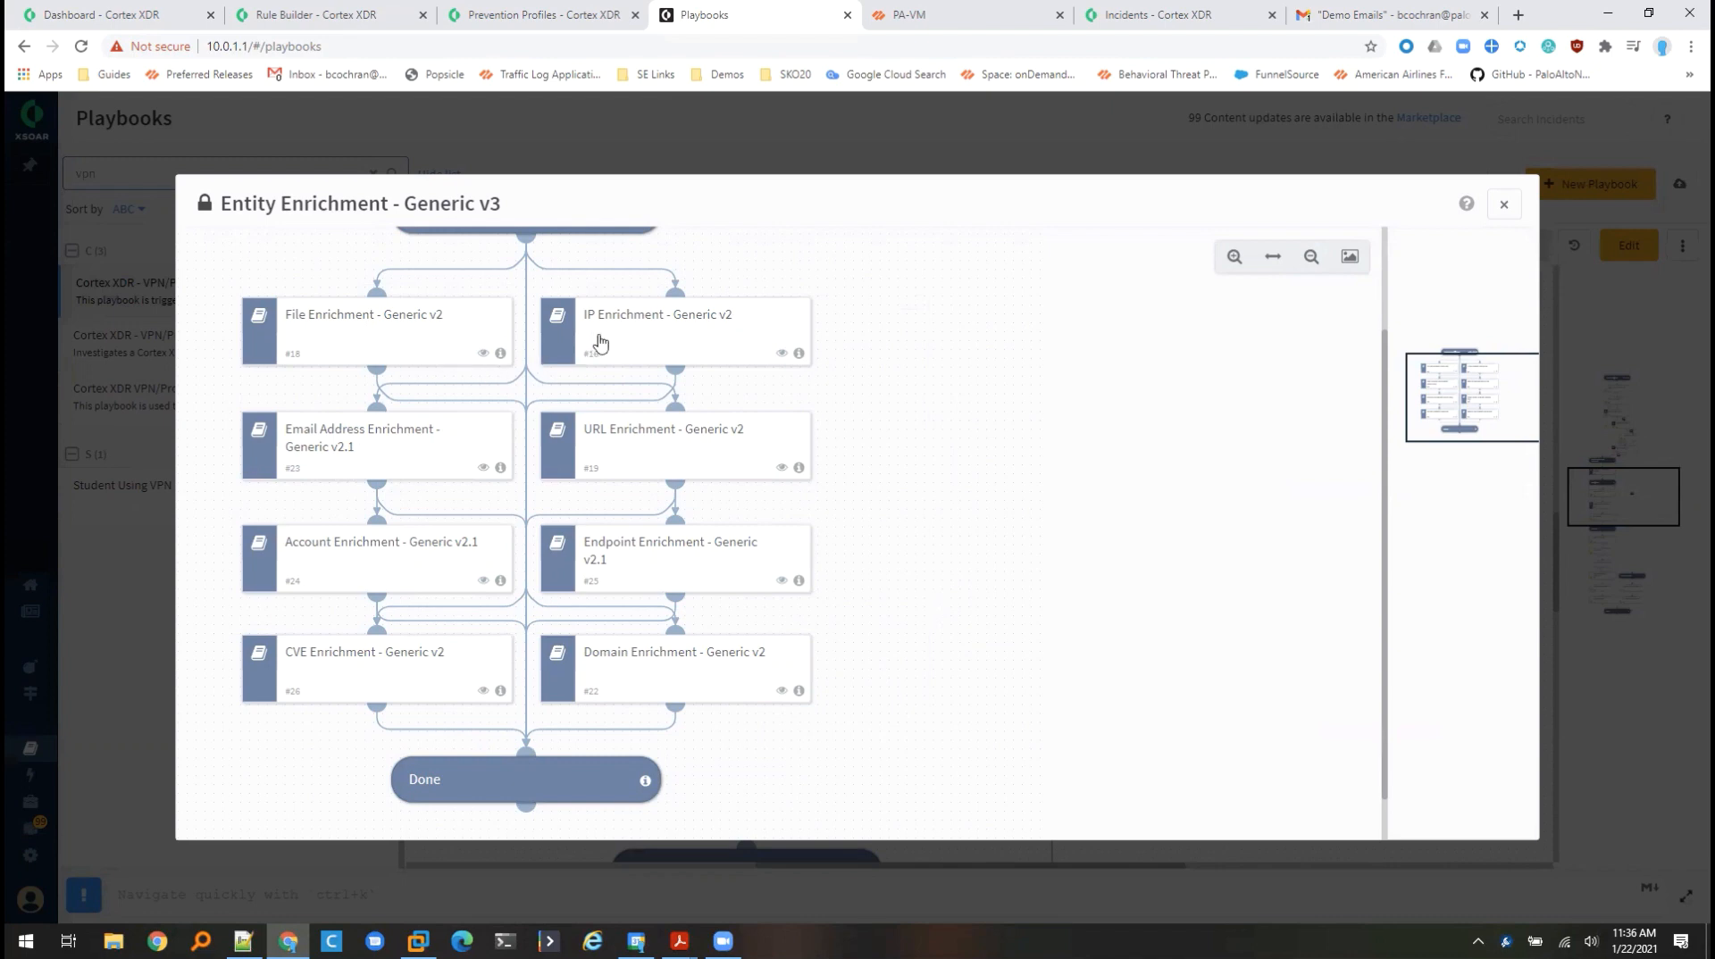
mouse_move(641, 465)
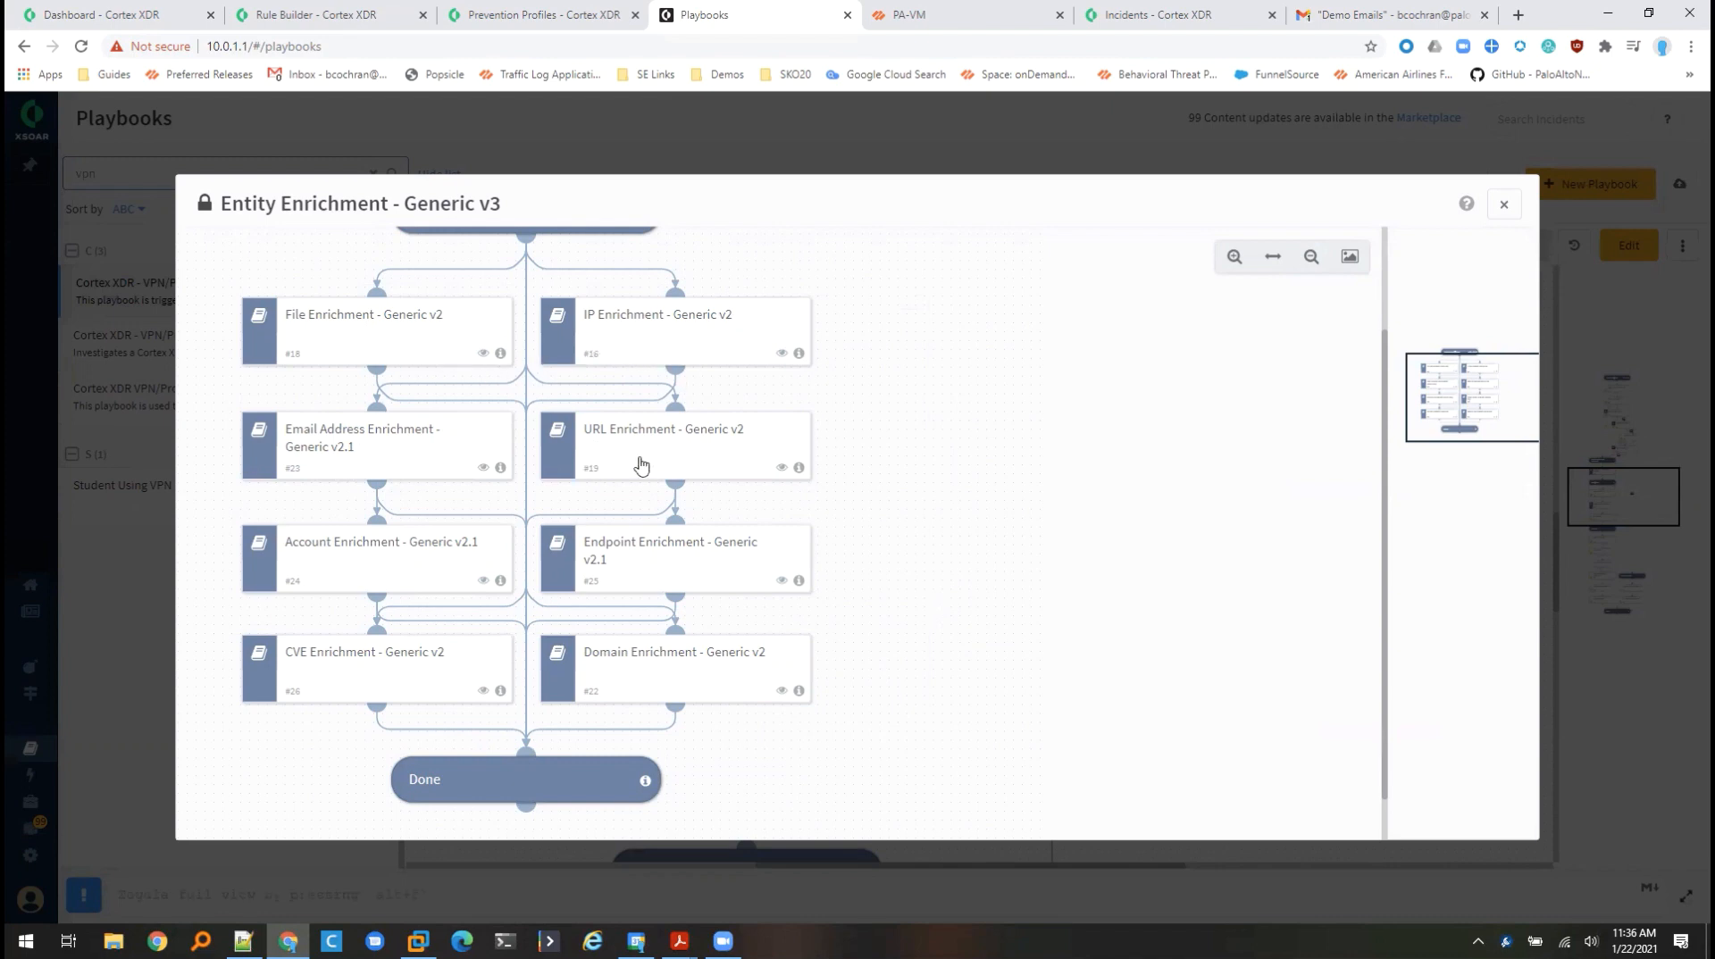
mouse_move(483, 587)
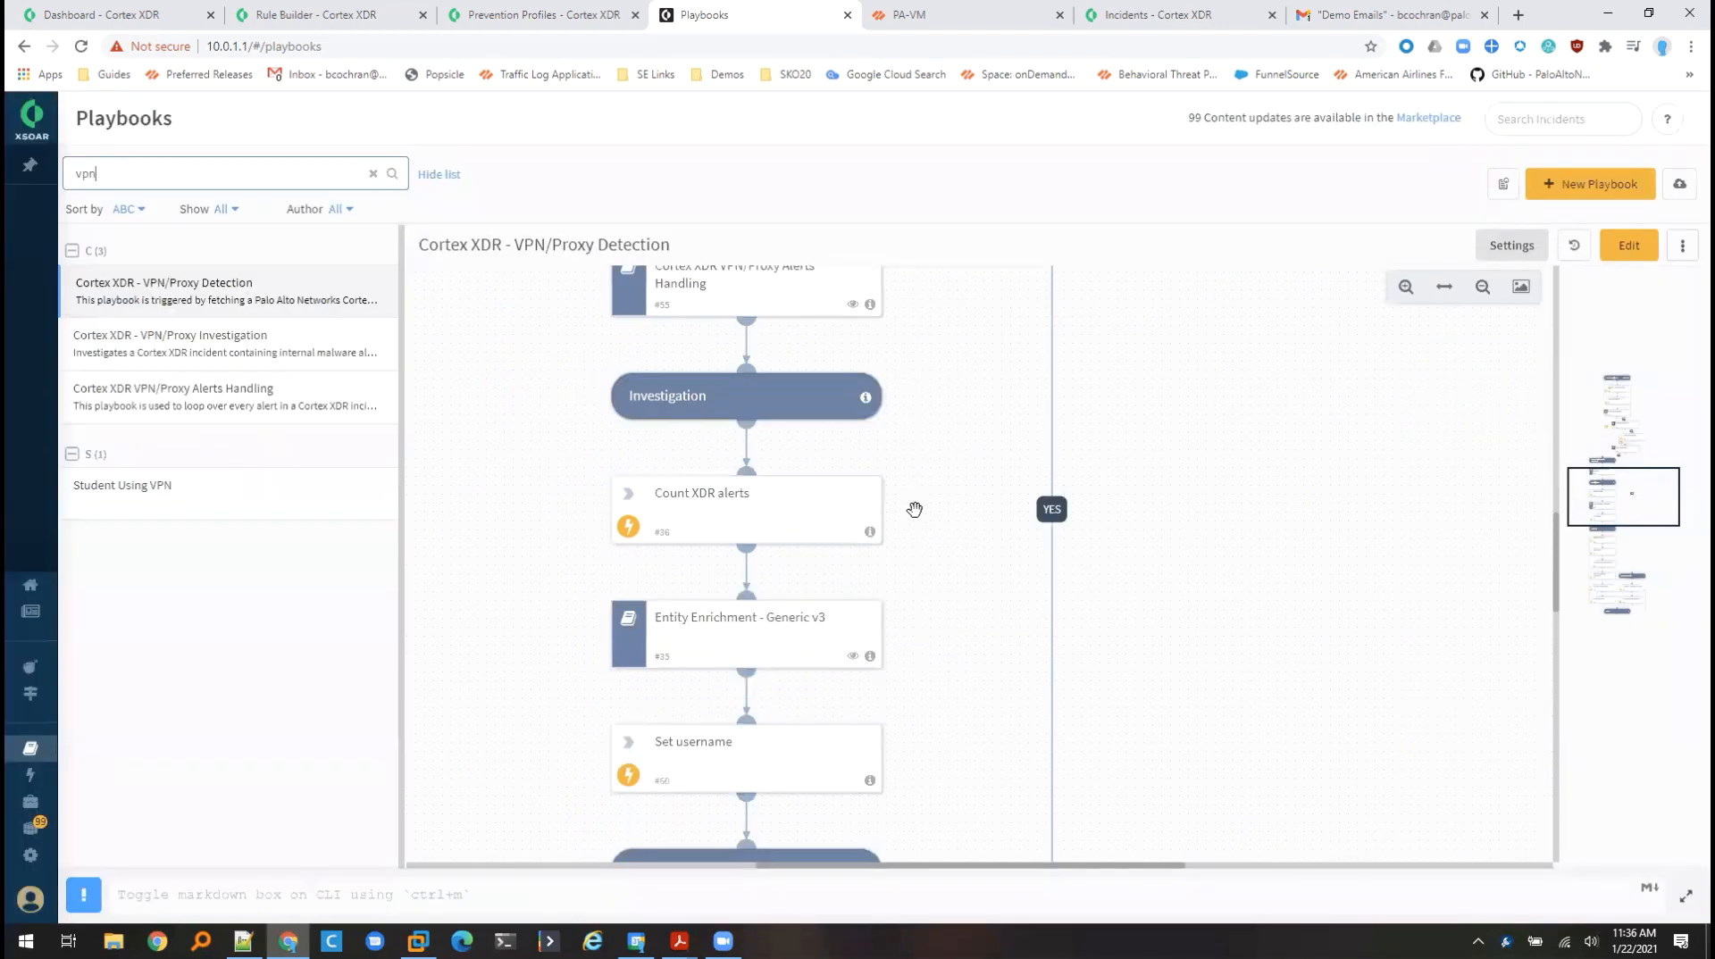
- Reveal the Response stage and examine the Tag host IP in NGFW task
scroll(down, 3)
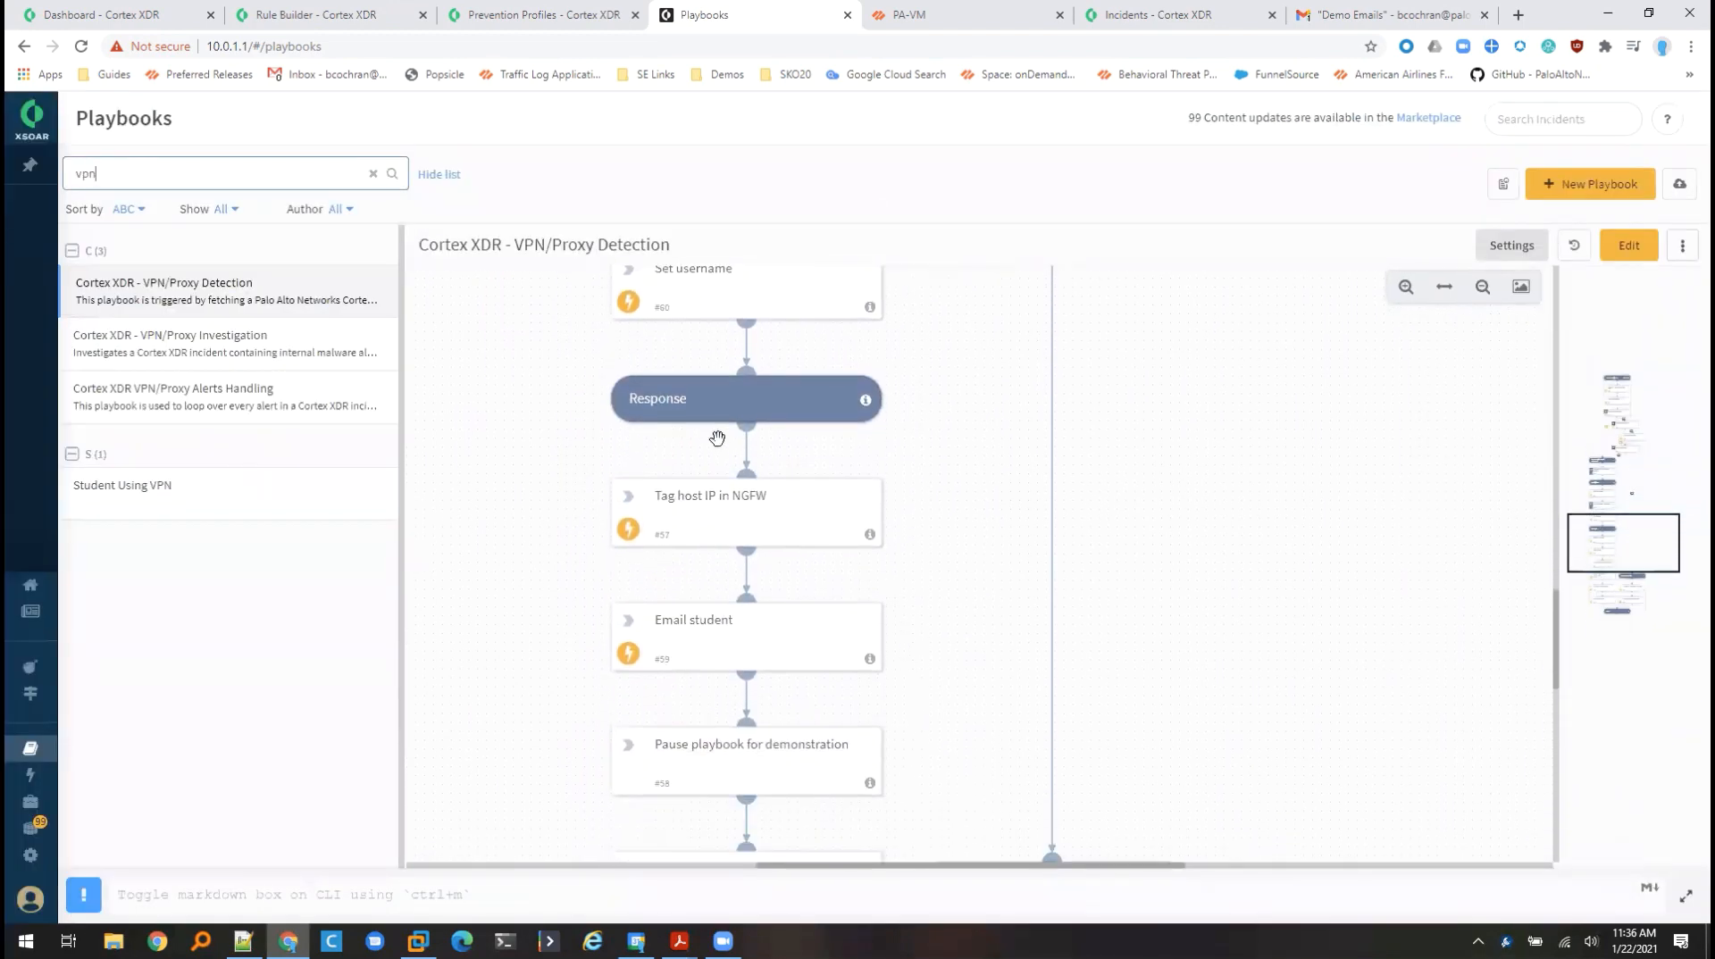
mouse_move(712, 409)
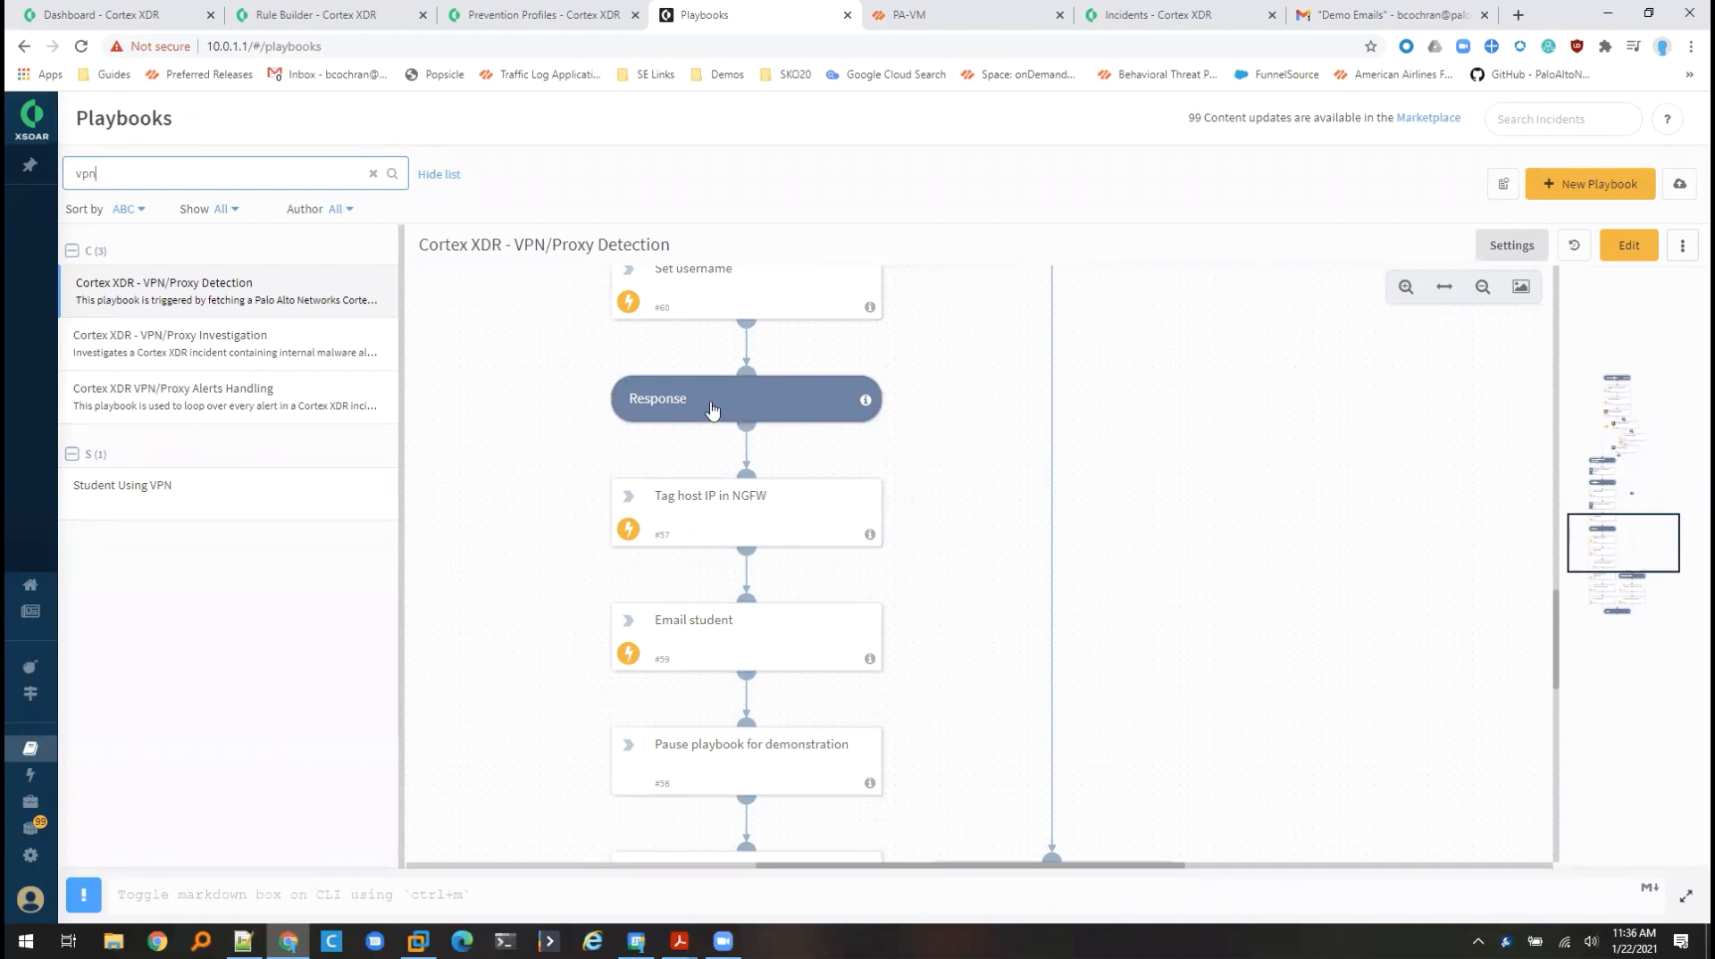
mouse_move(746, 525)
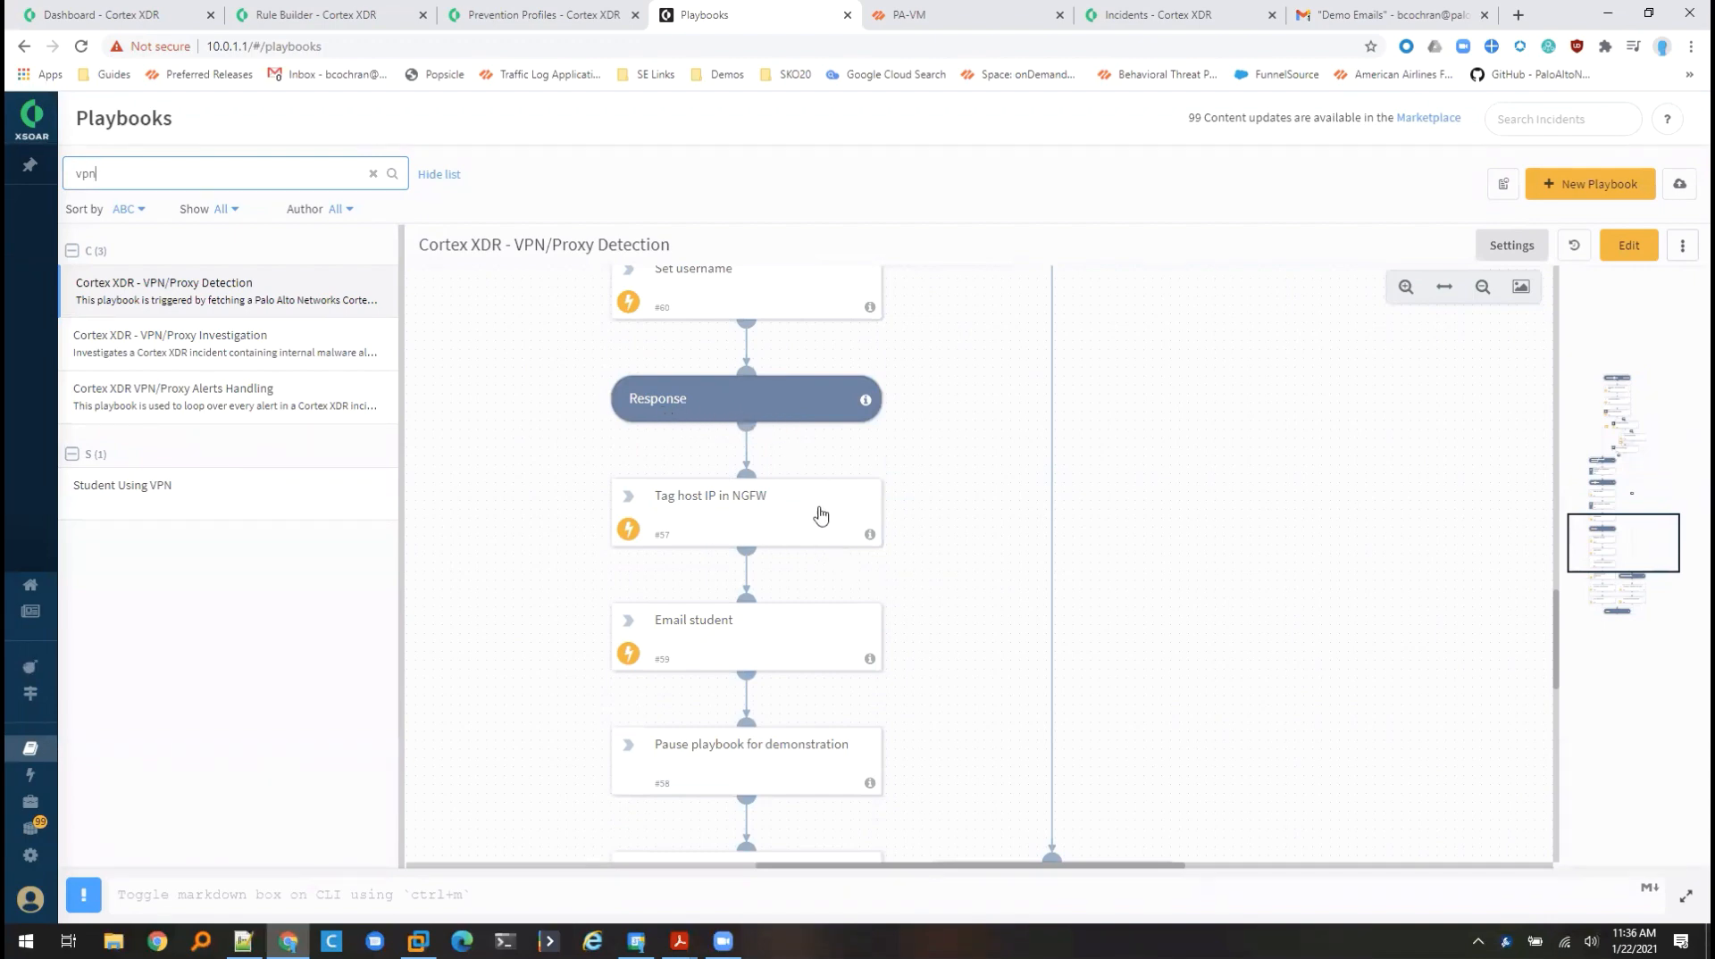
double_click(745, 511)
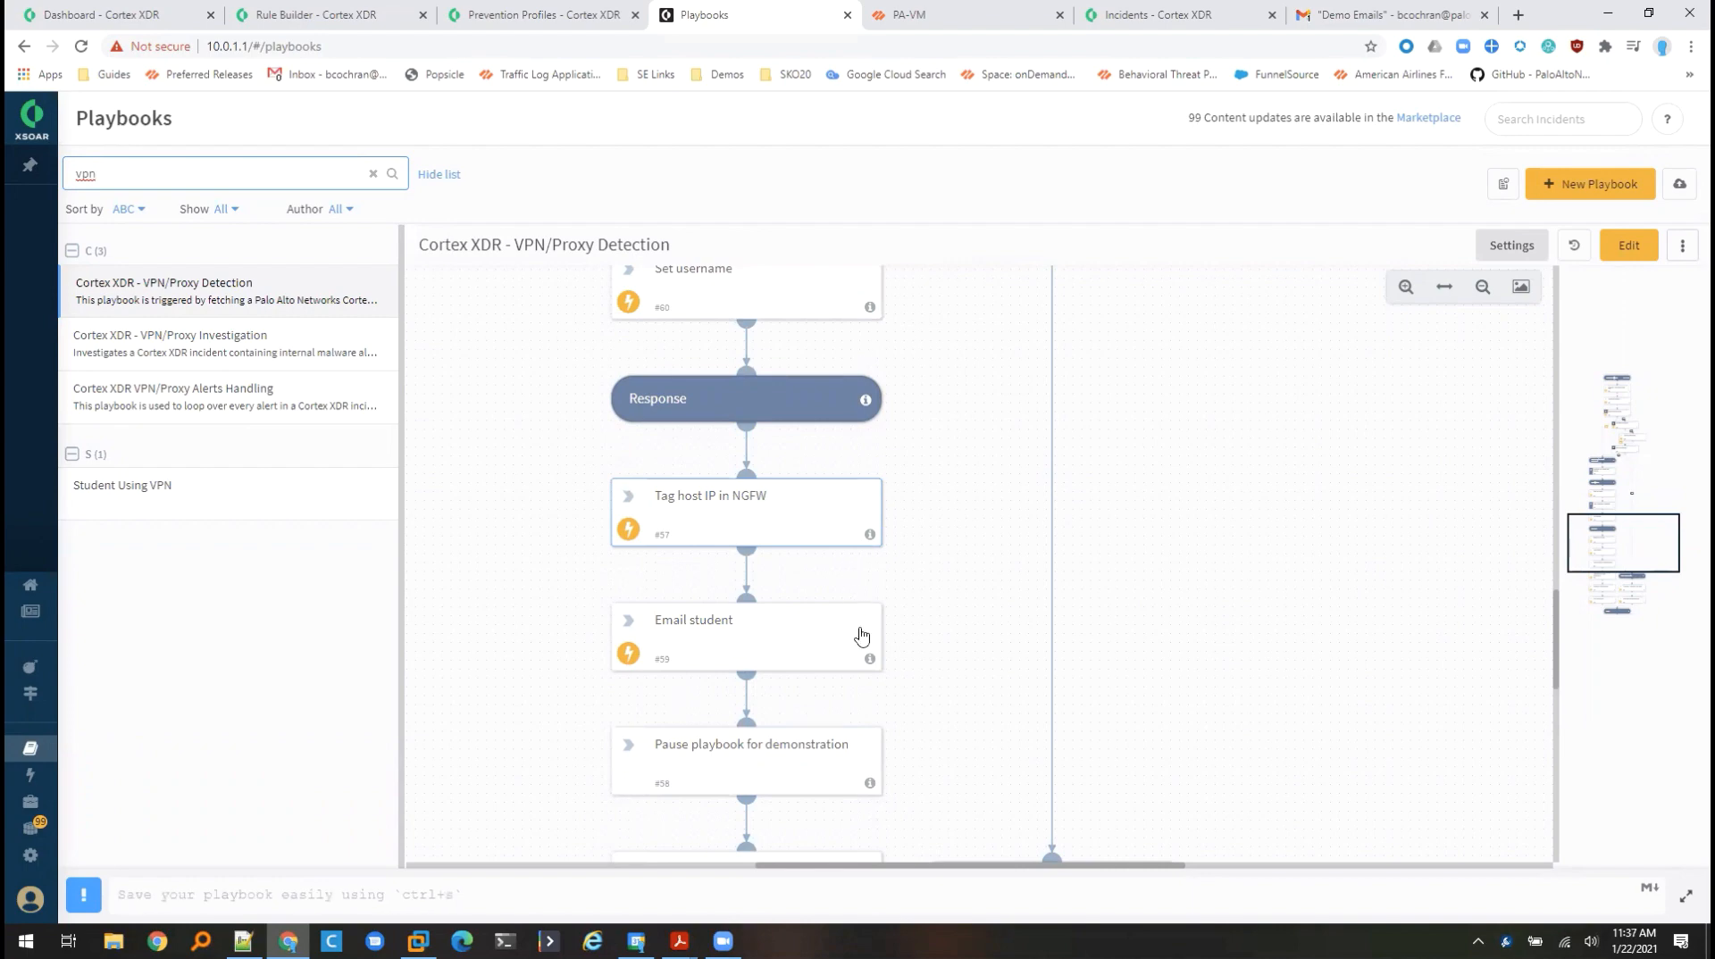
mouse_move(852, 639)
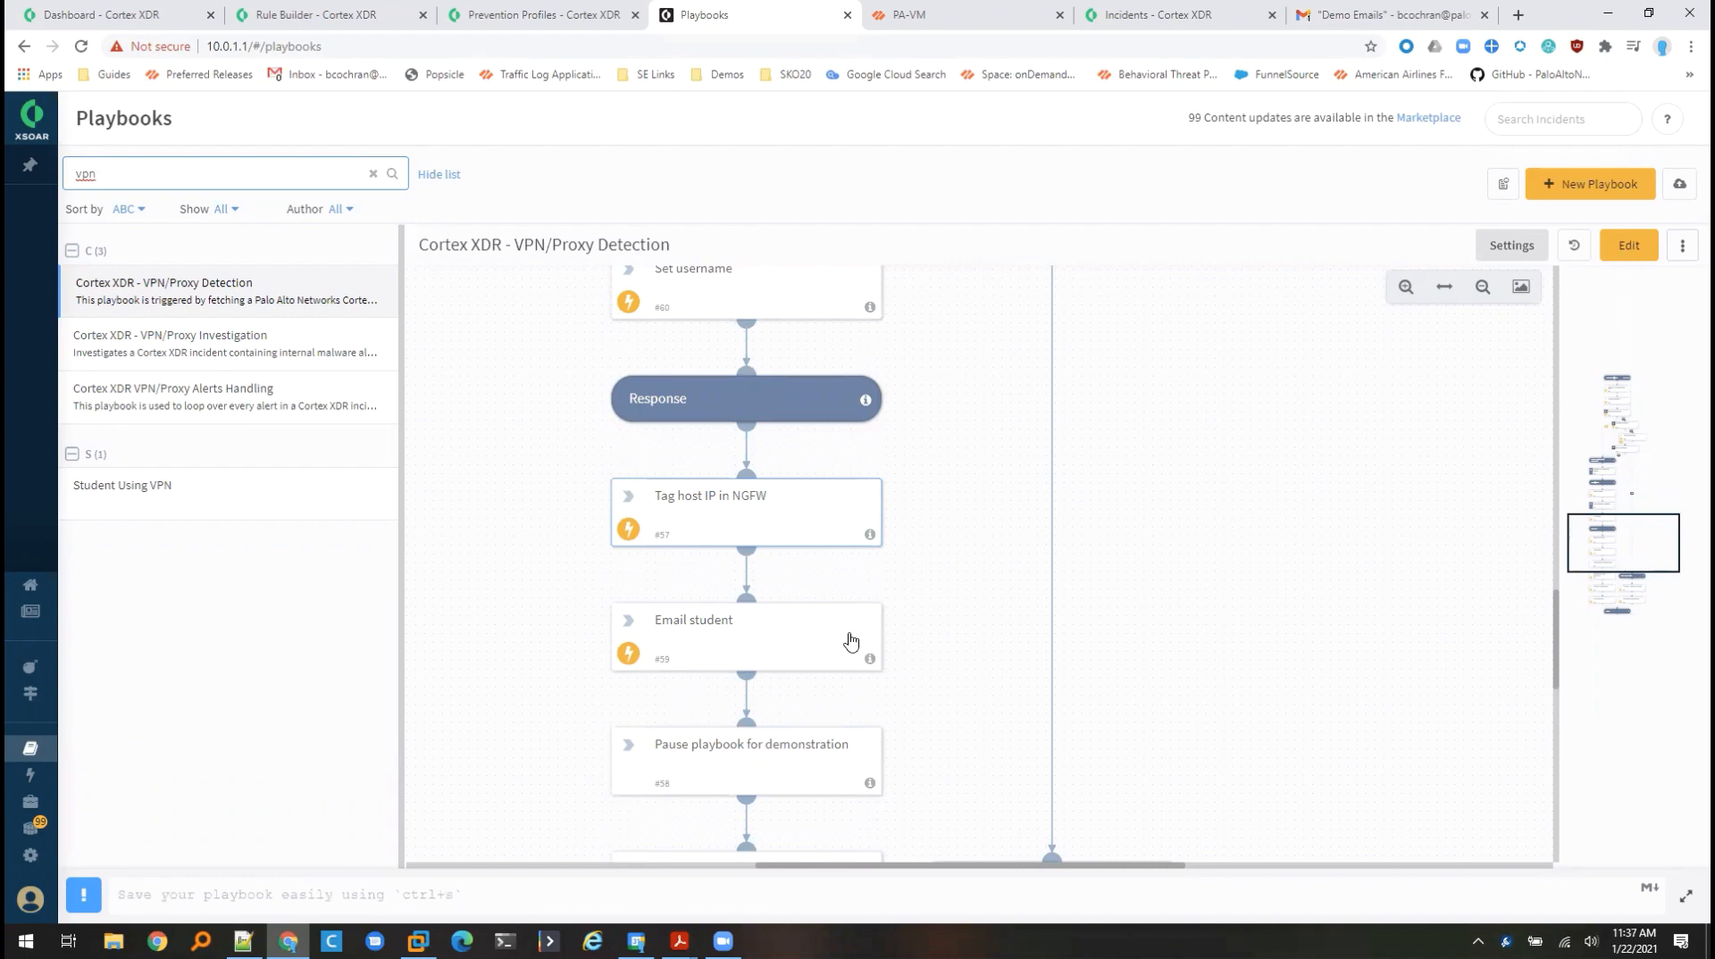
mouse_move(898, 669)
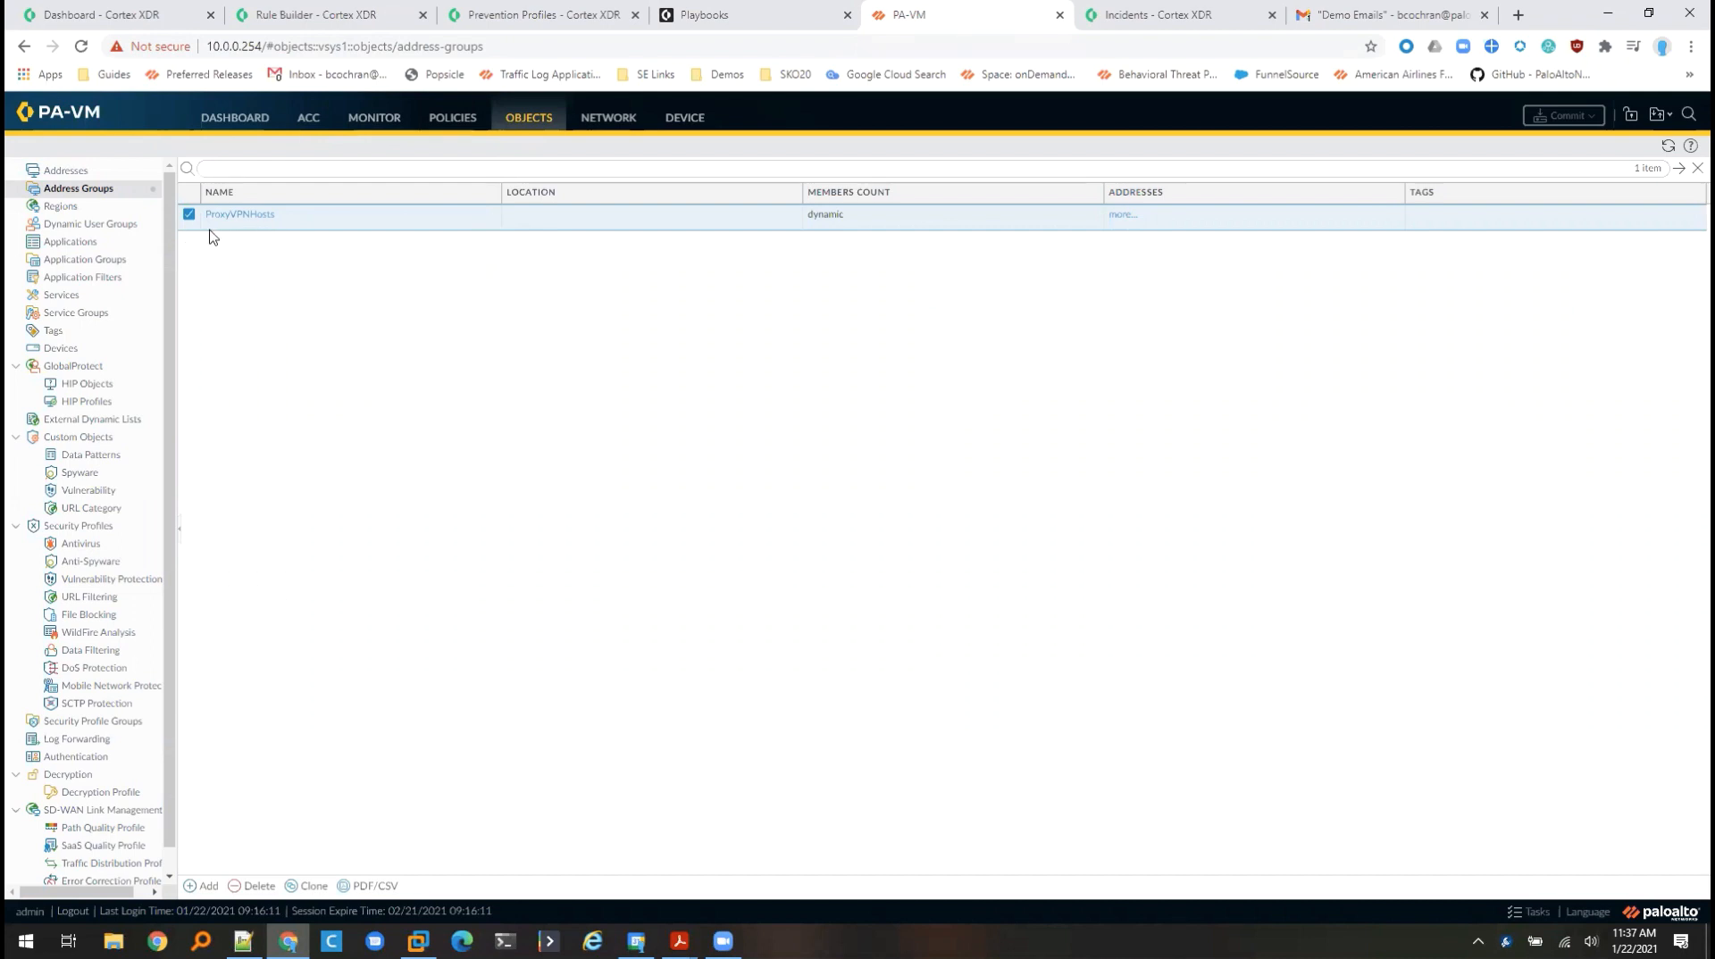
mouse_move(1102, 234)
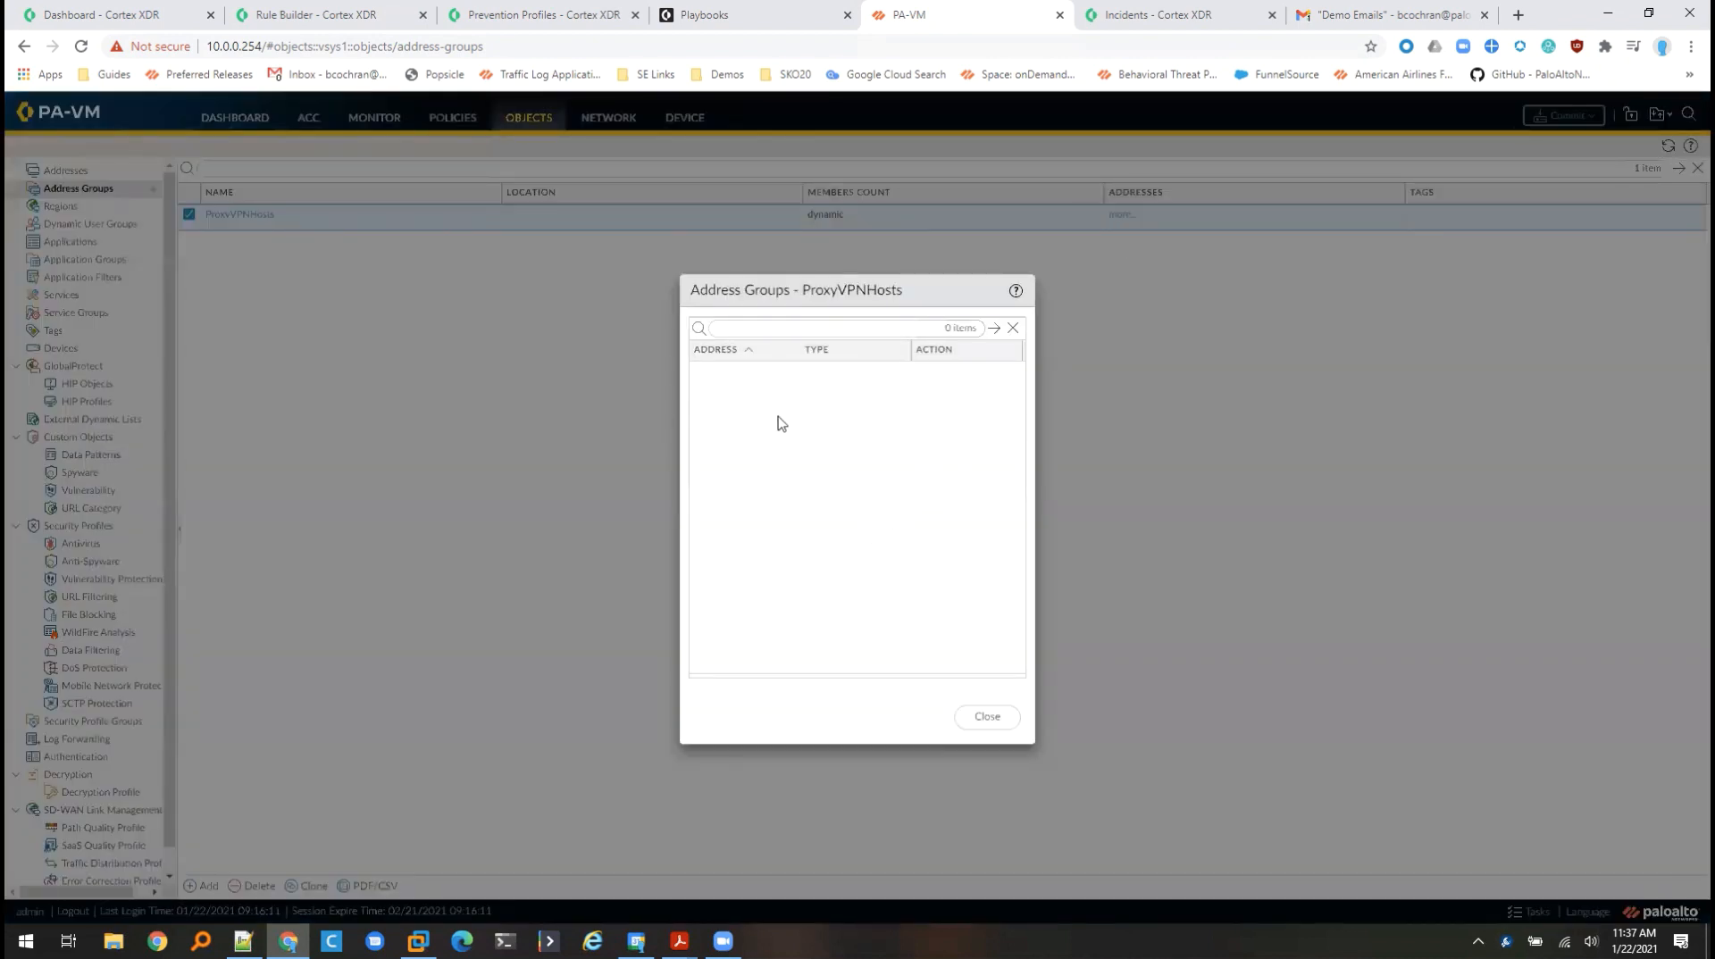
mouse_move(956, 643)
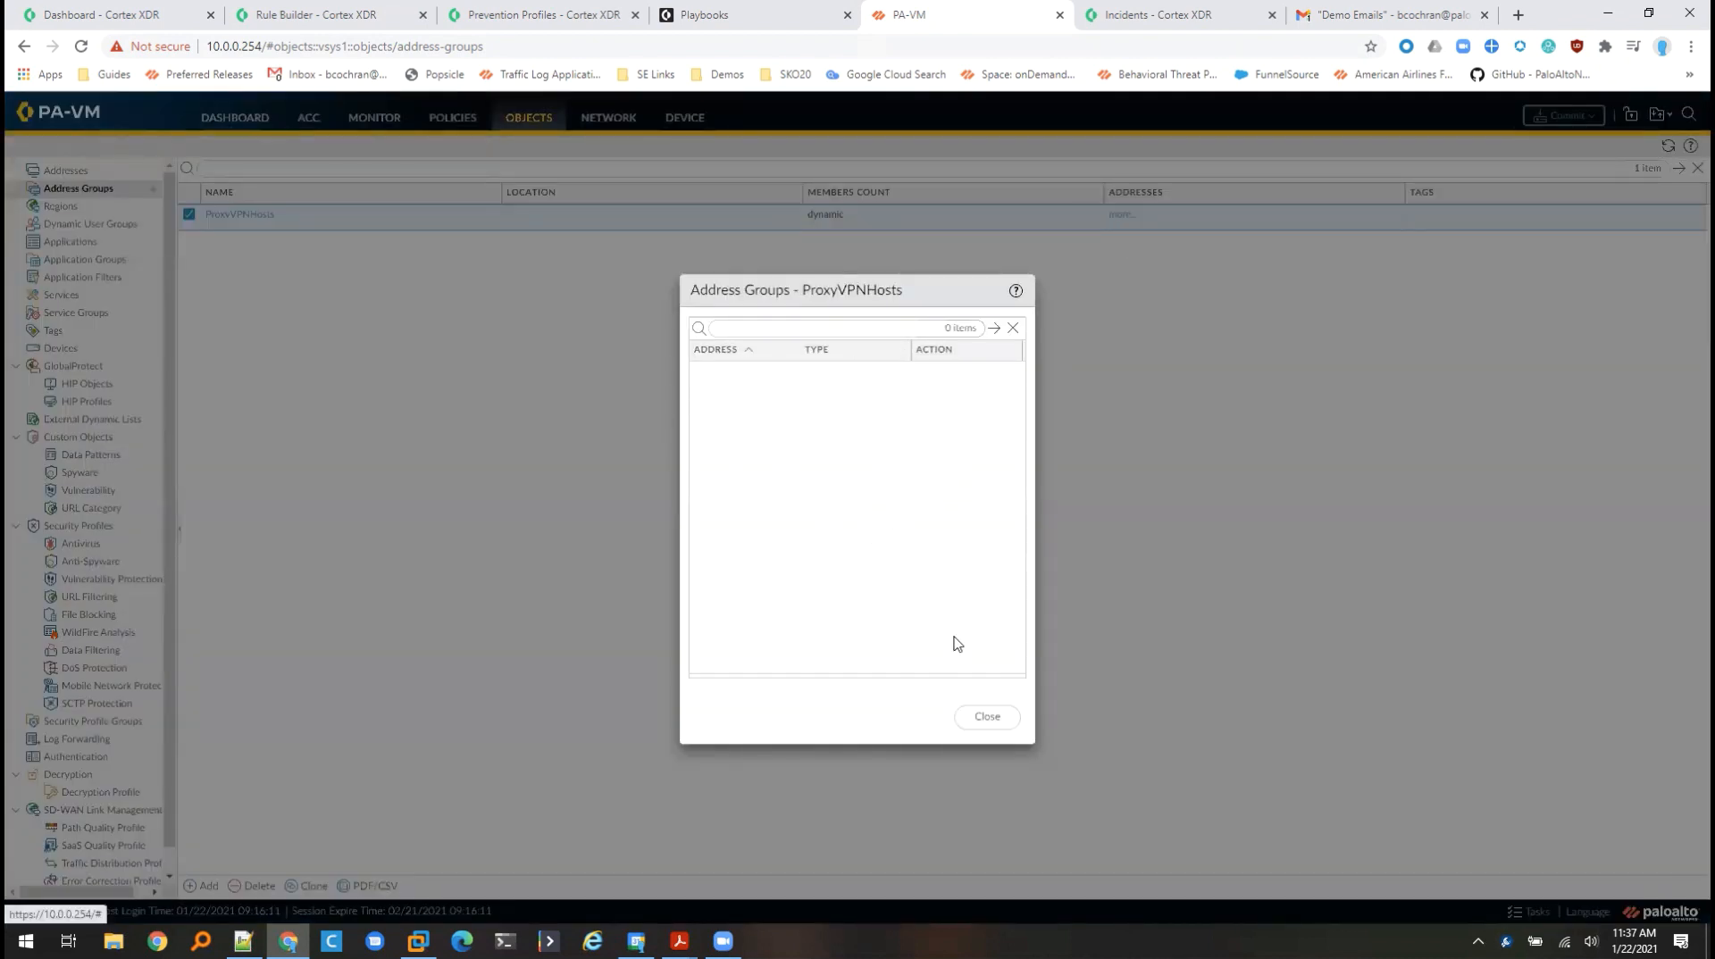
- Close the empty ProxyVPNHosts member list and return to the XSOAR incidents page
click(983, 716)
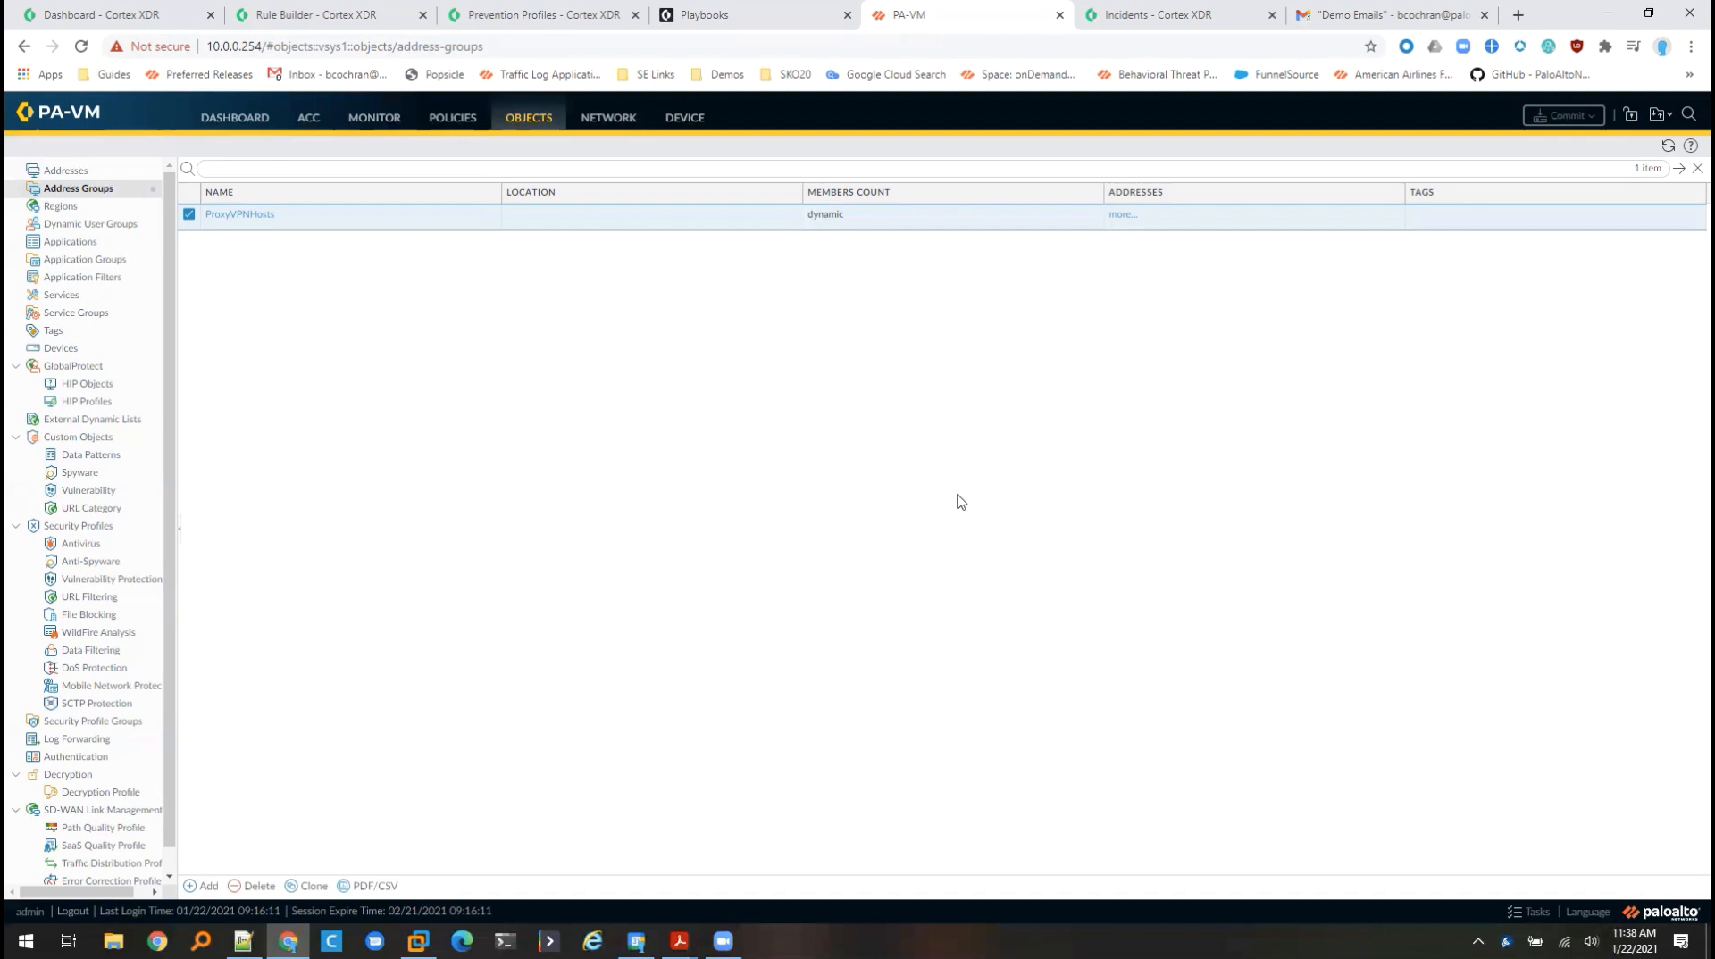
click(711, 14)
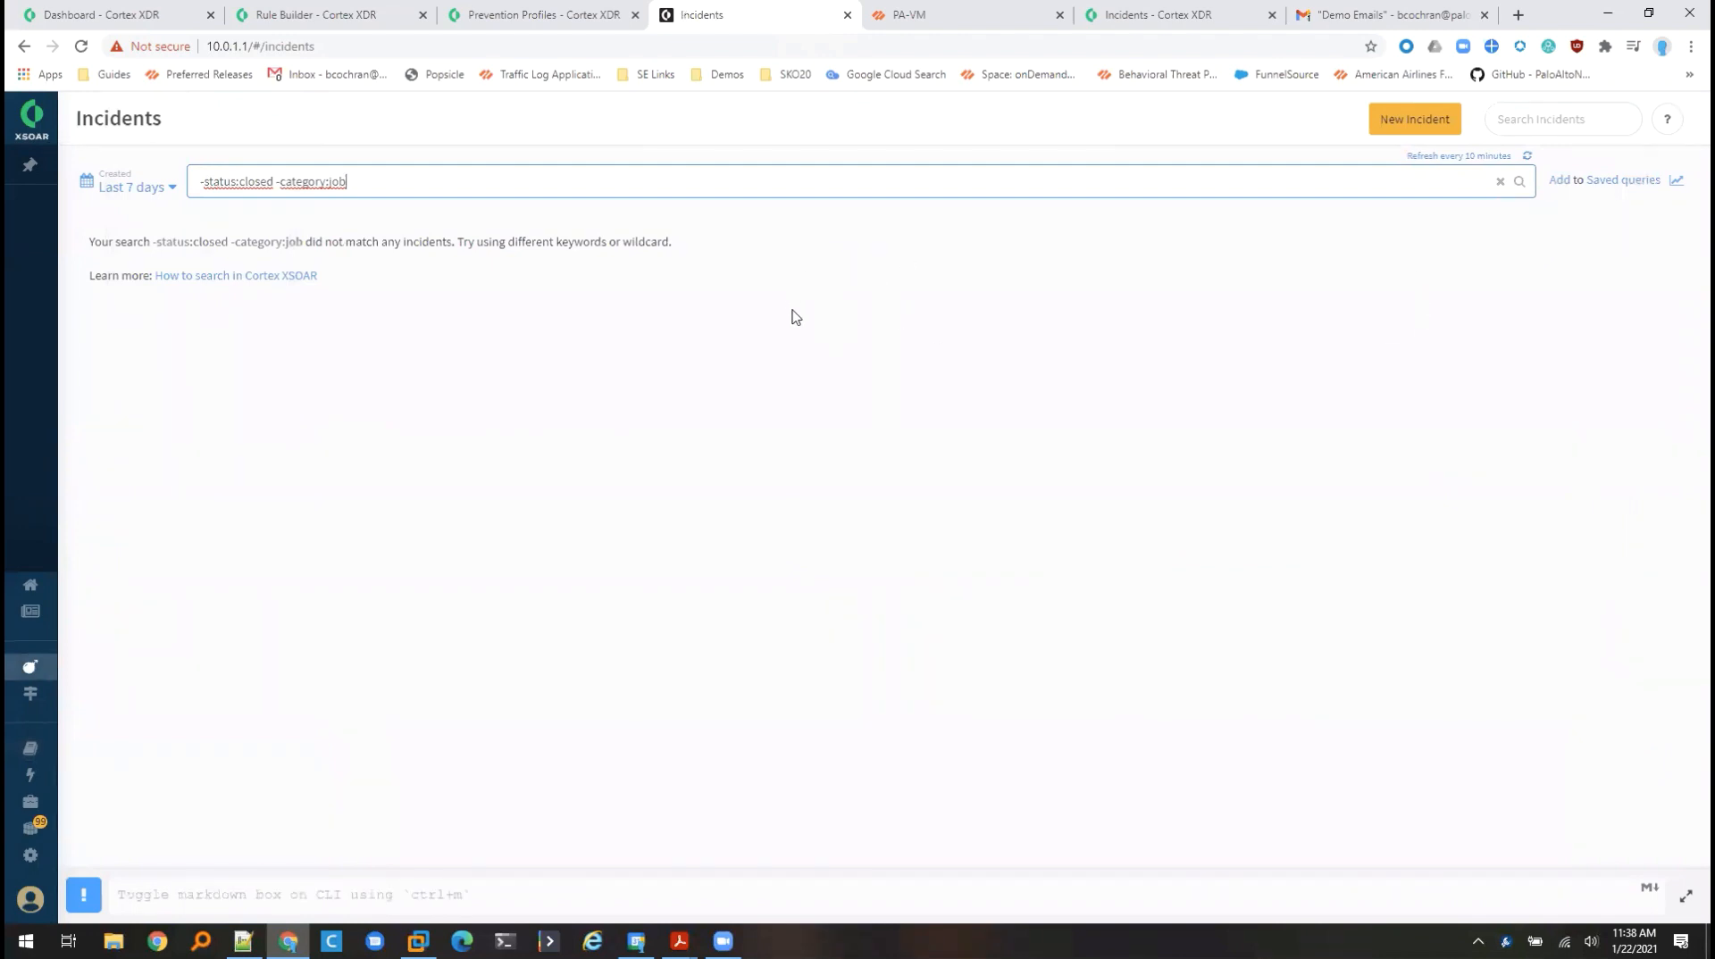
mouse_move(784, 332)
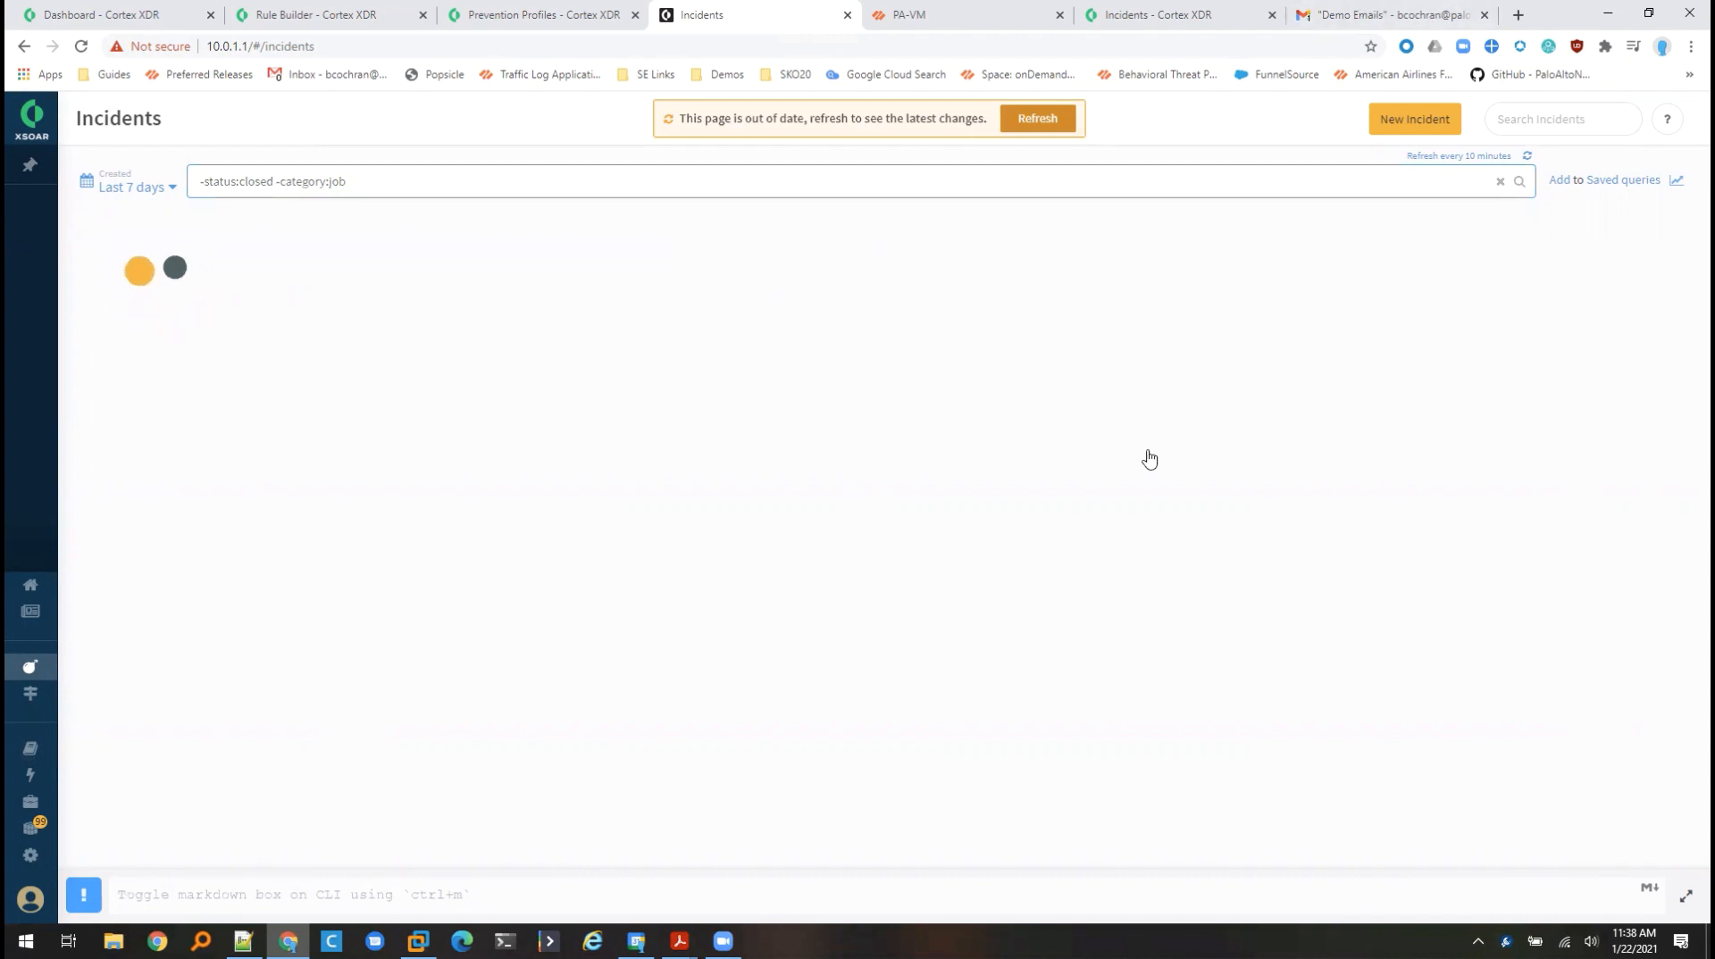
- Refresh the incident list and open incident #1162, the Behavioral Threat on xdr-victim-vm
click(1034, 118)
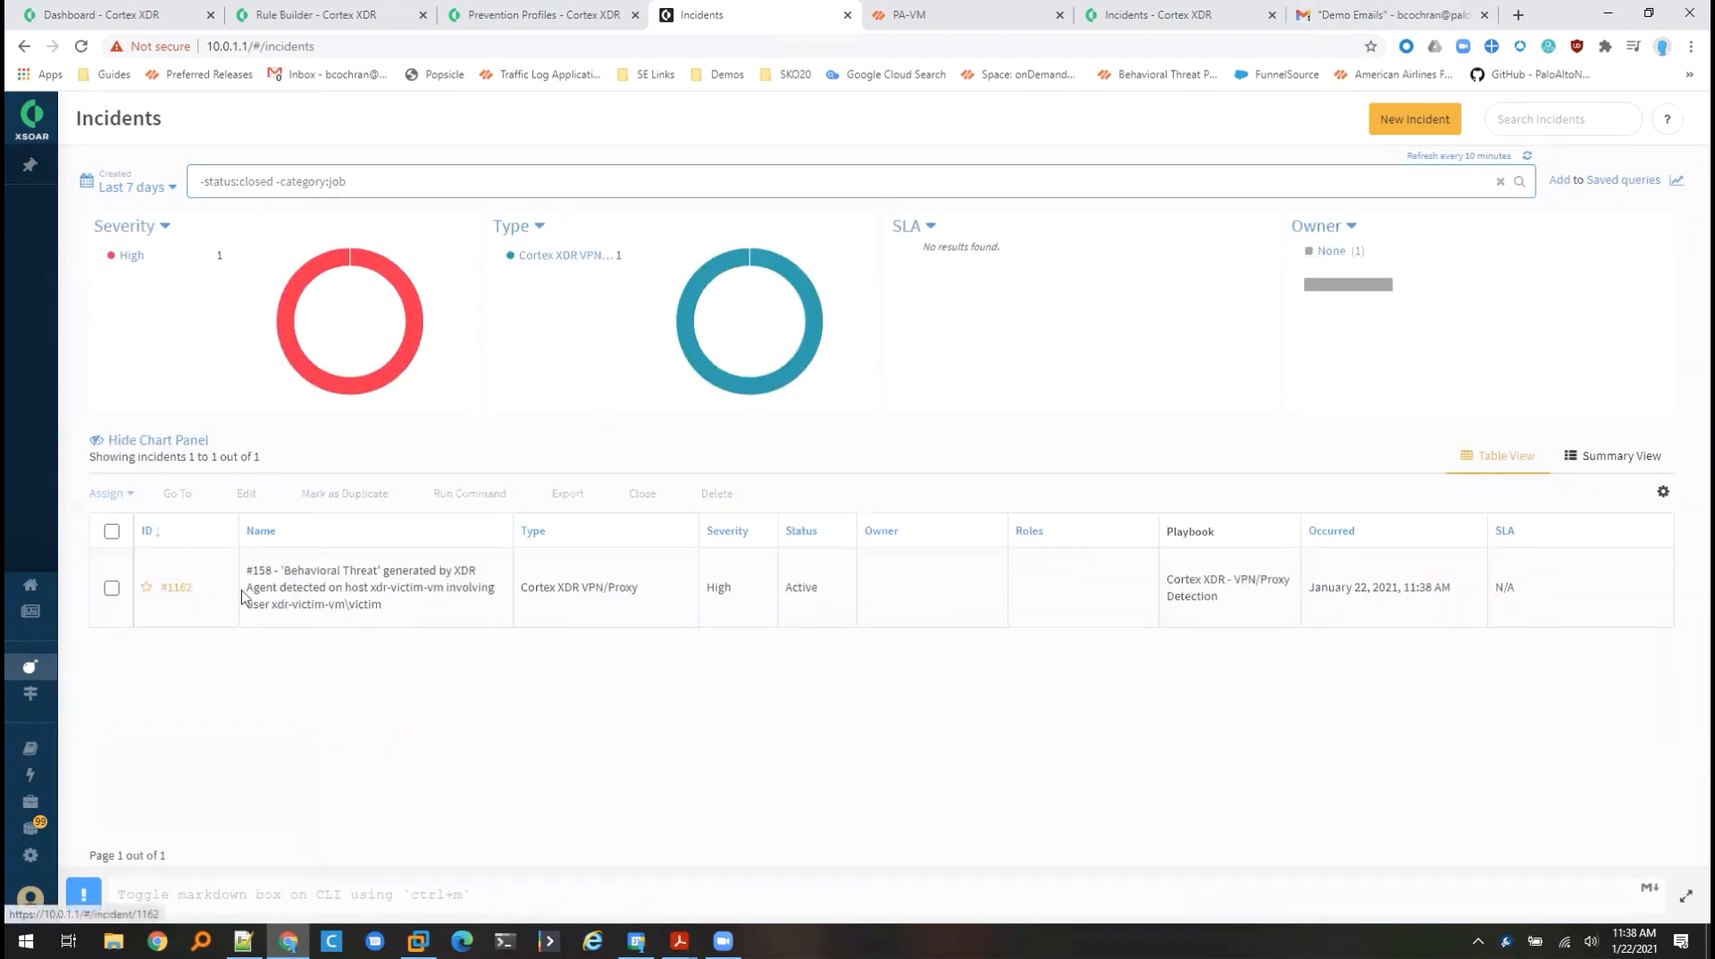
mouse_move(186, 596)
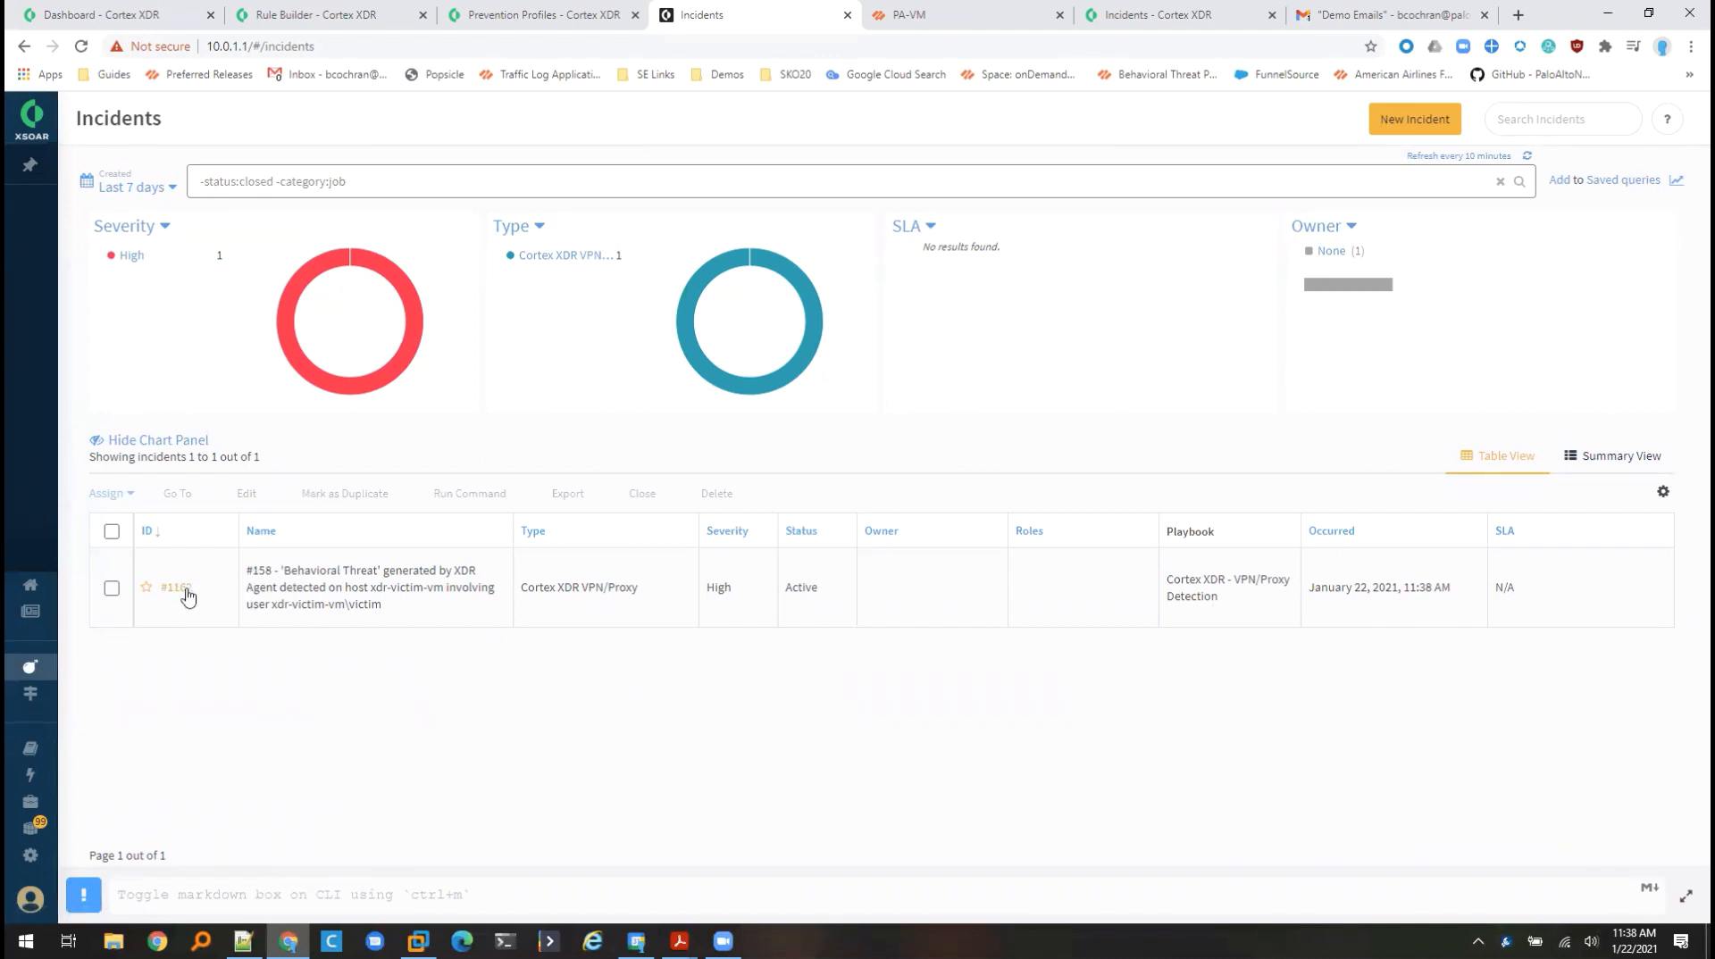
click(175, 587)
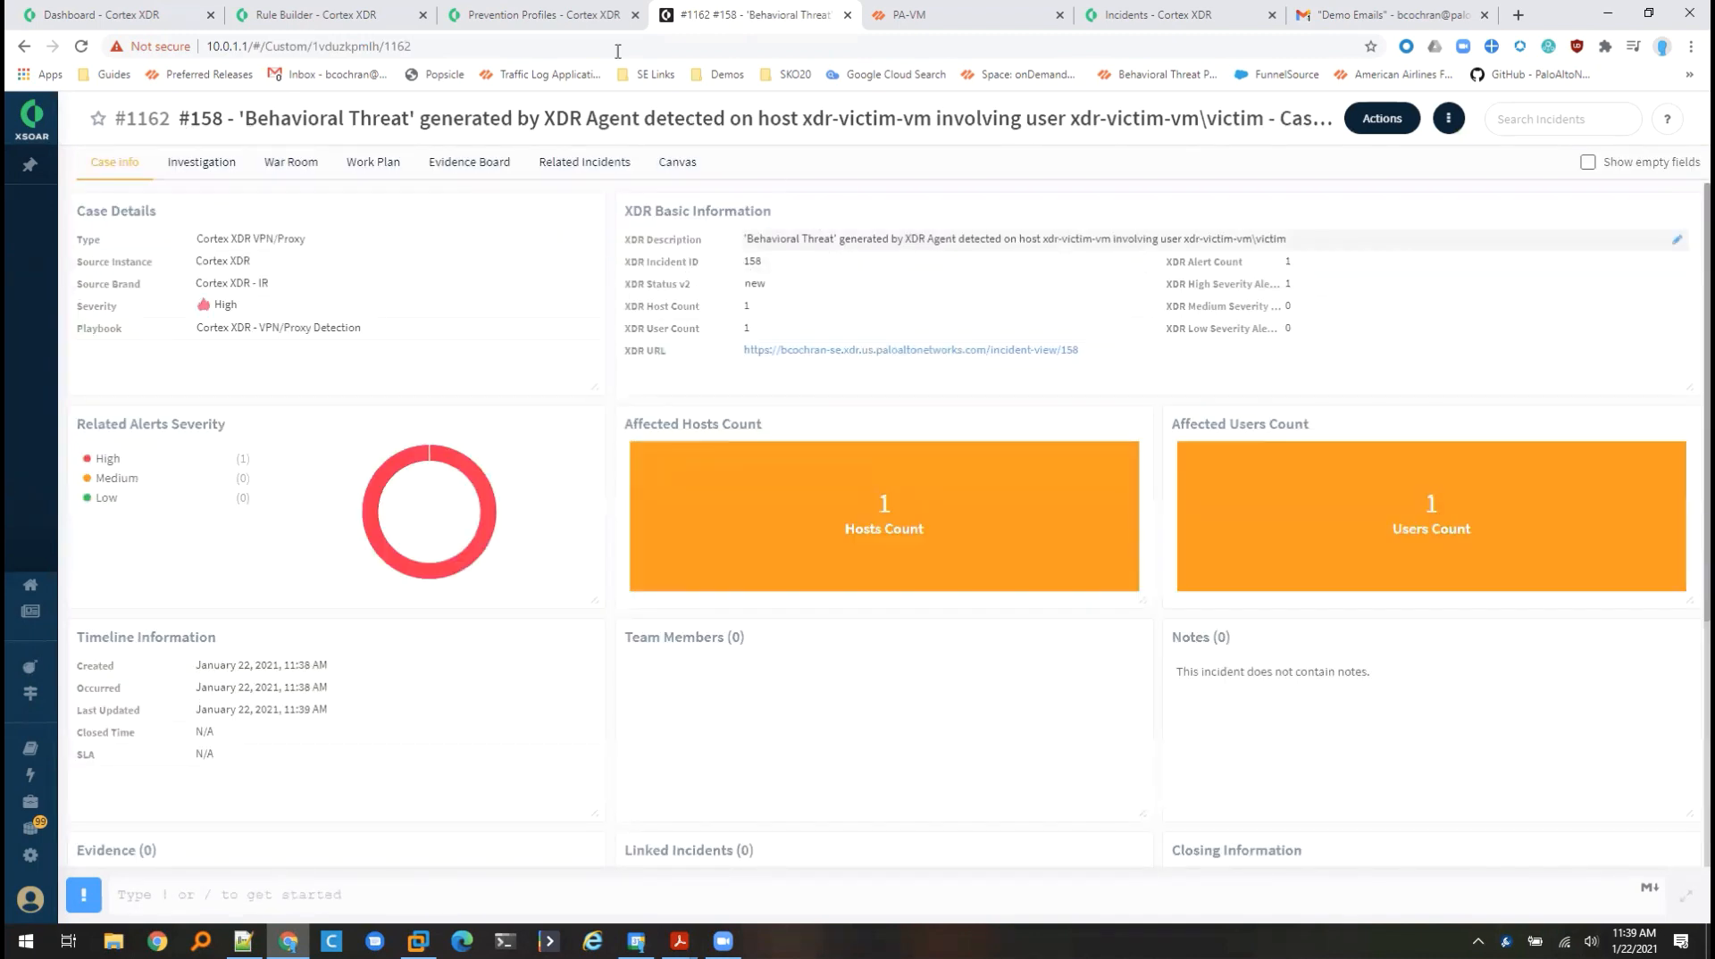
- Show the Work Plan for incident #1162
click(1175, 14)
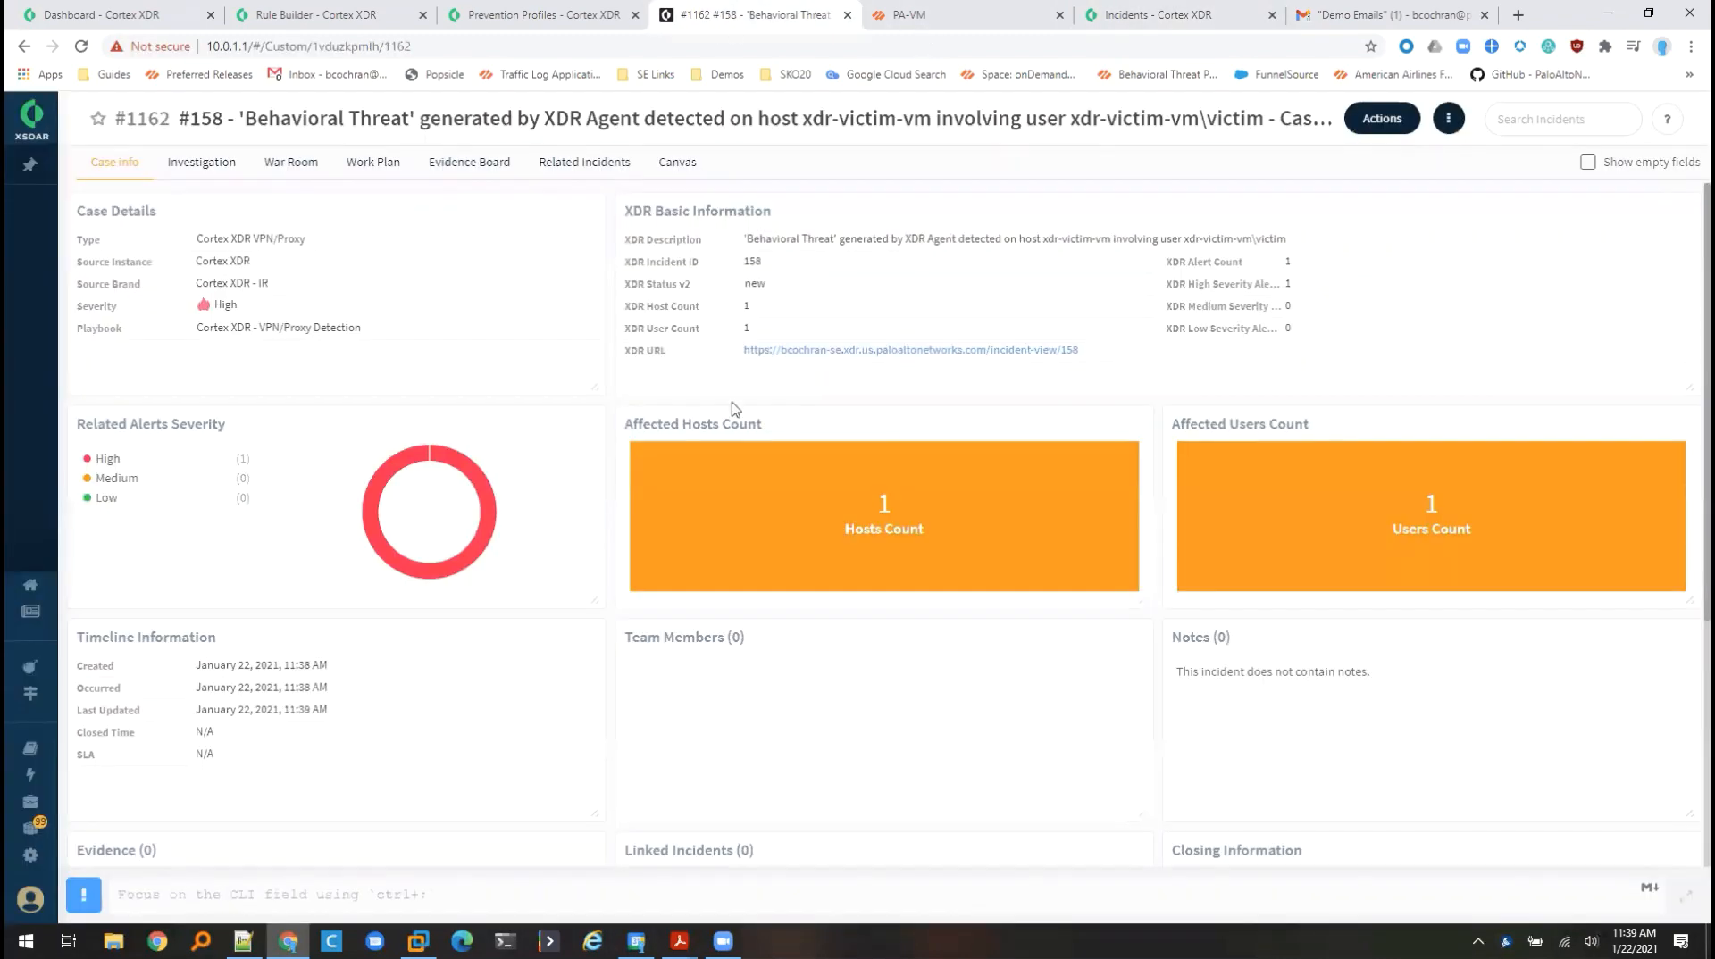
click(373, 162)
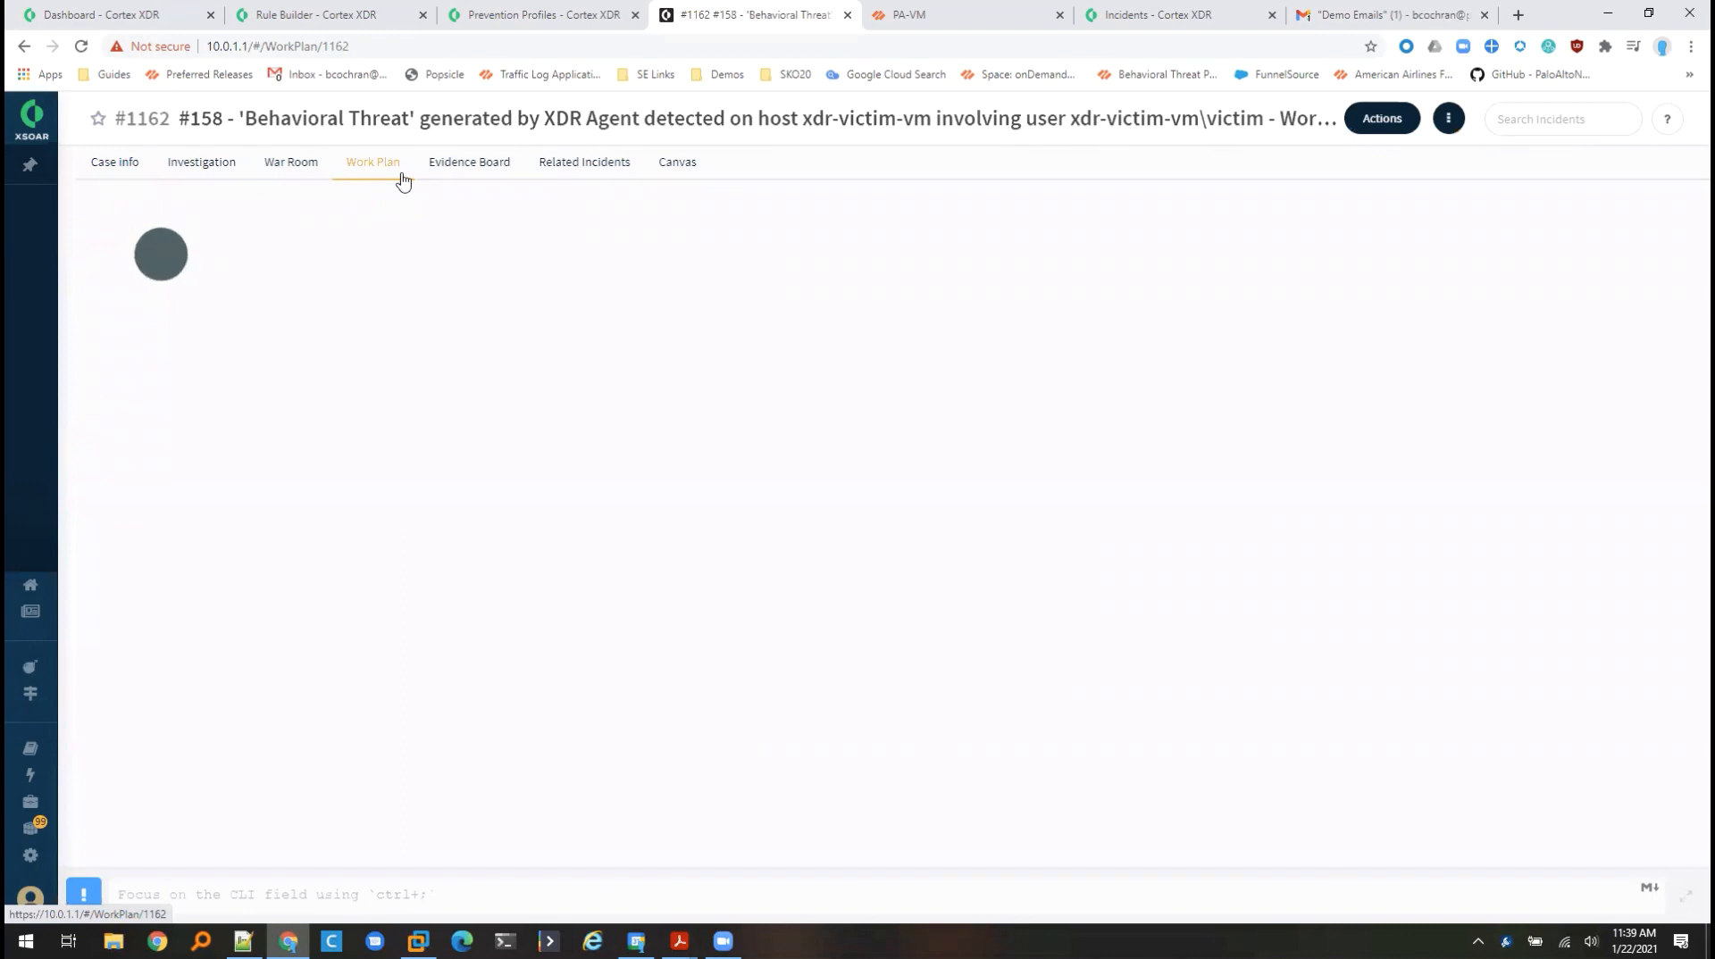
- Show the Tag host IP in NGFW task's outputs: 192.168.55.128 tagged ProxyVPN
click(371, 163)
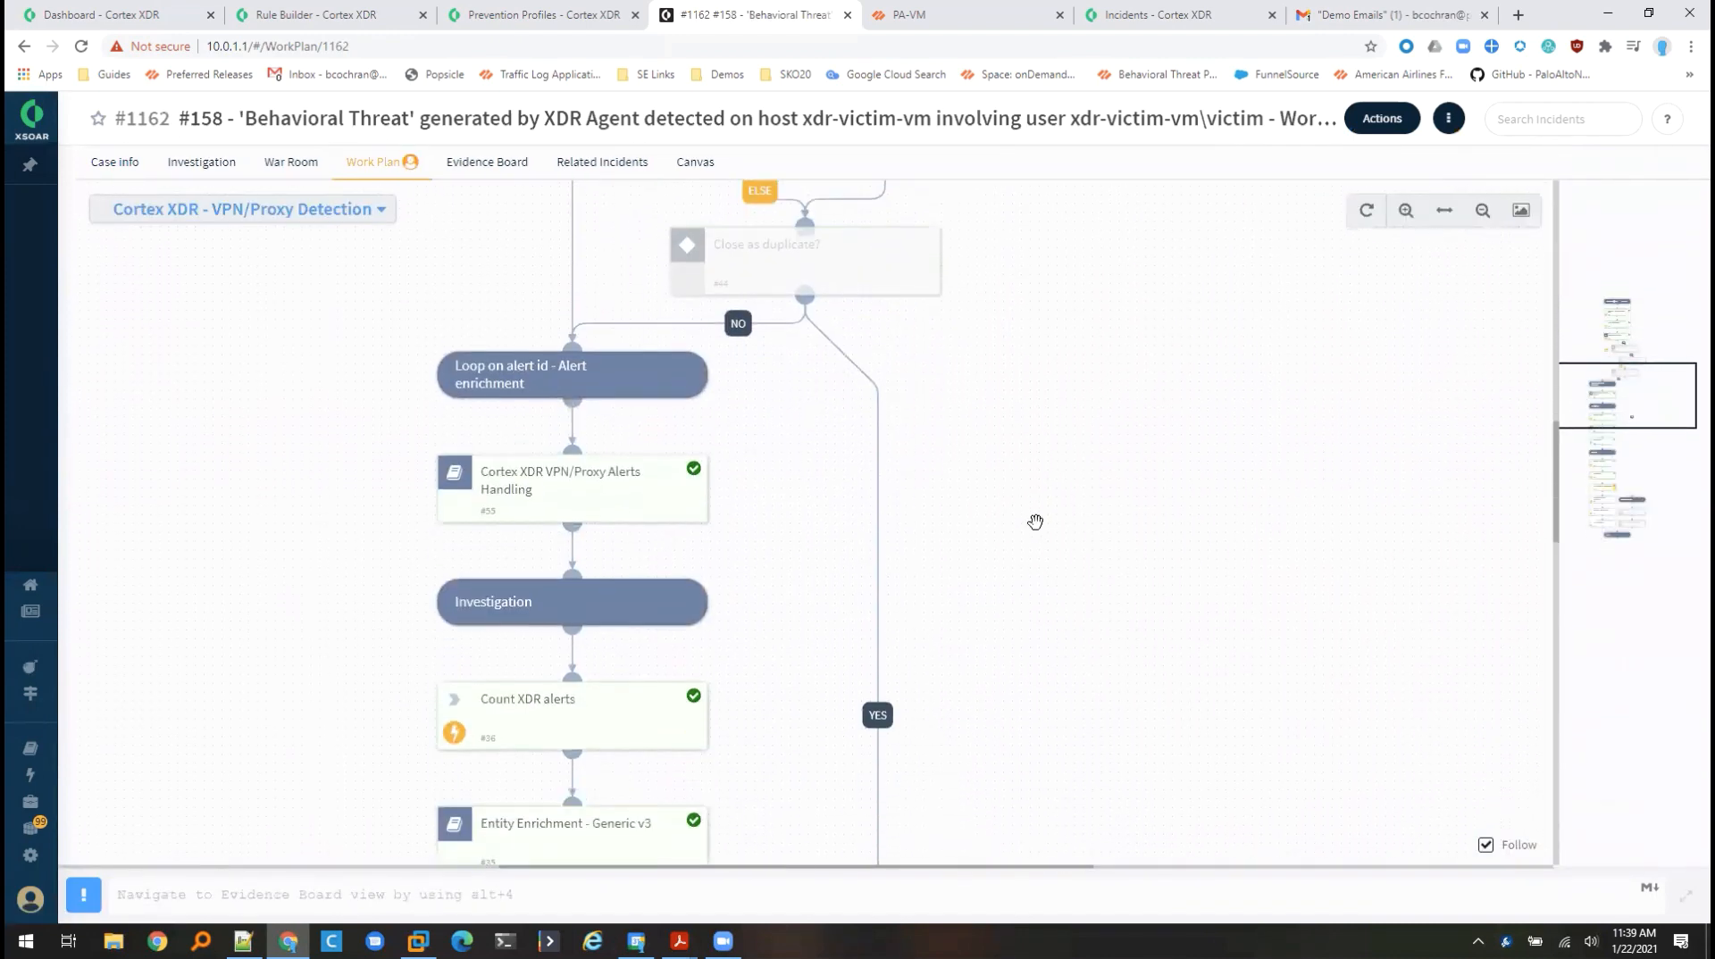
scroll(down, 3)
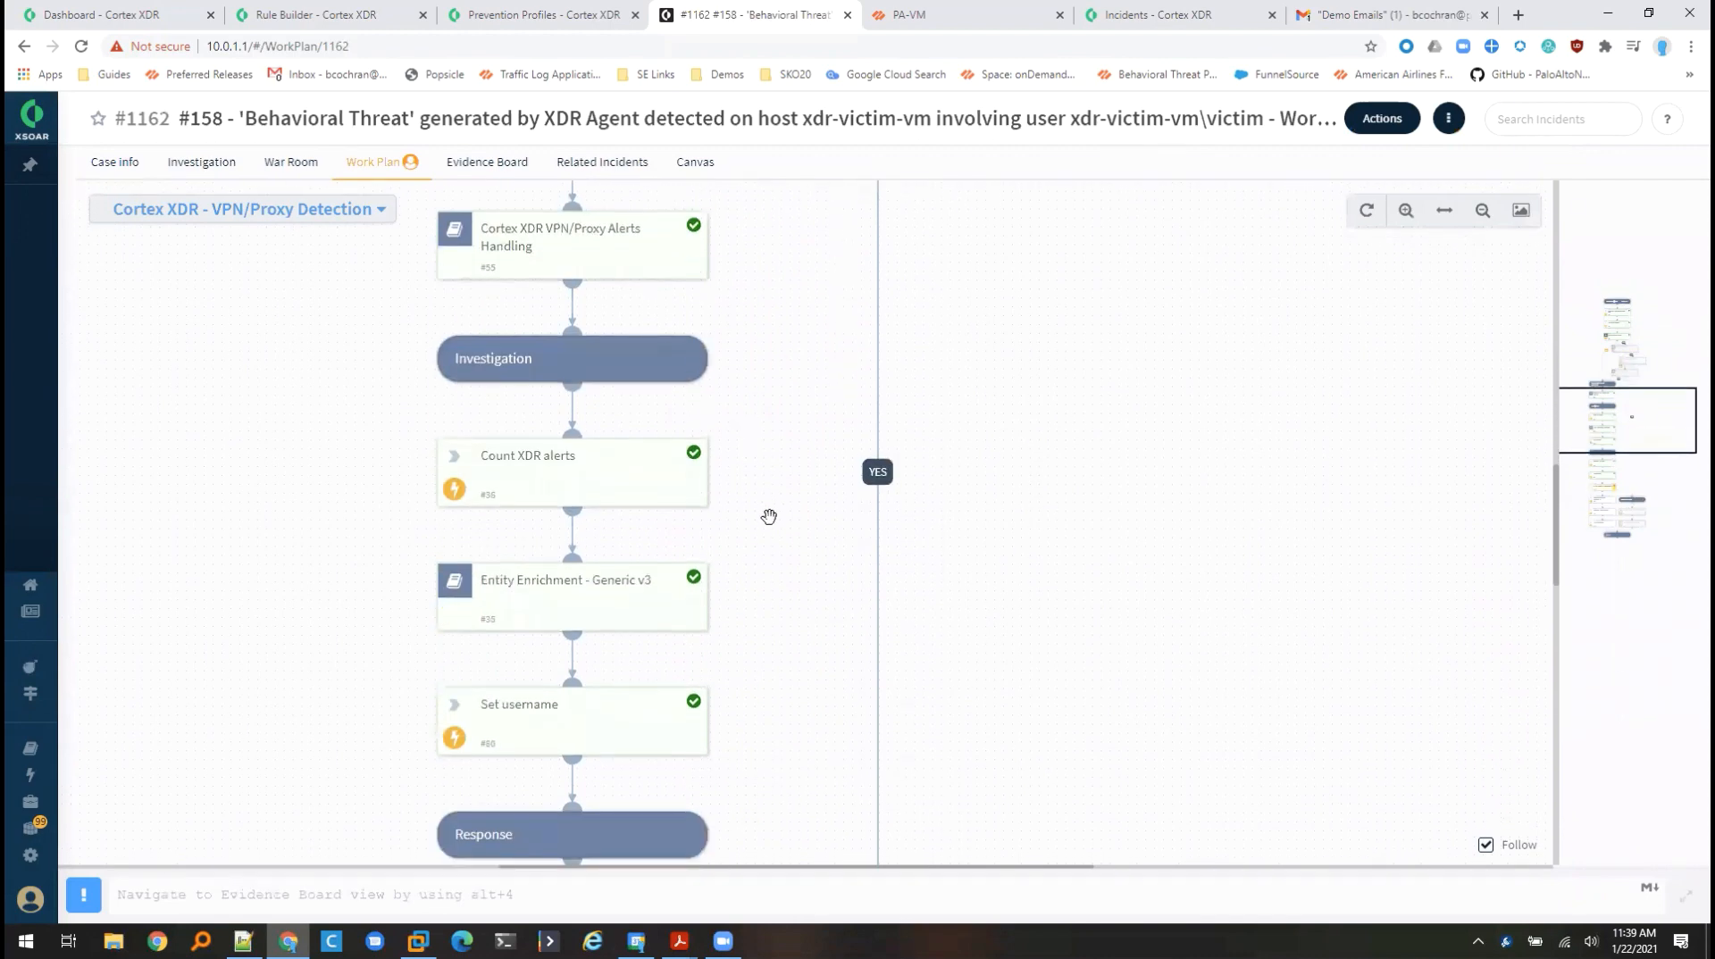
scroll(down, 3)
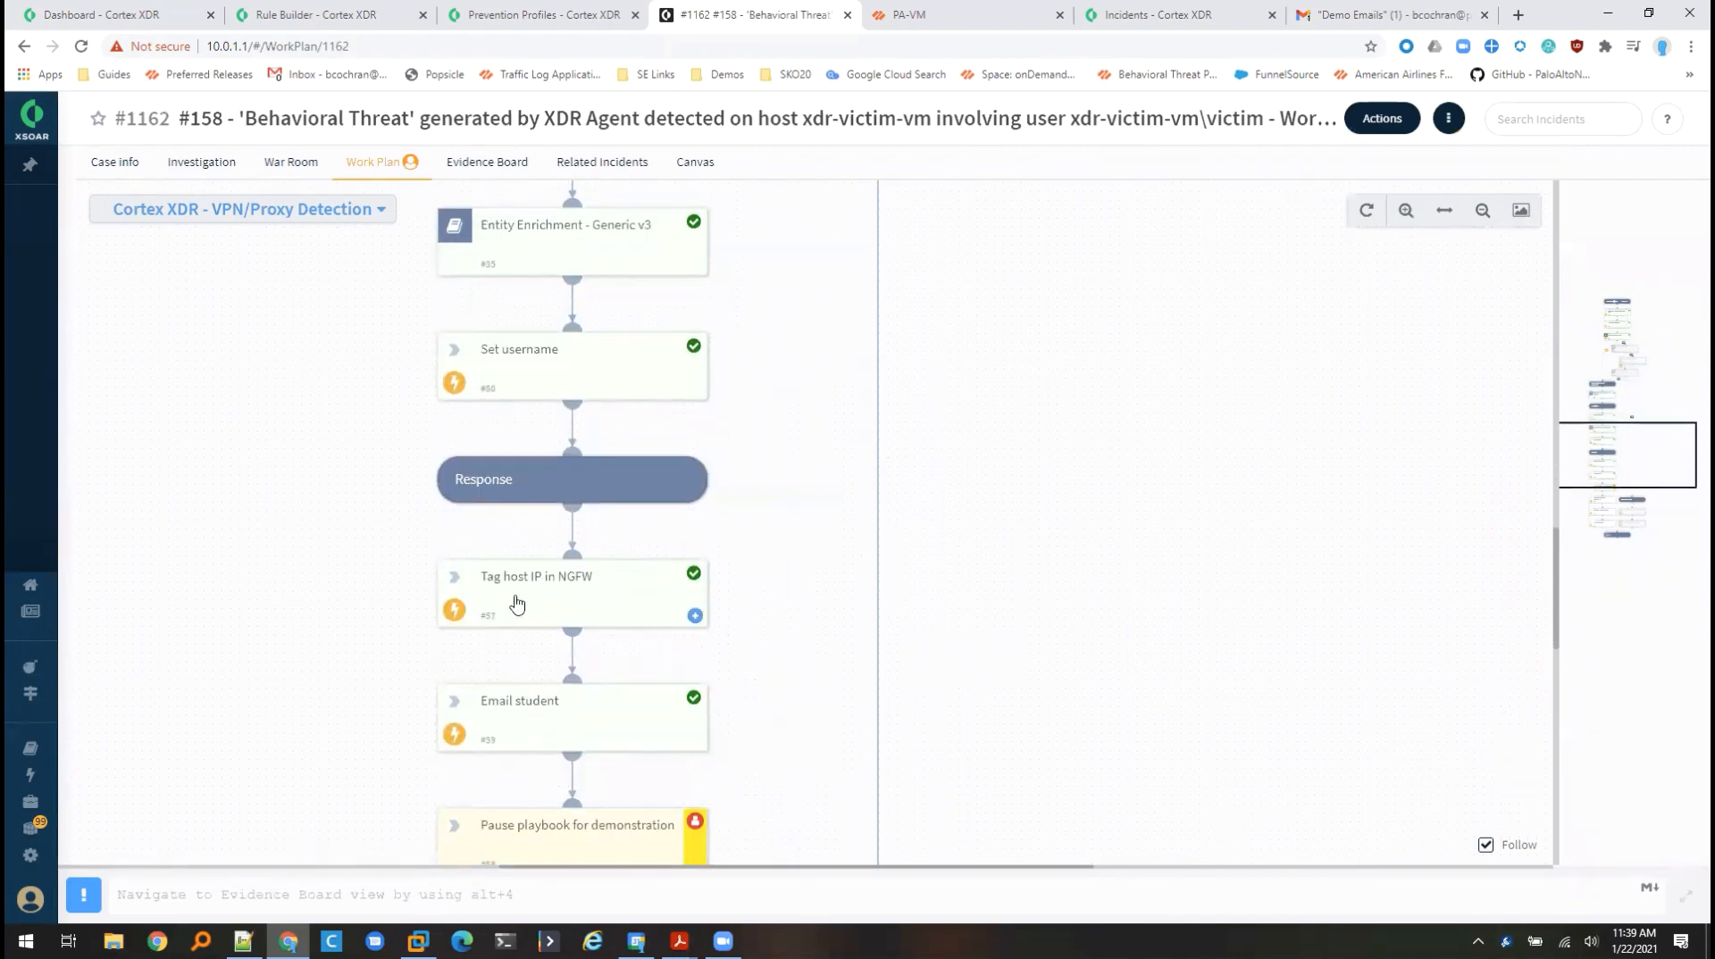
click(534, 576)
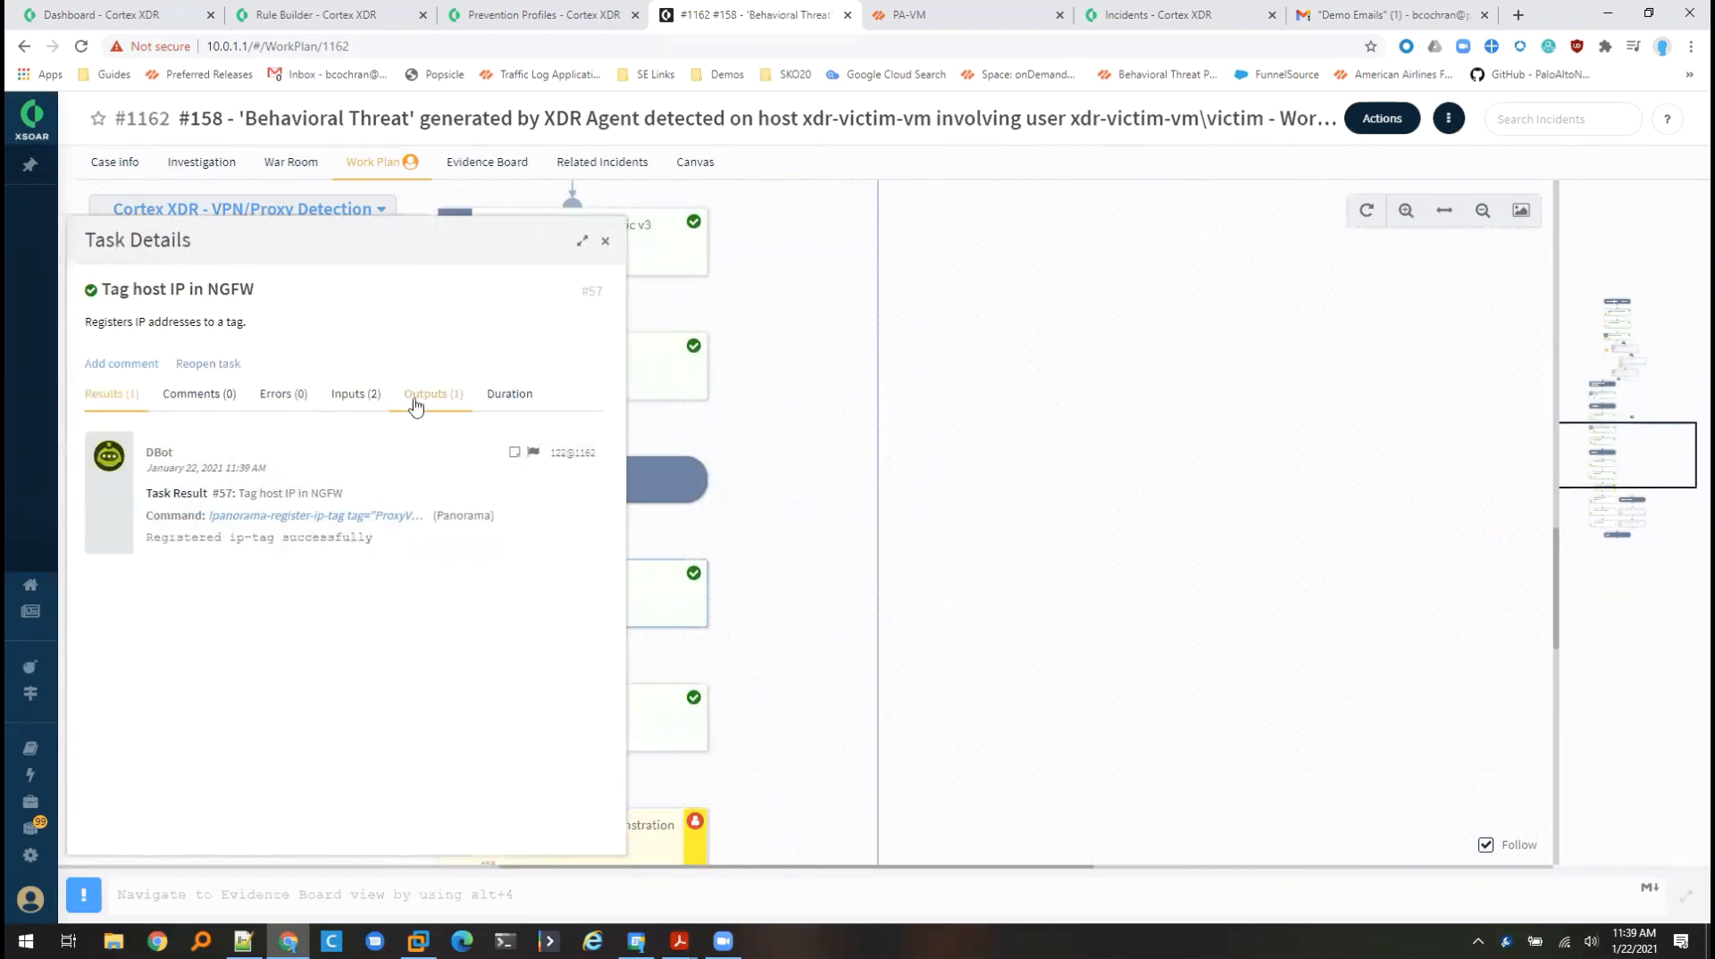
click(433, 393)
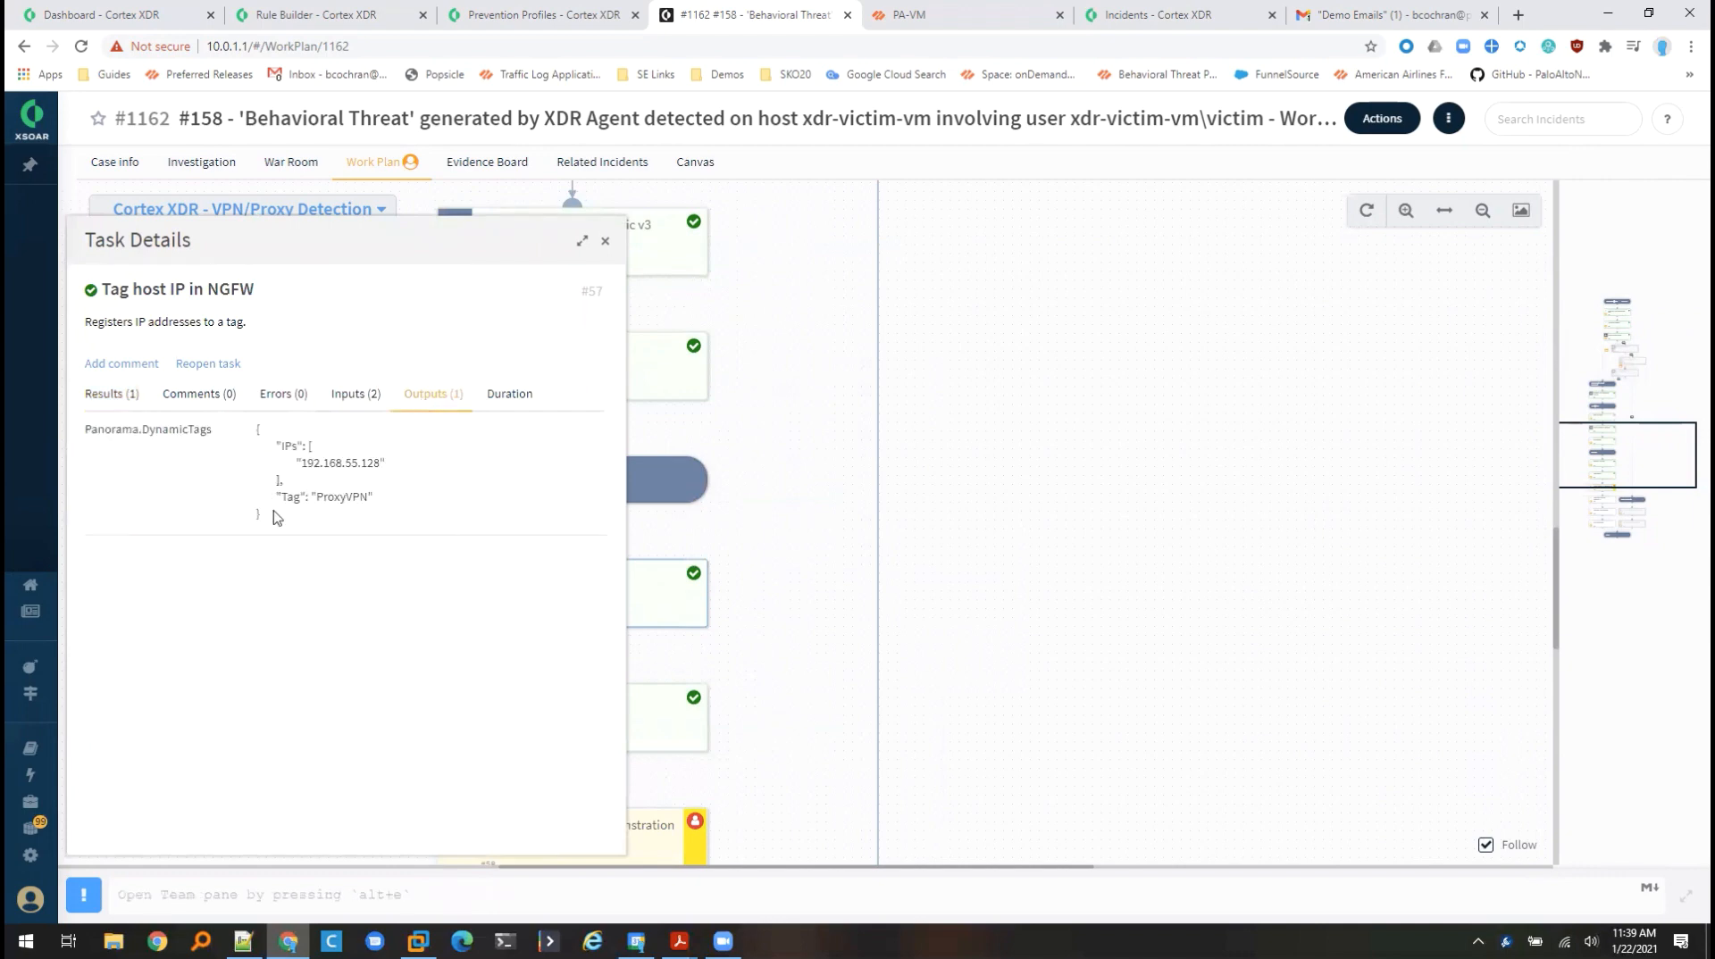
- Confirm ProxyVPNHosts on the PA-VM now holds 192.168.55.128, then close the XSOAR task details
click(963, 14)
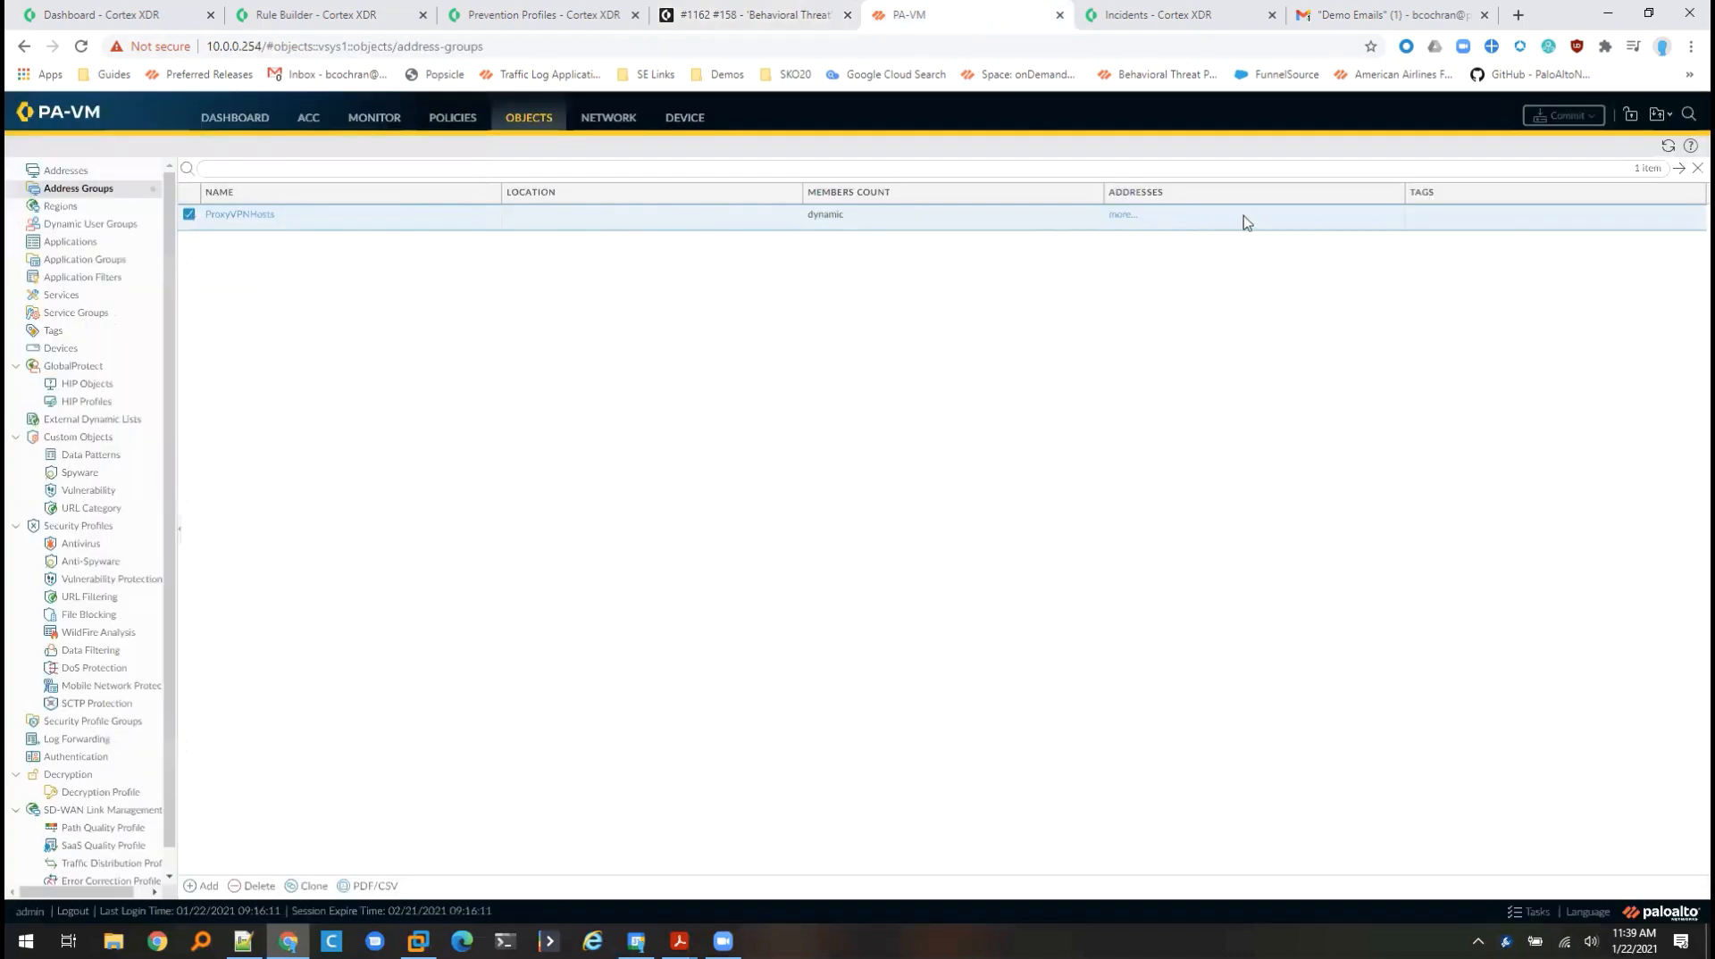
click(1121, 214)
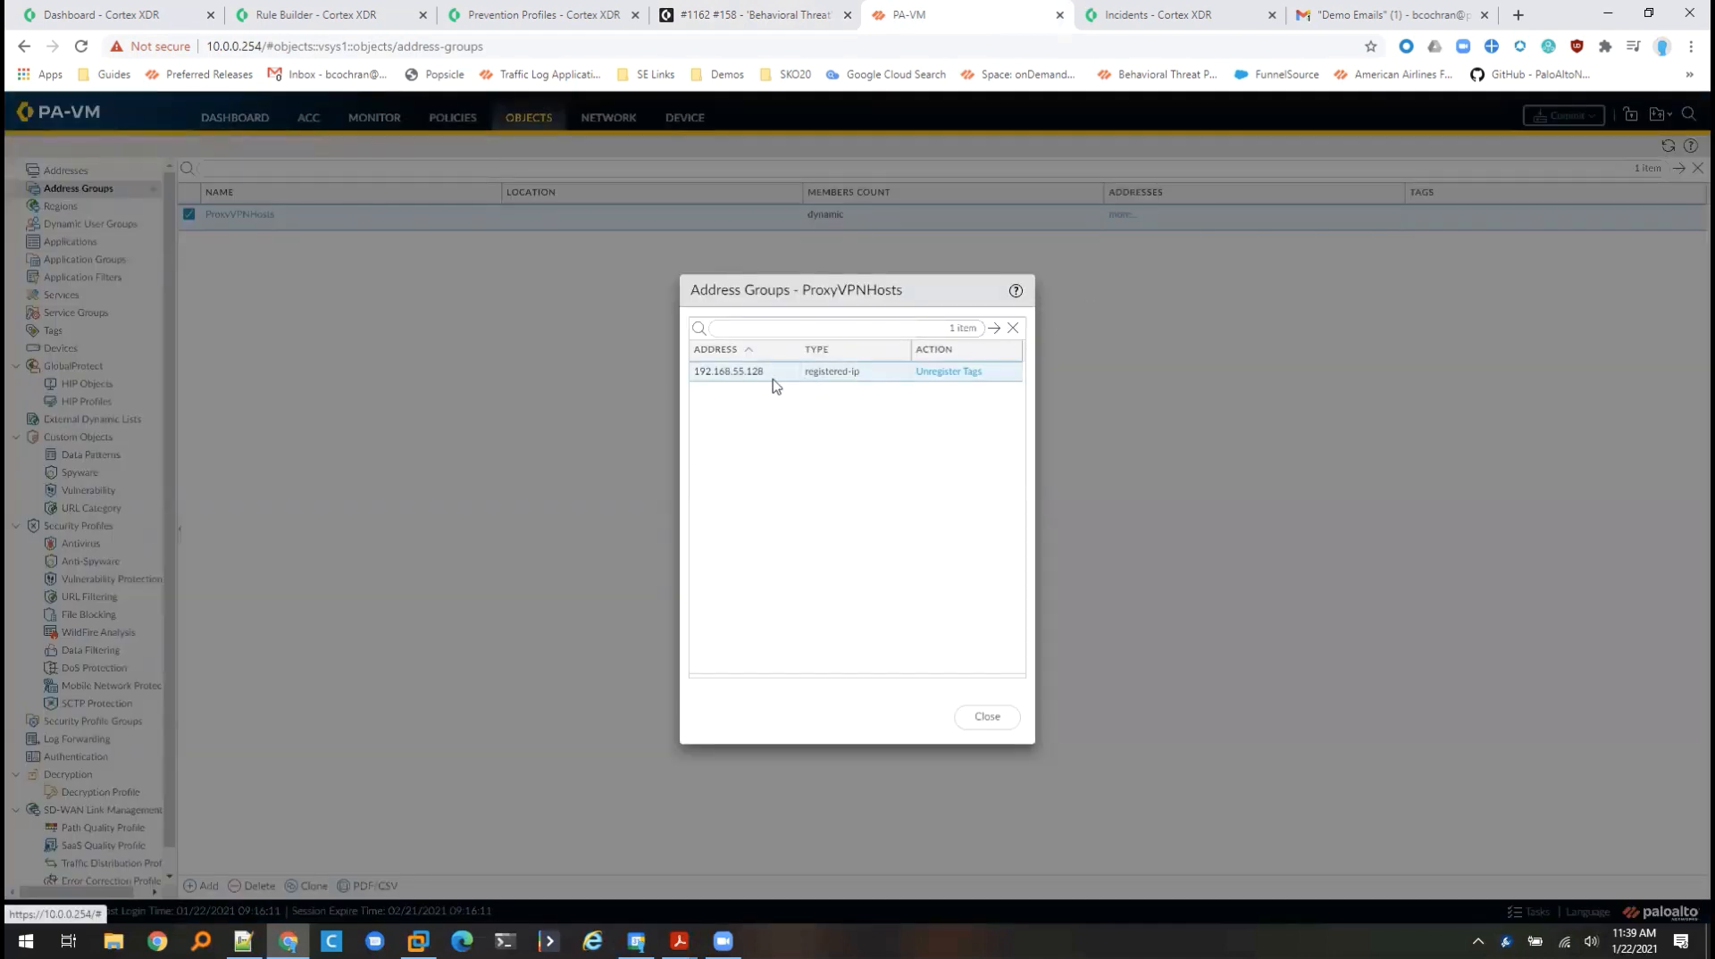
click(982, 716)
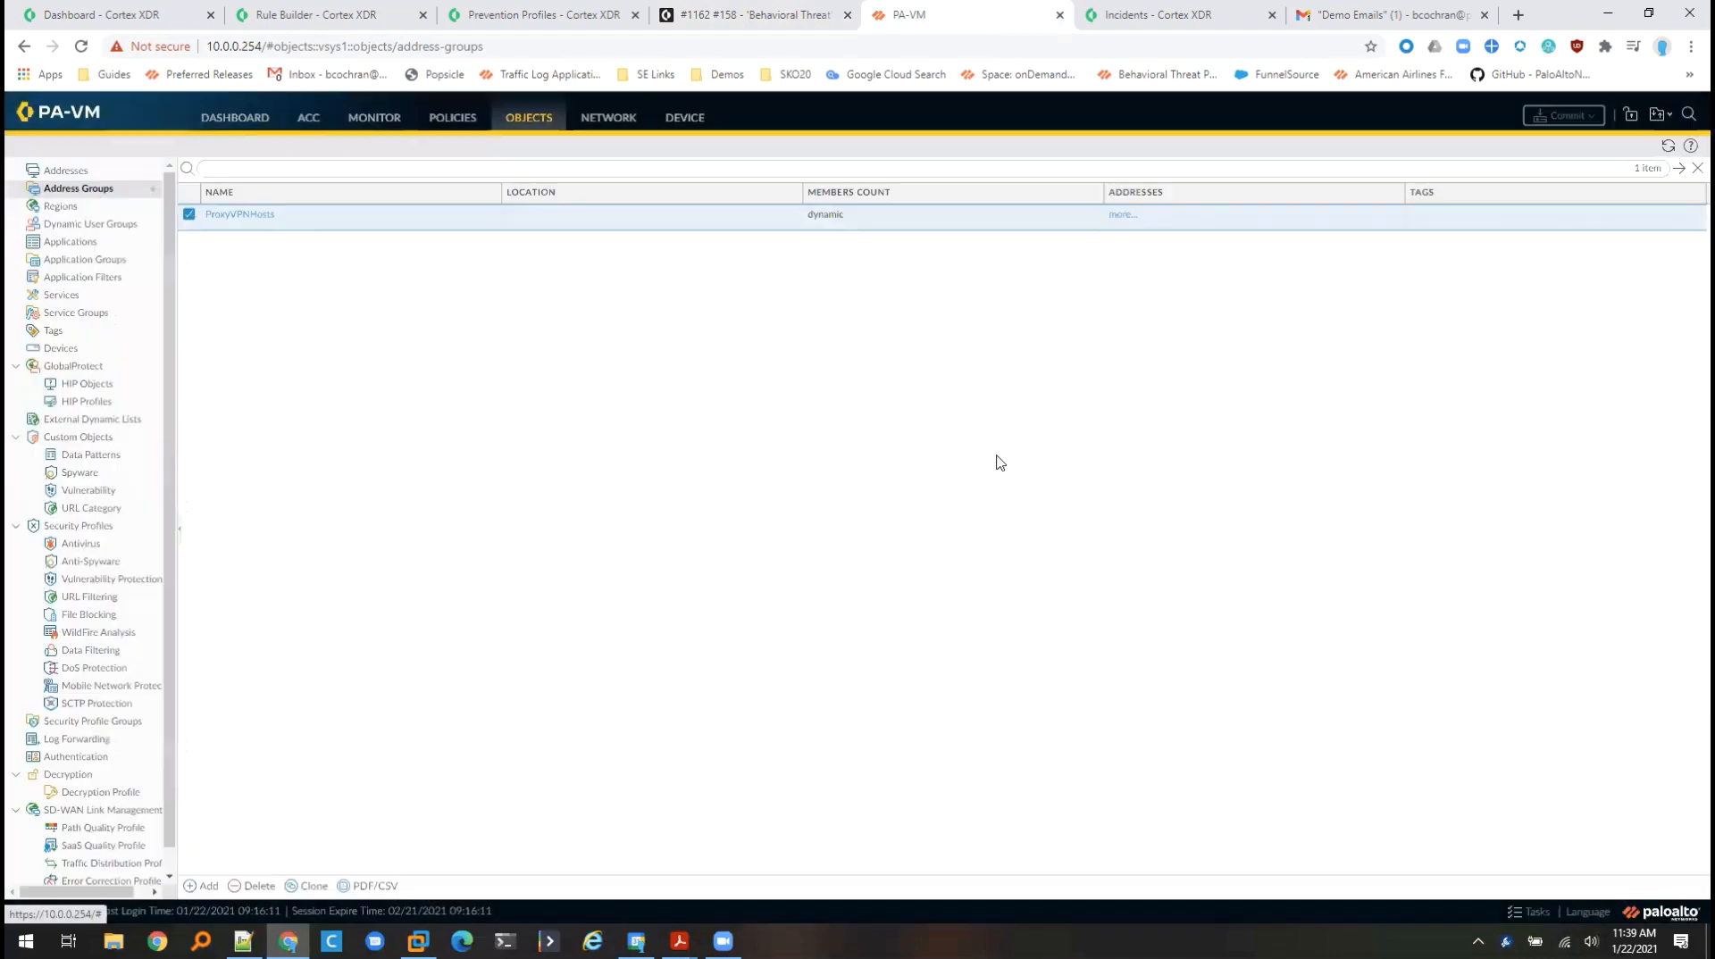
click(752, 14)
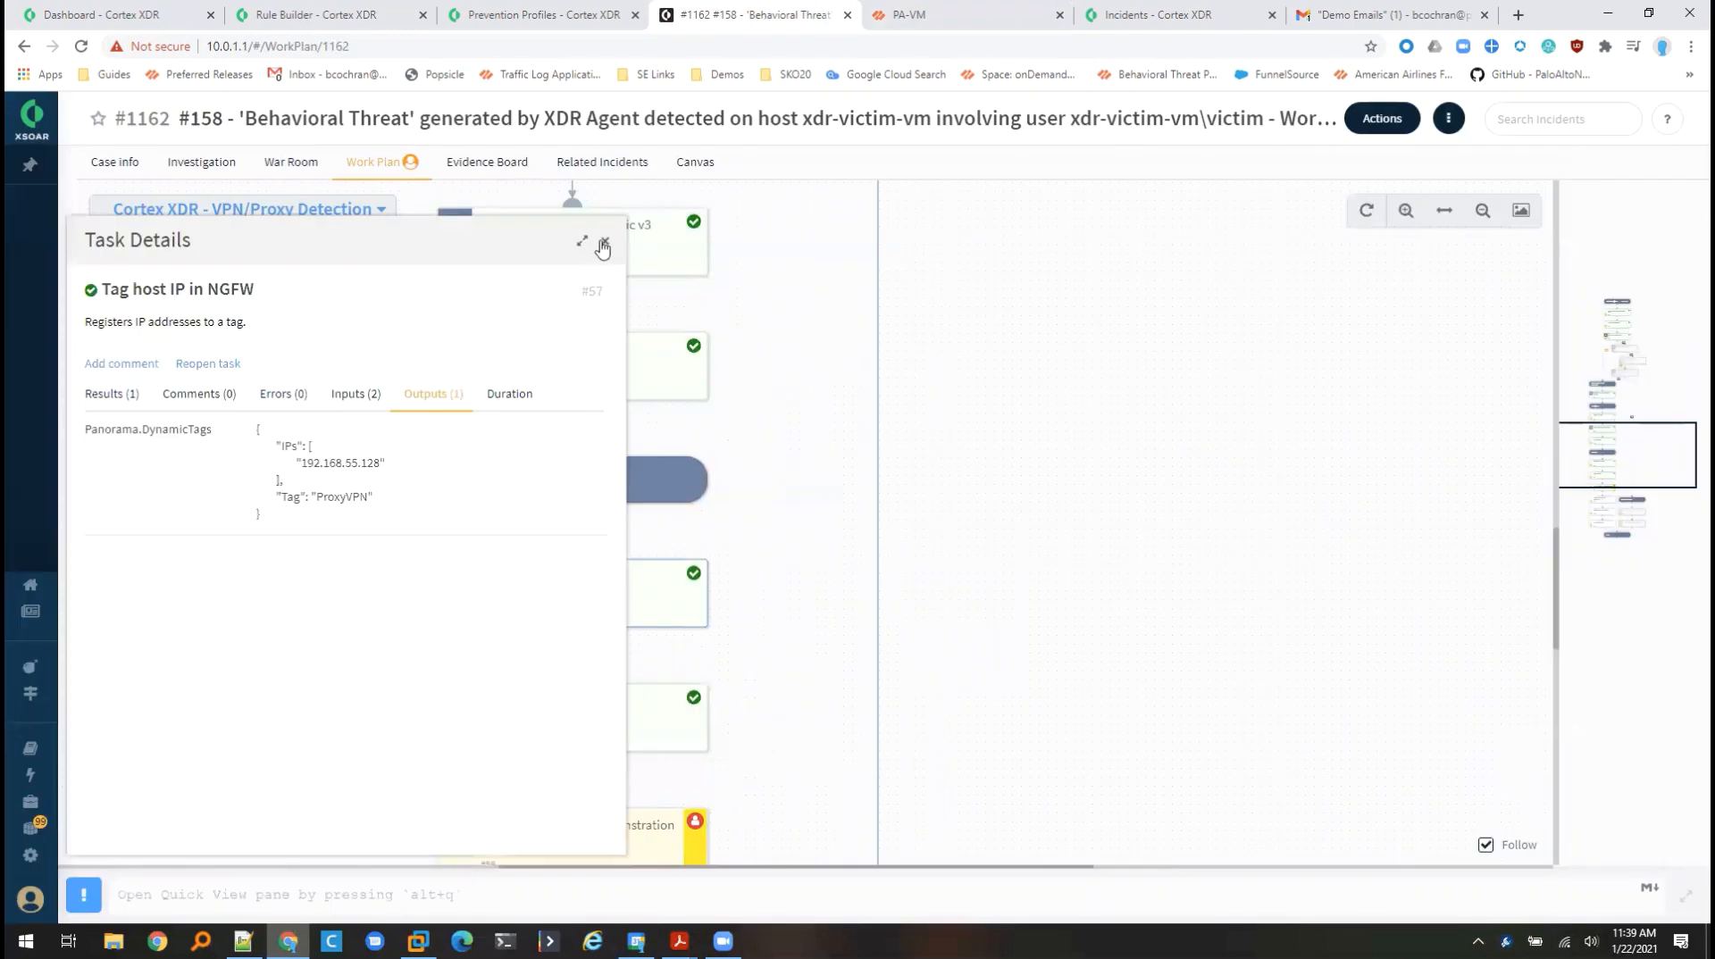
click(602, 241)
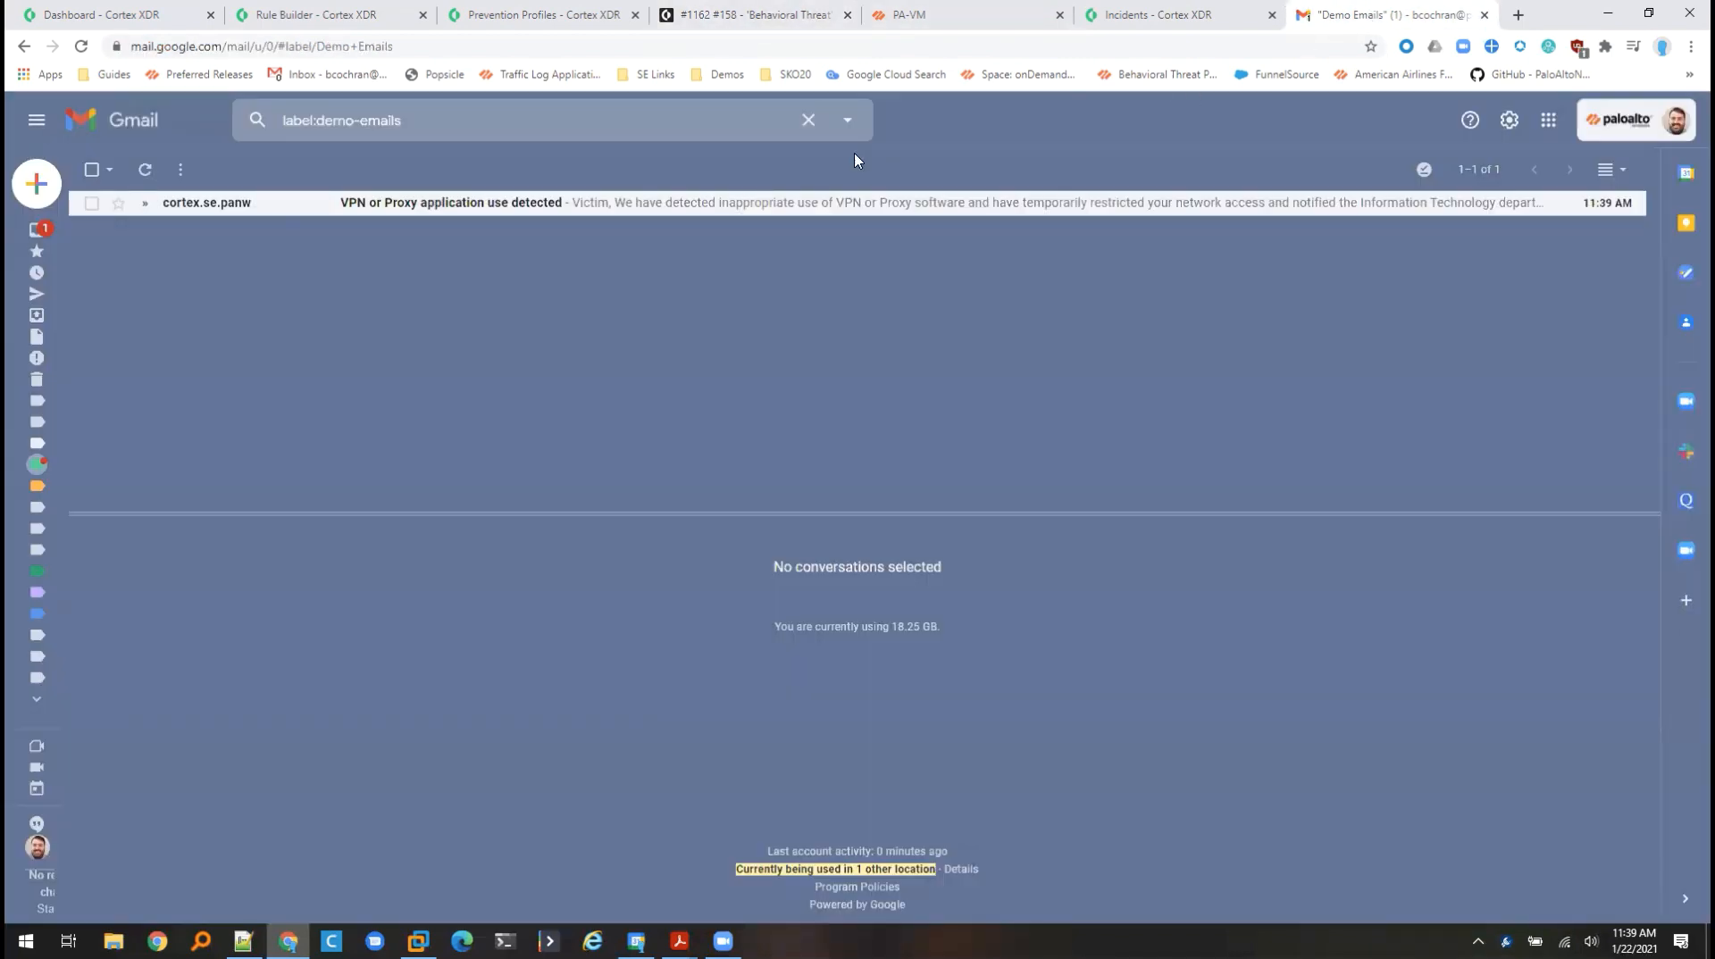
- Open the 'VPN or Proxy application use detected' email from Cortex XSOAR in the Demo Emails label
click(449, 202)
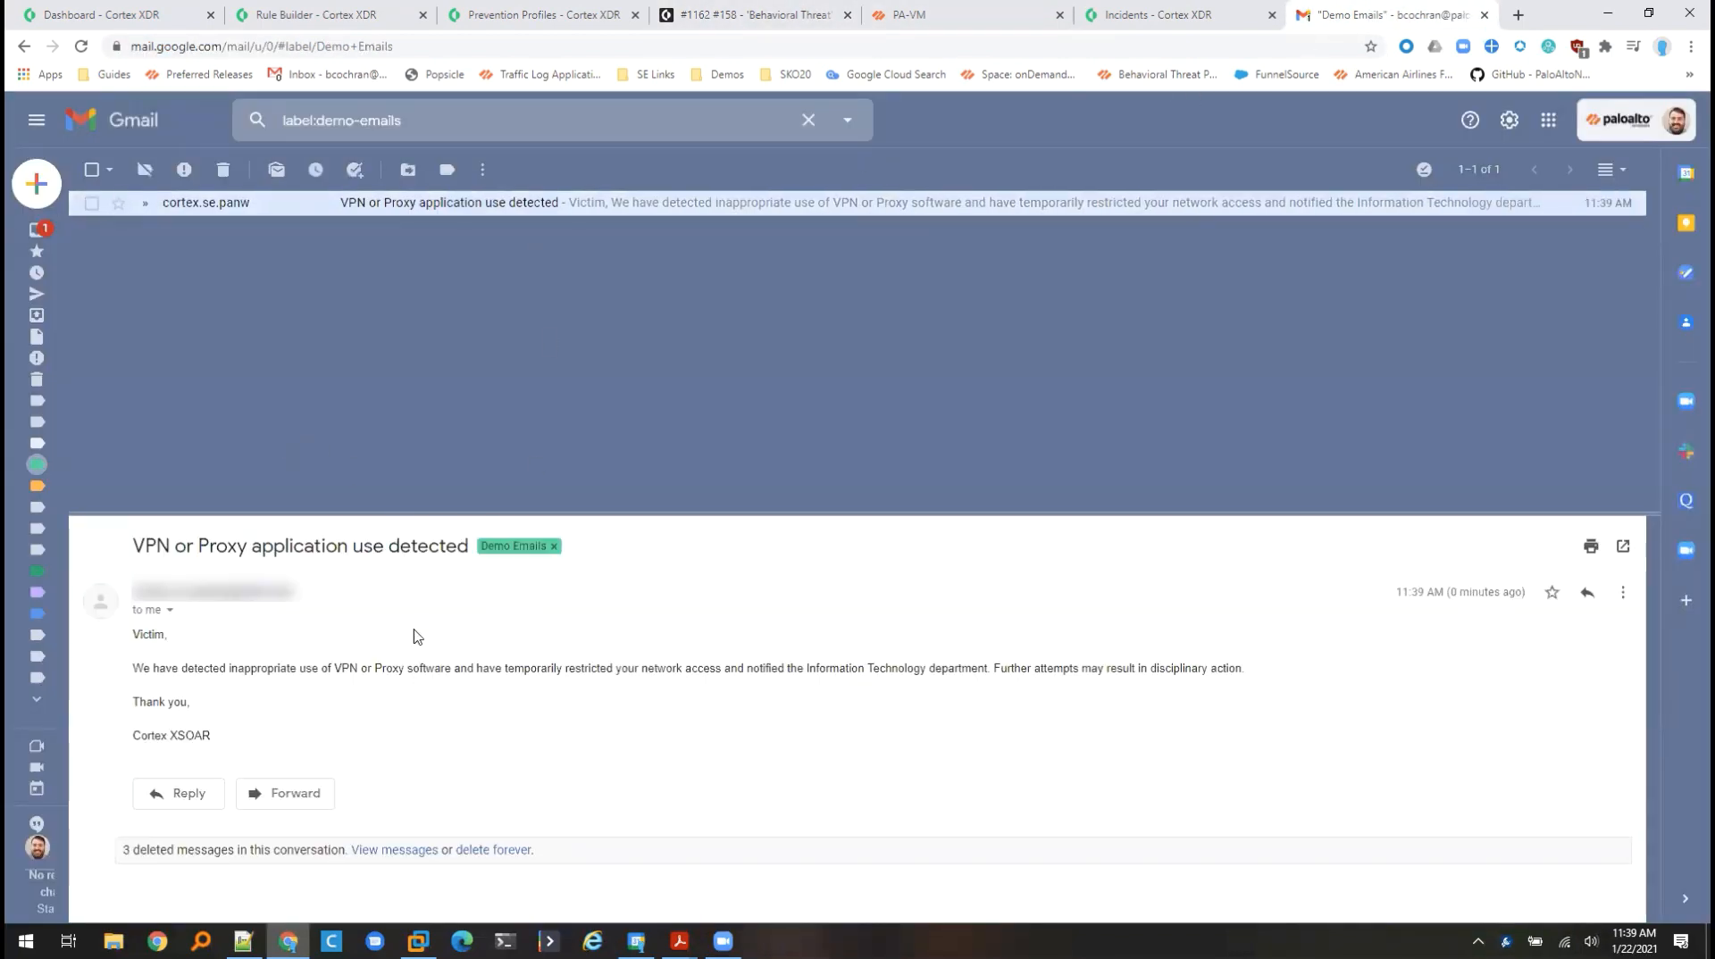
mouse_move(168, 634)
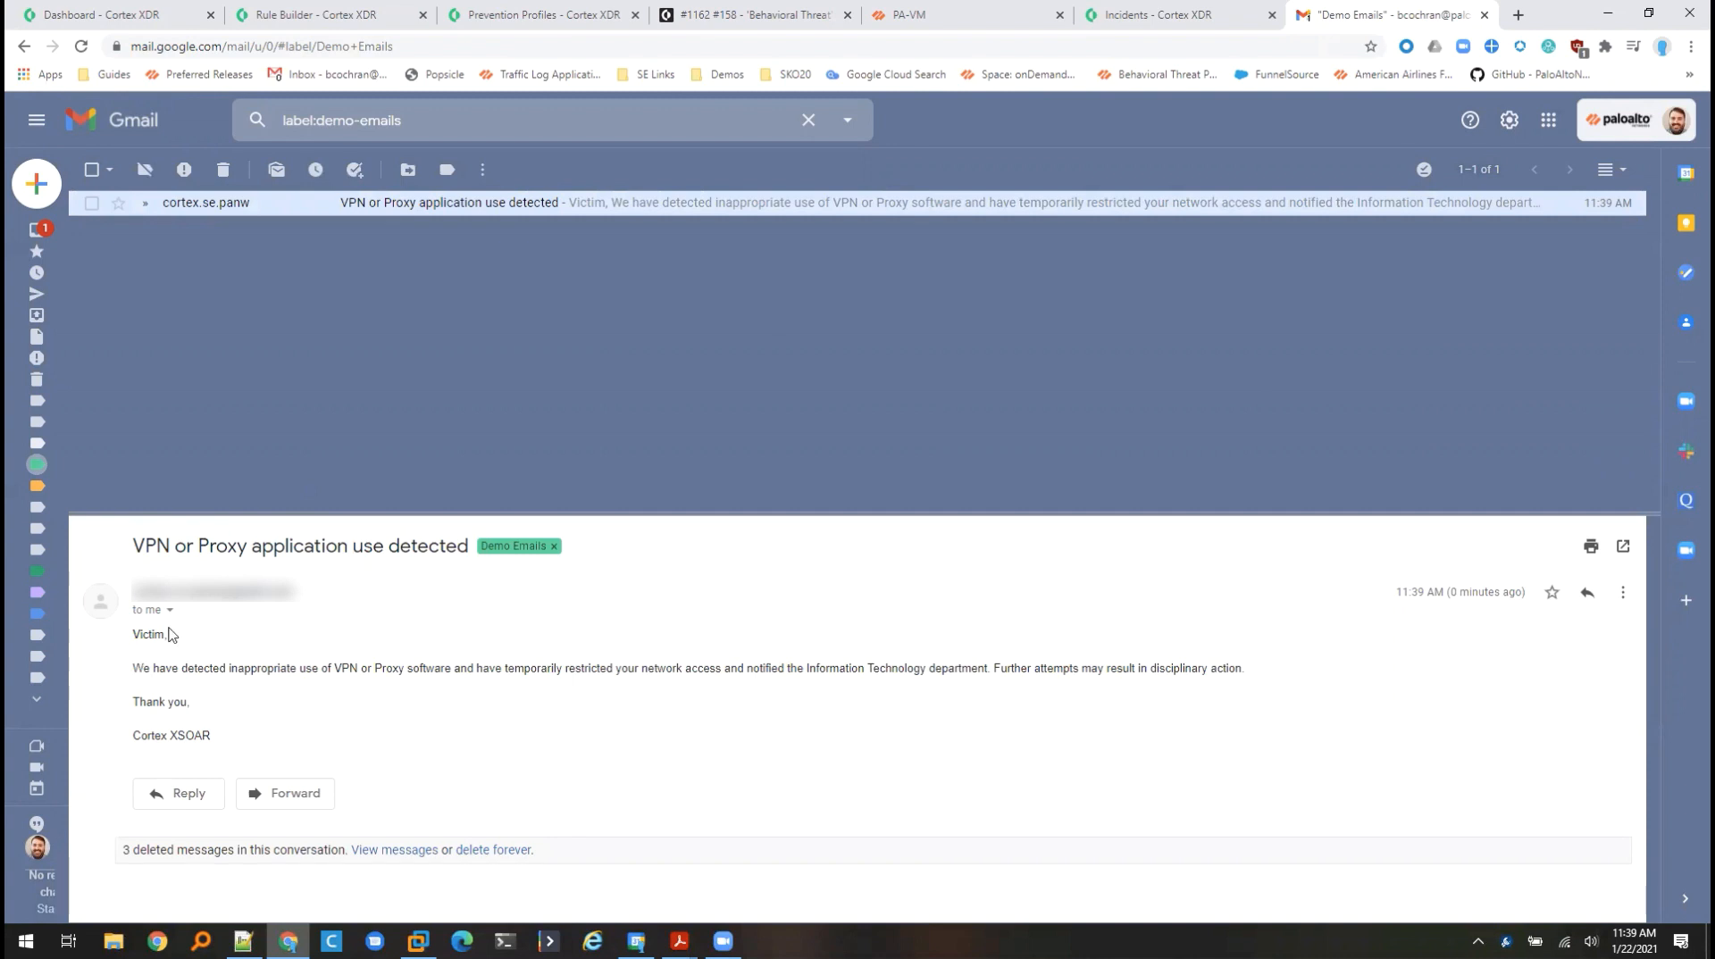
mouse_move(192, 682)
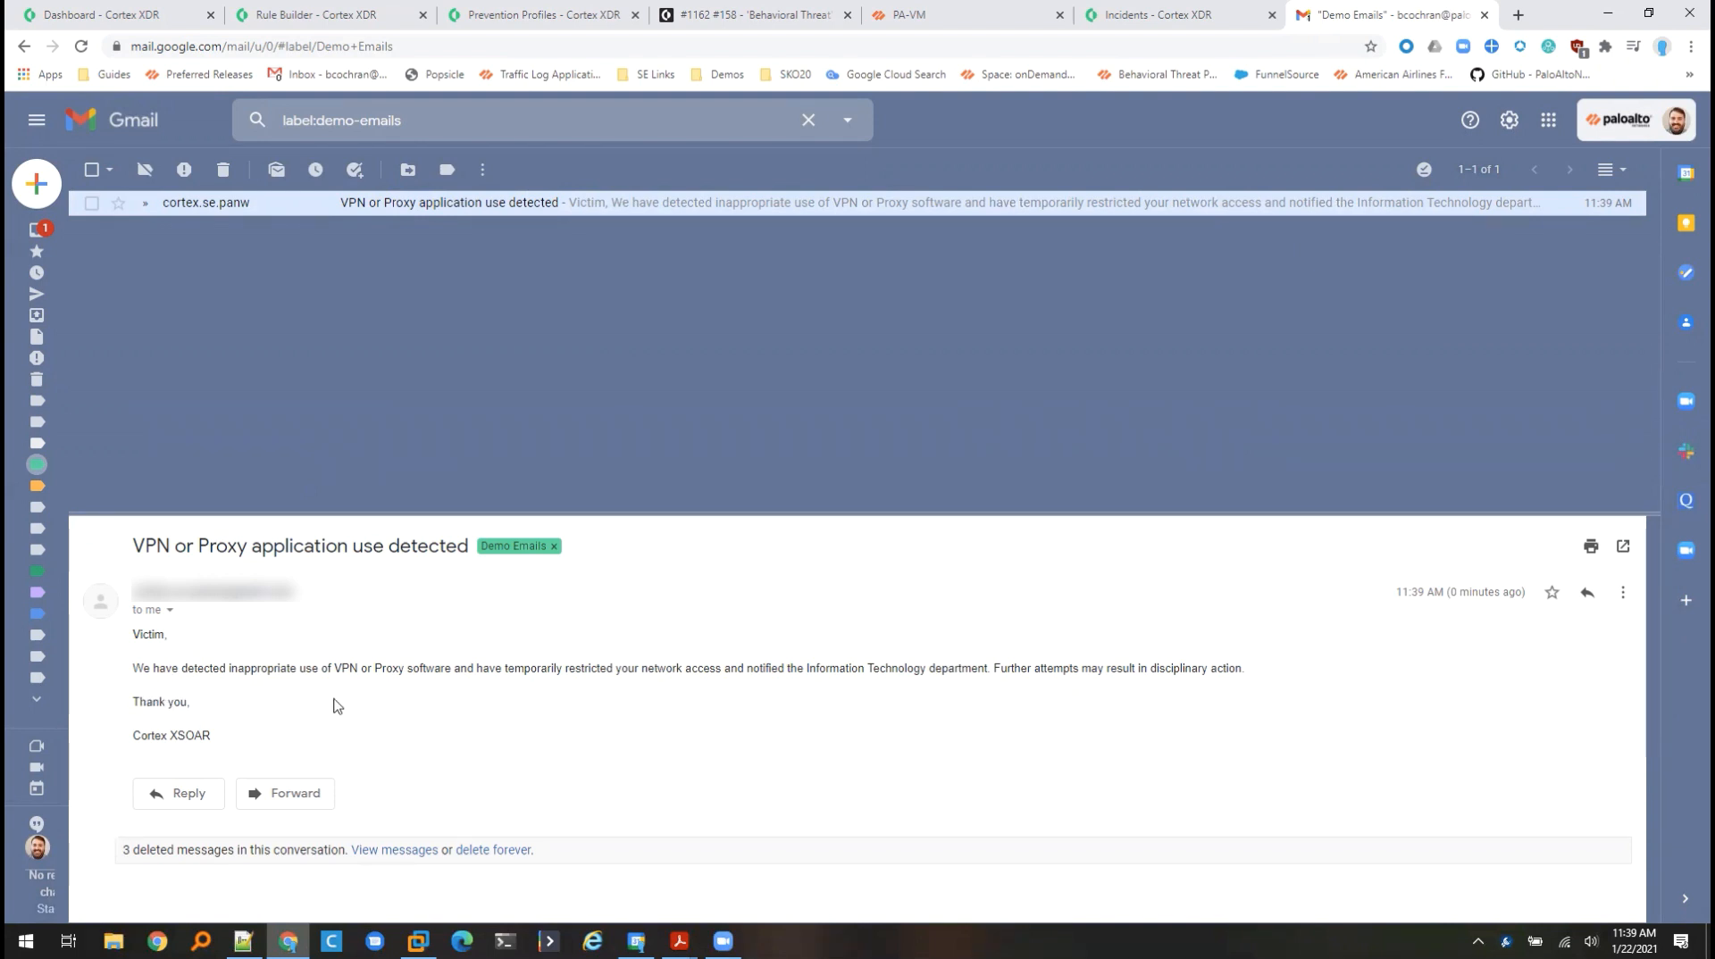
mouse_move(154, 693)
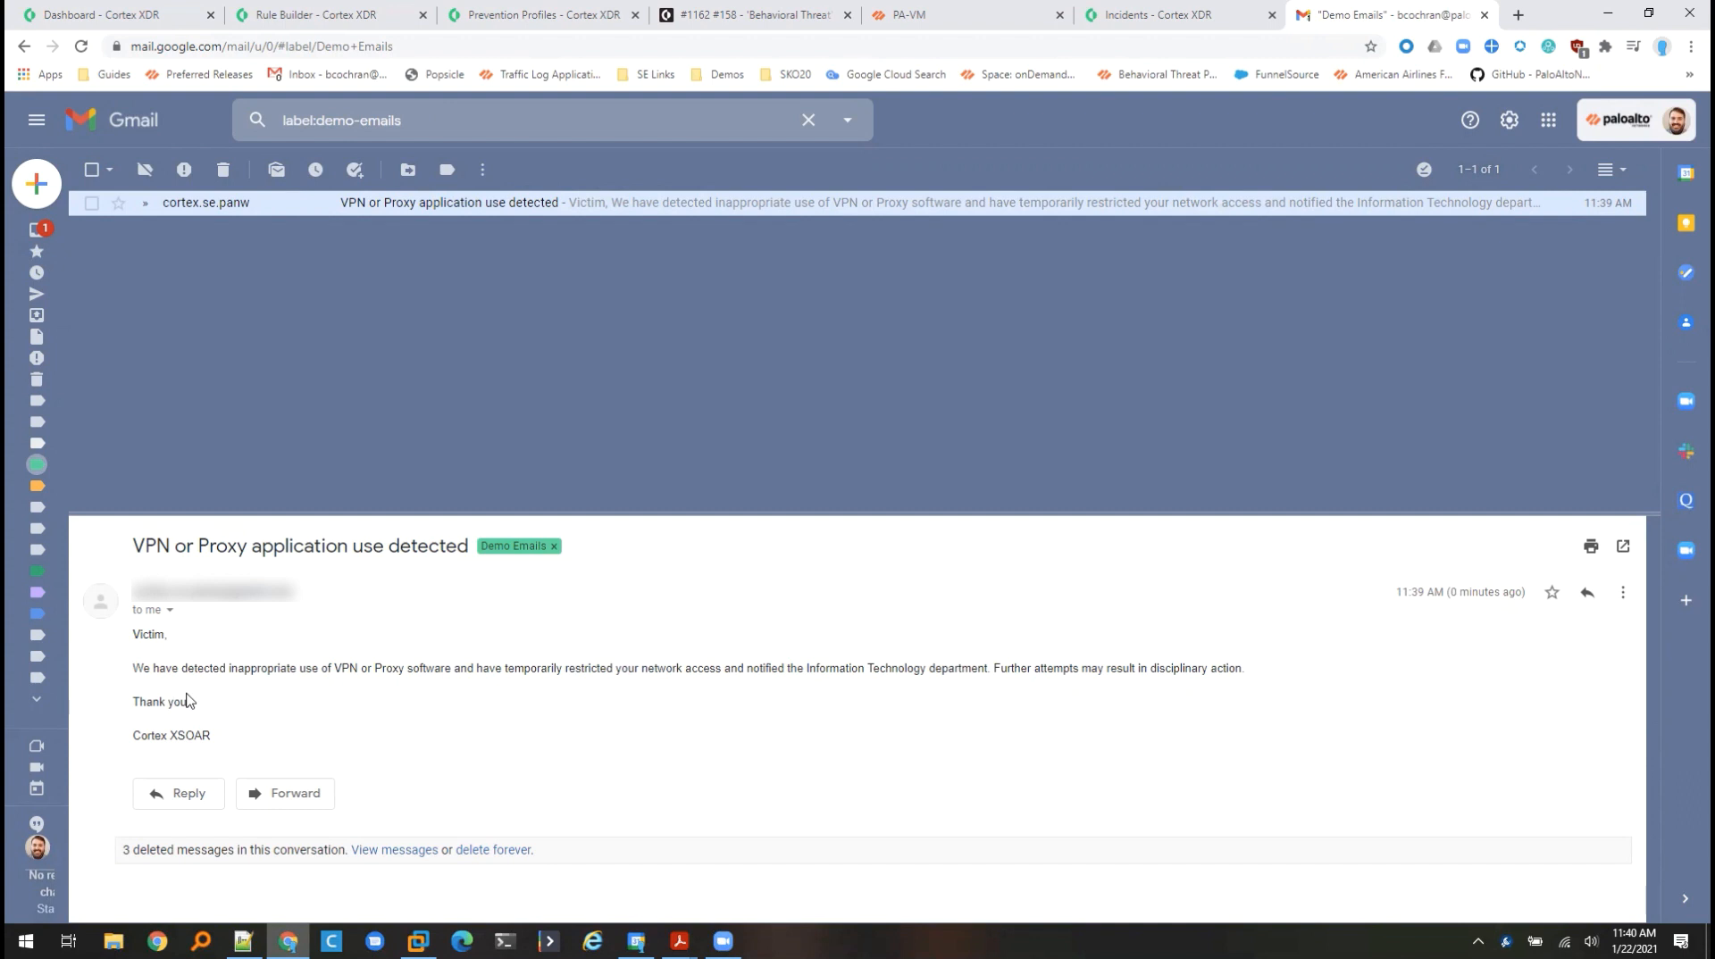
mouse_move(688, 563)
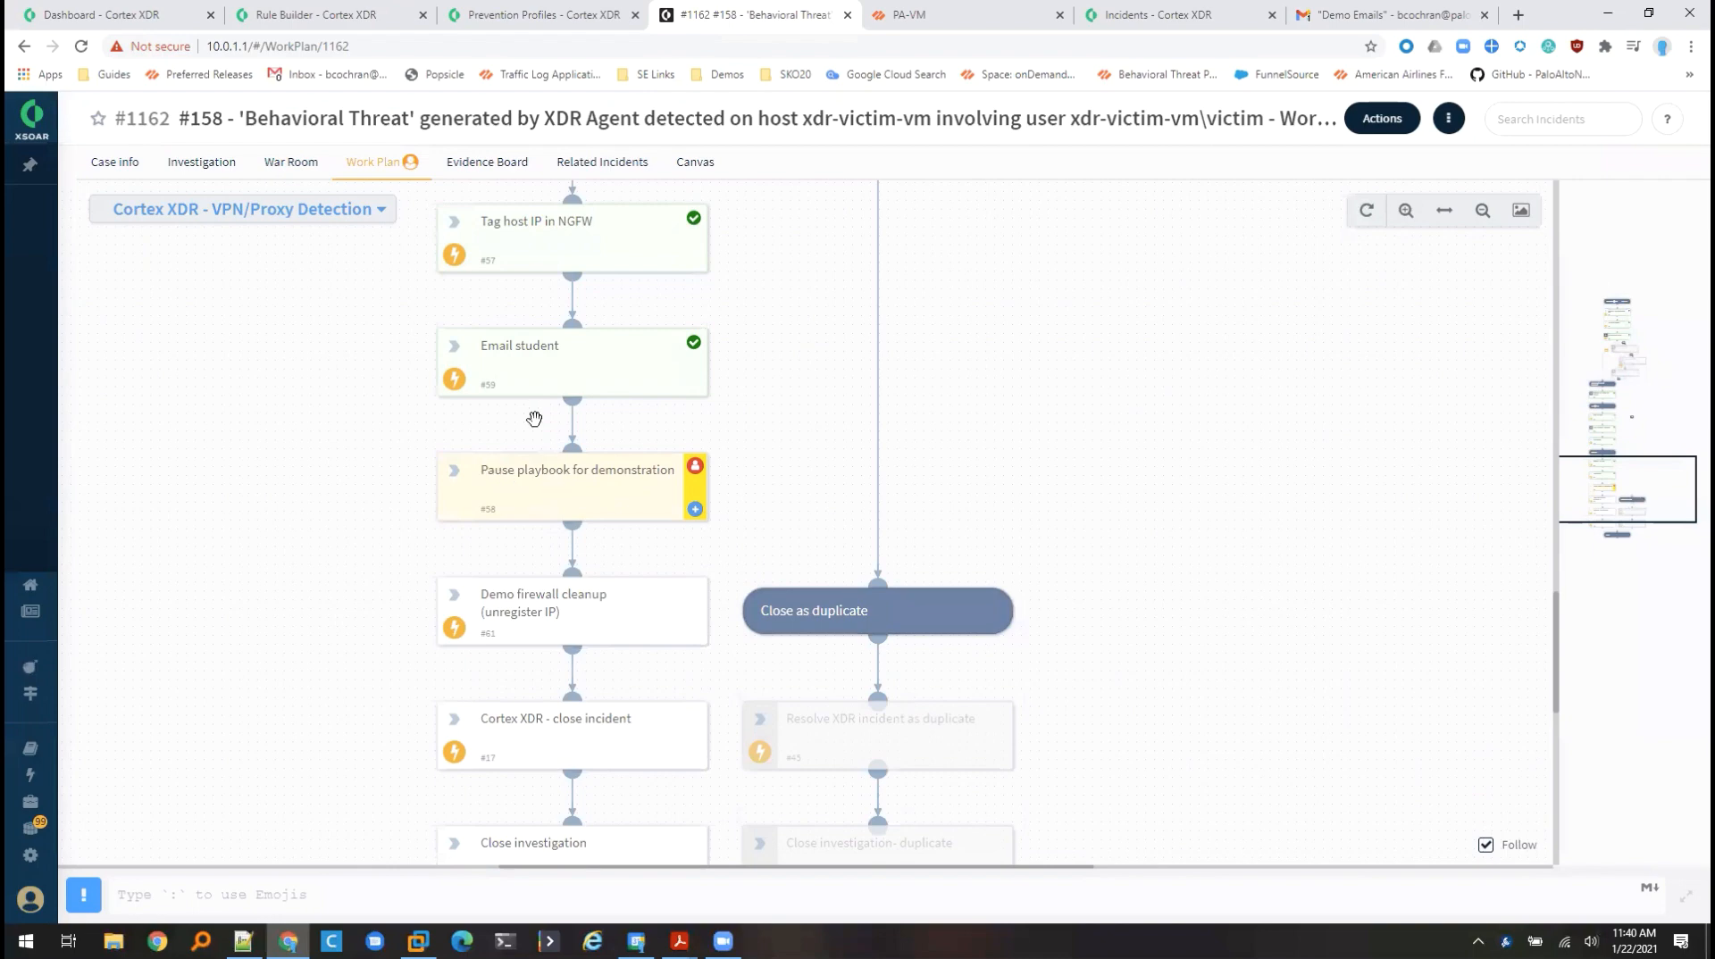
mouse_move(589, 493)
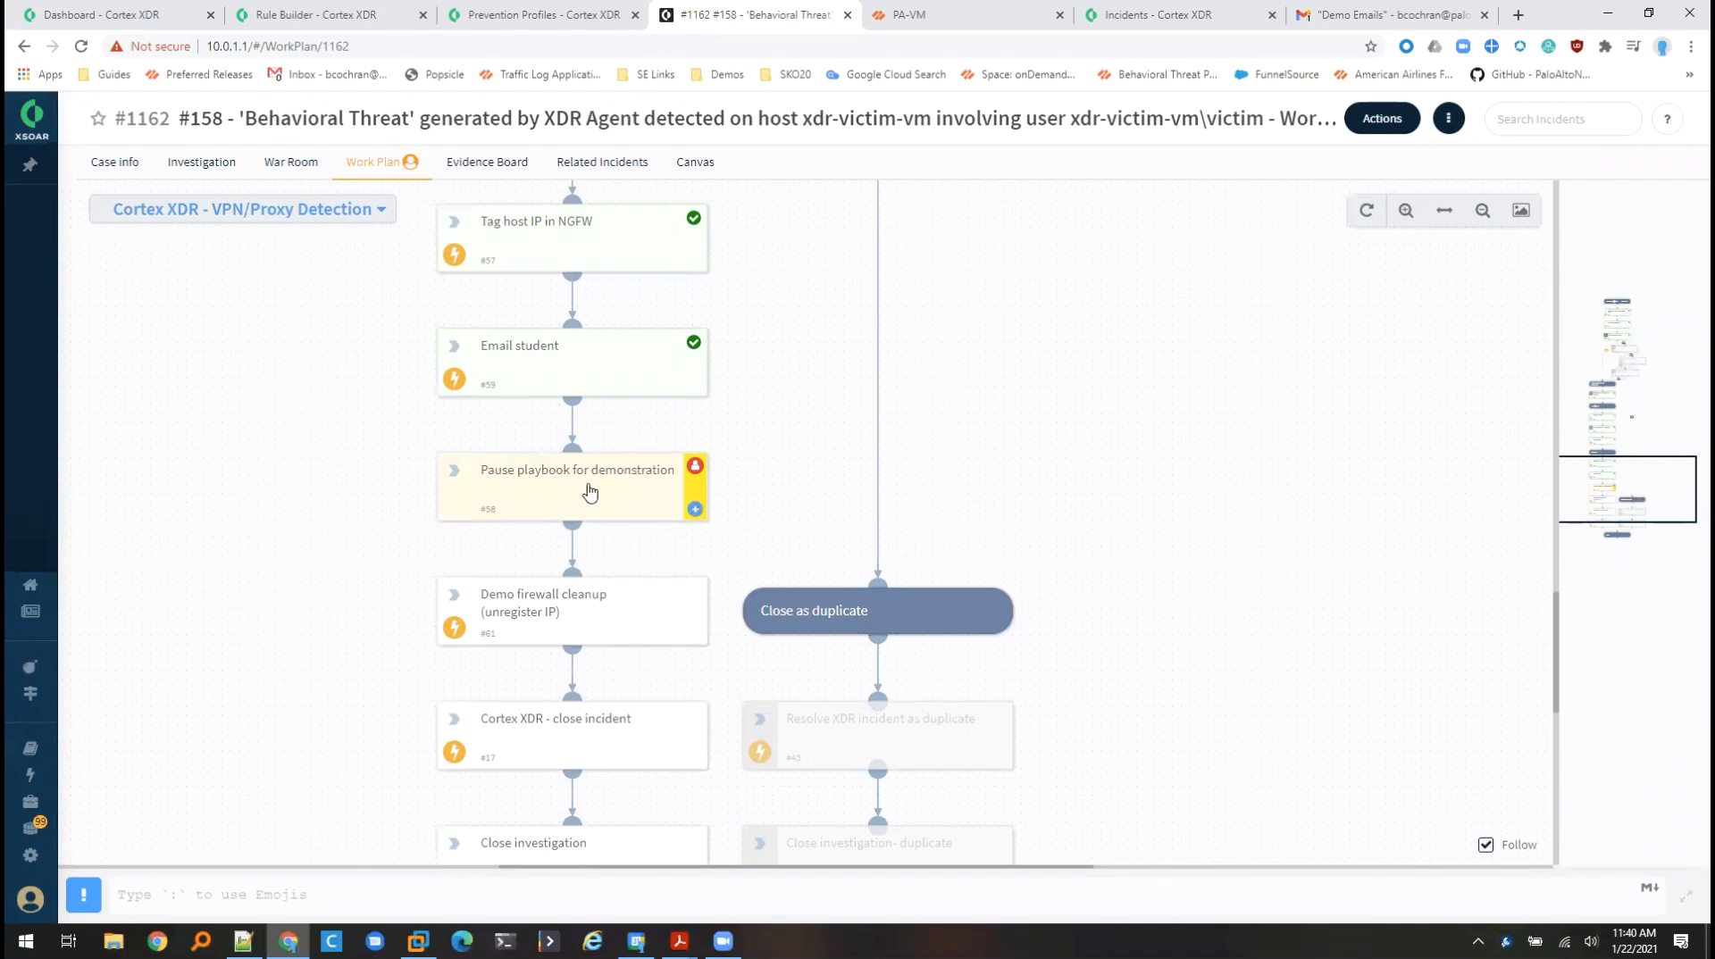
mouse_move(566, 513)
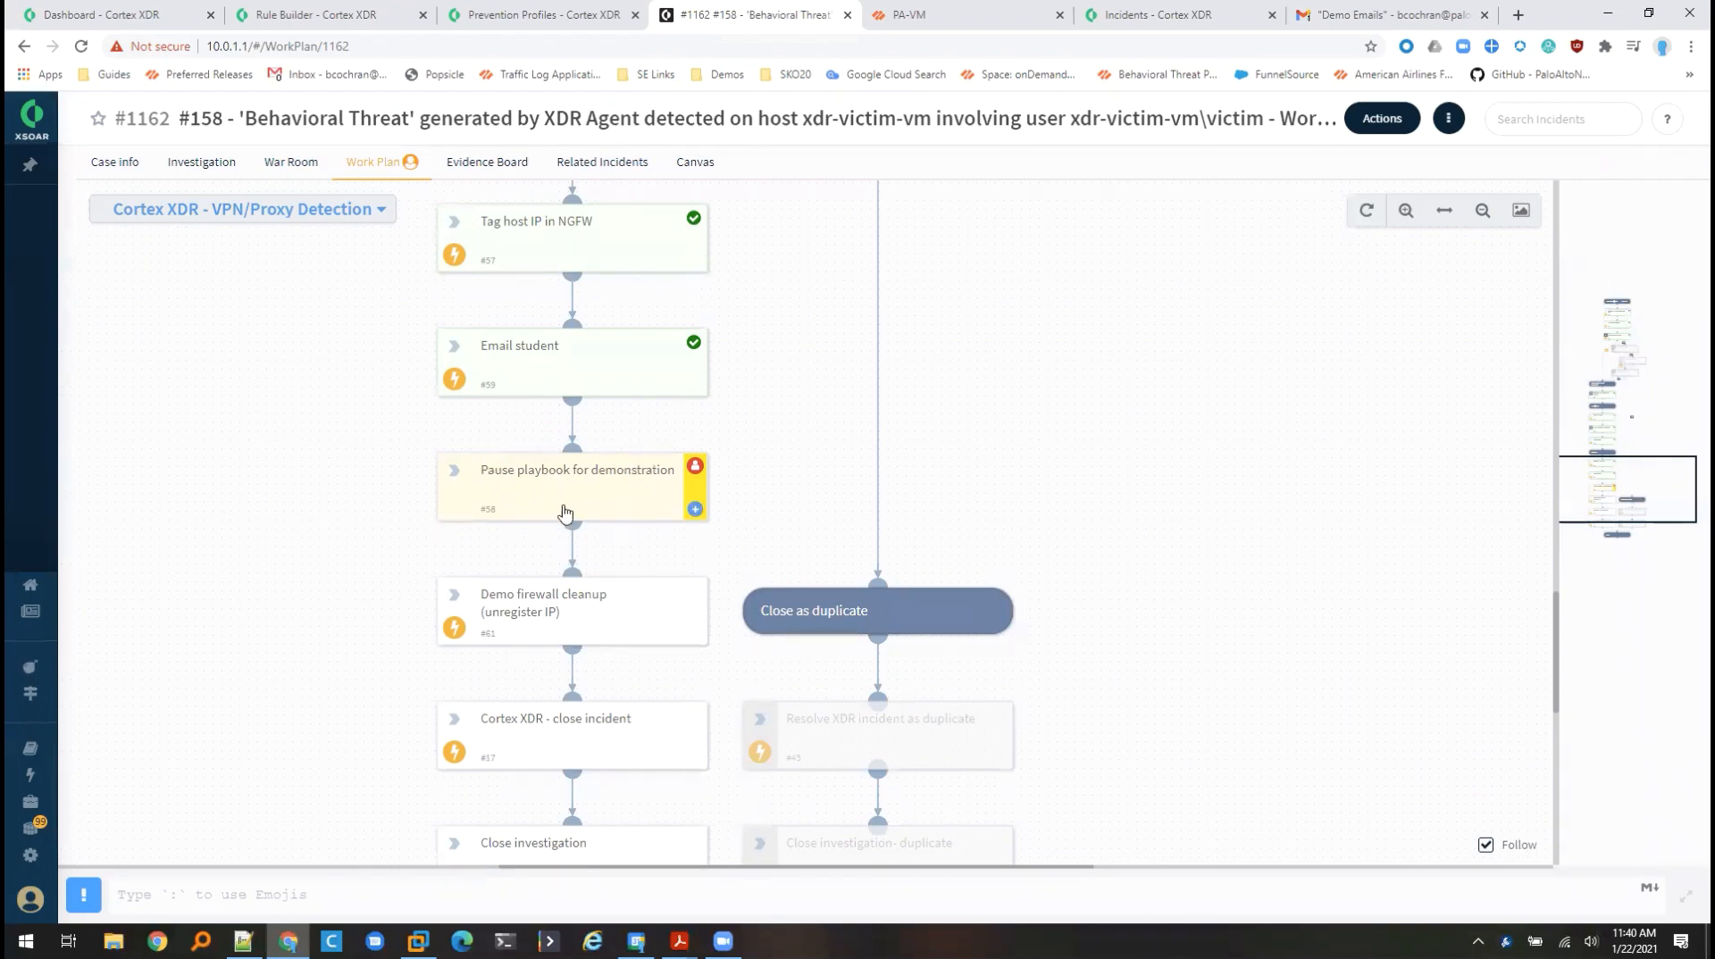
mouse_move(639, 468)
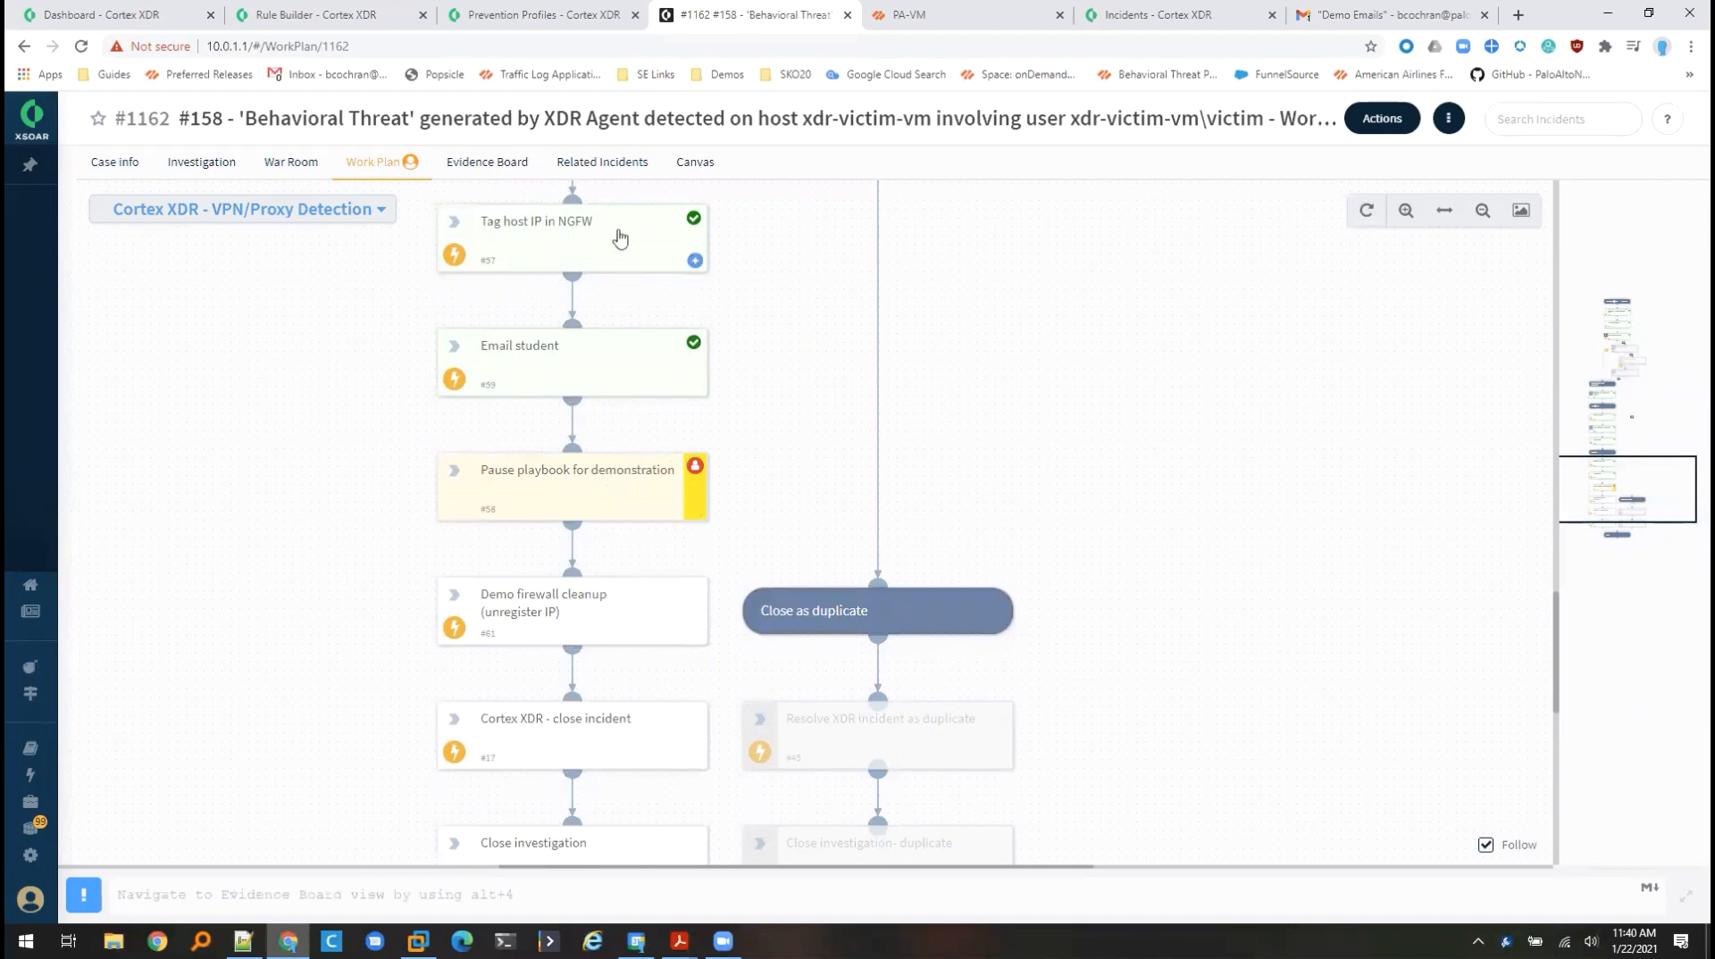
mouse_move(599, 497)
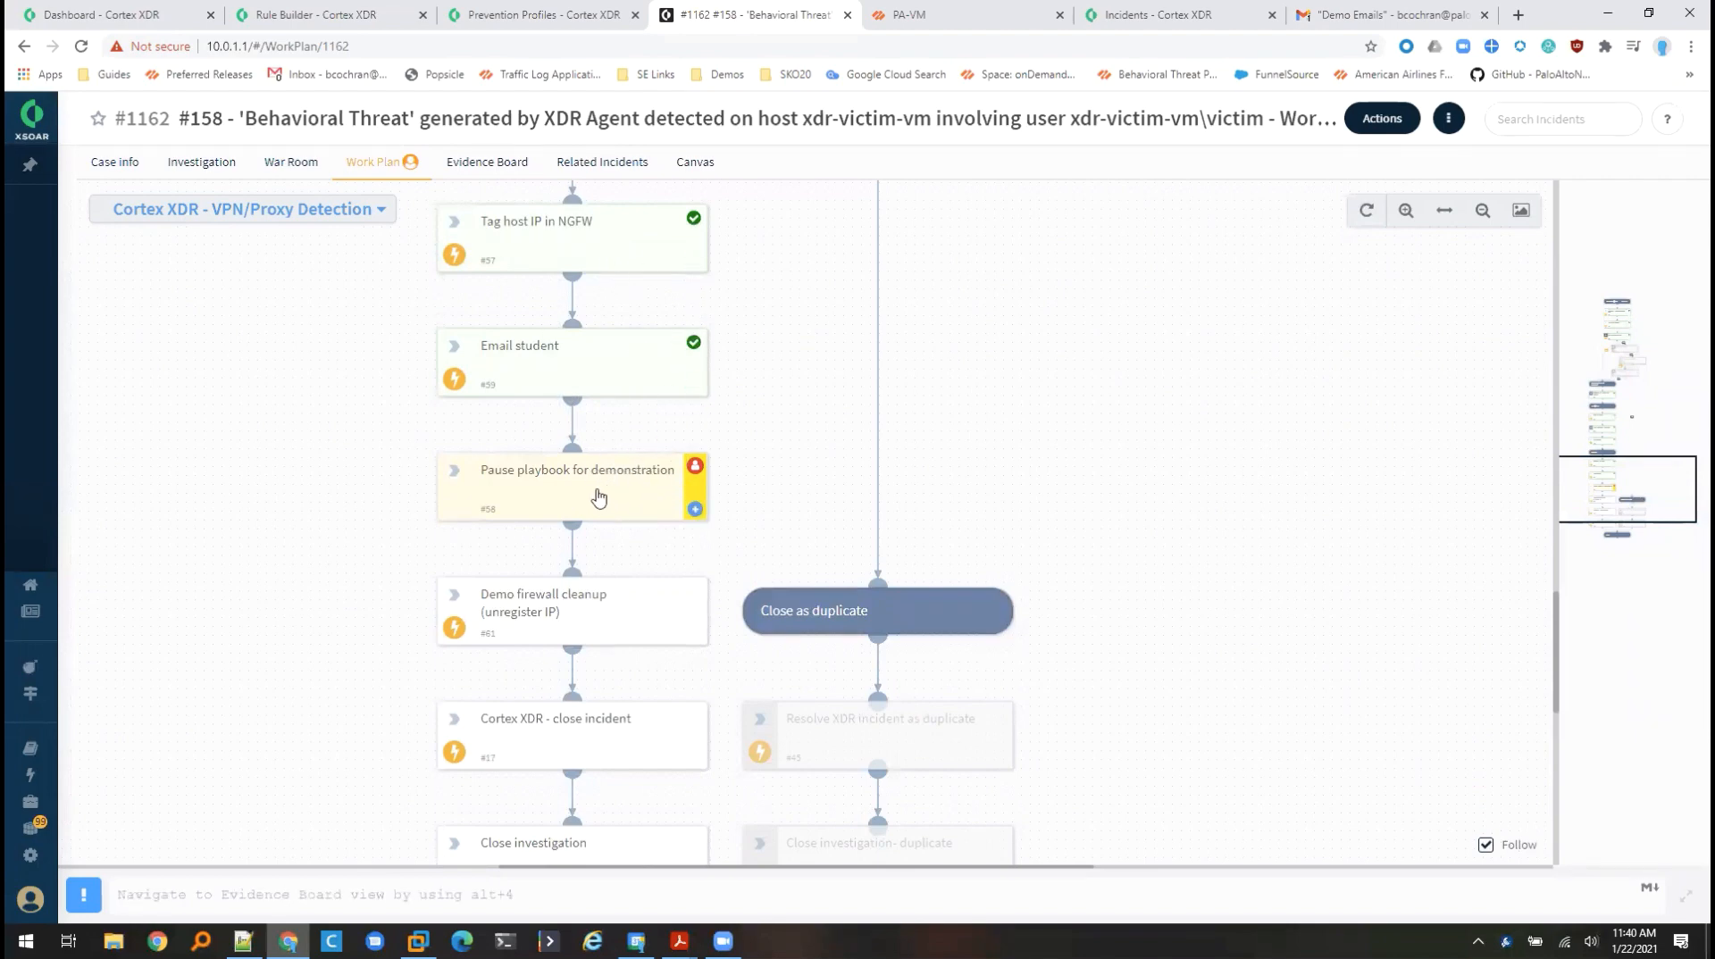
- Mark the 'Pause playbook for demonstration' task completed so incident #1162 closes, then return to Cortex XDR incidents
click(577, 486)
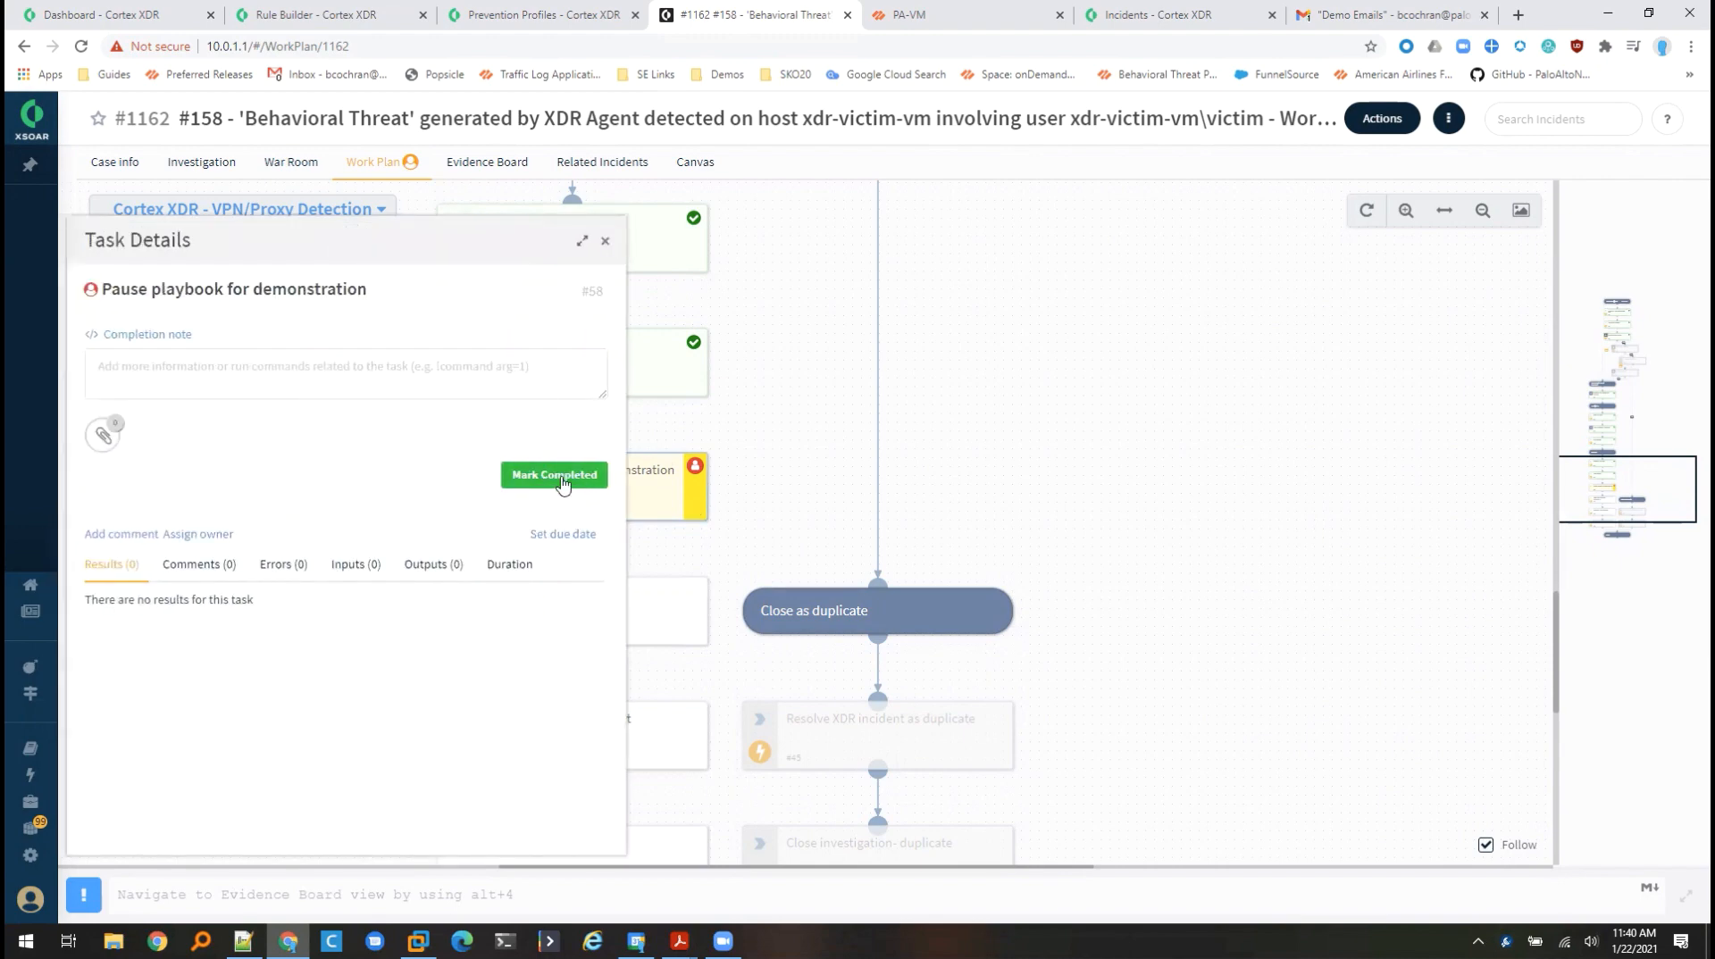
click(554, 473)
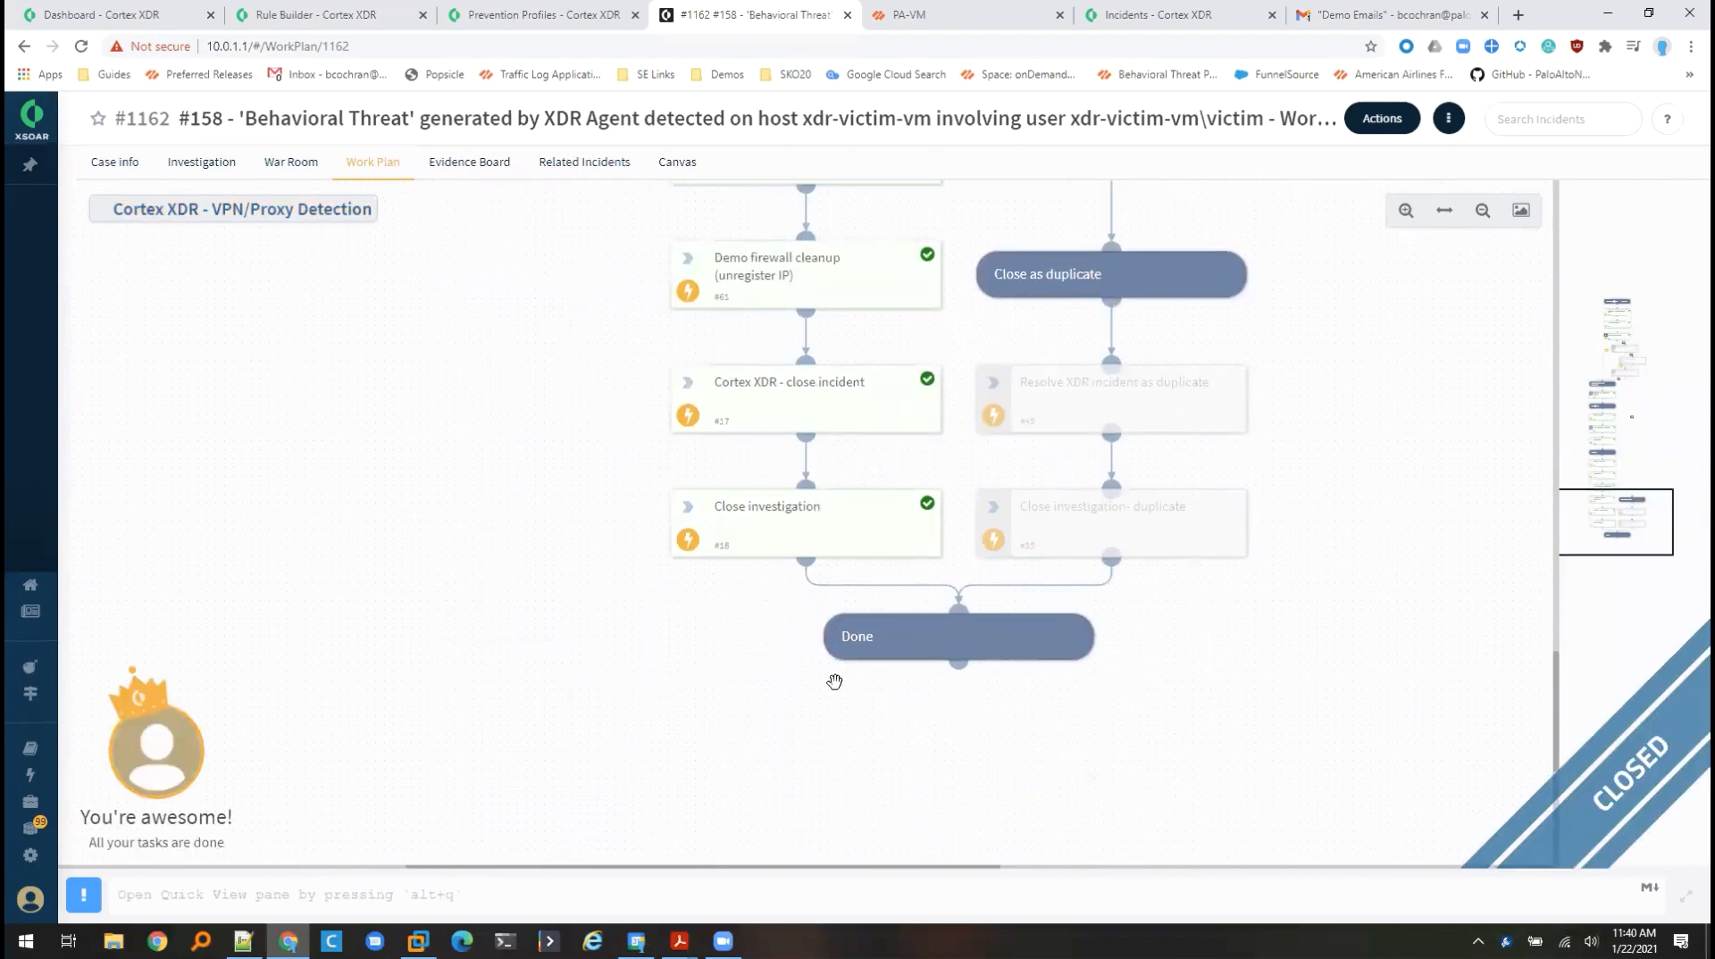
mouse_move(1508, 852)
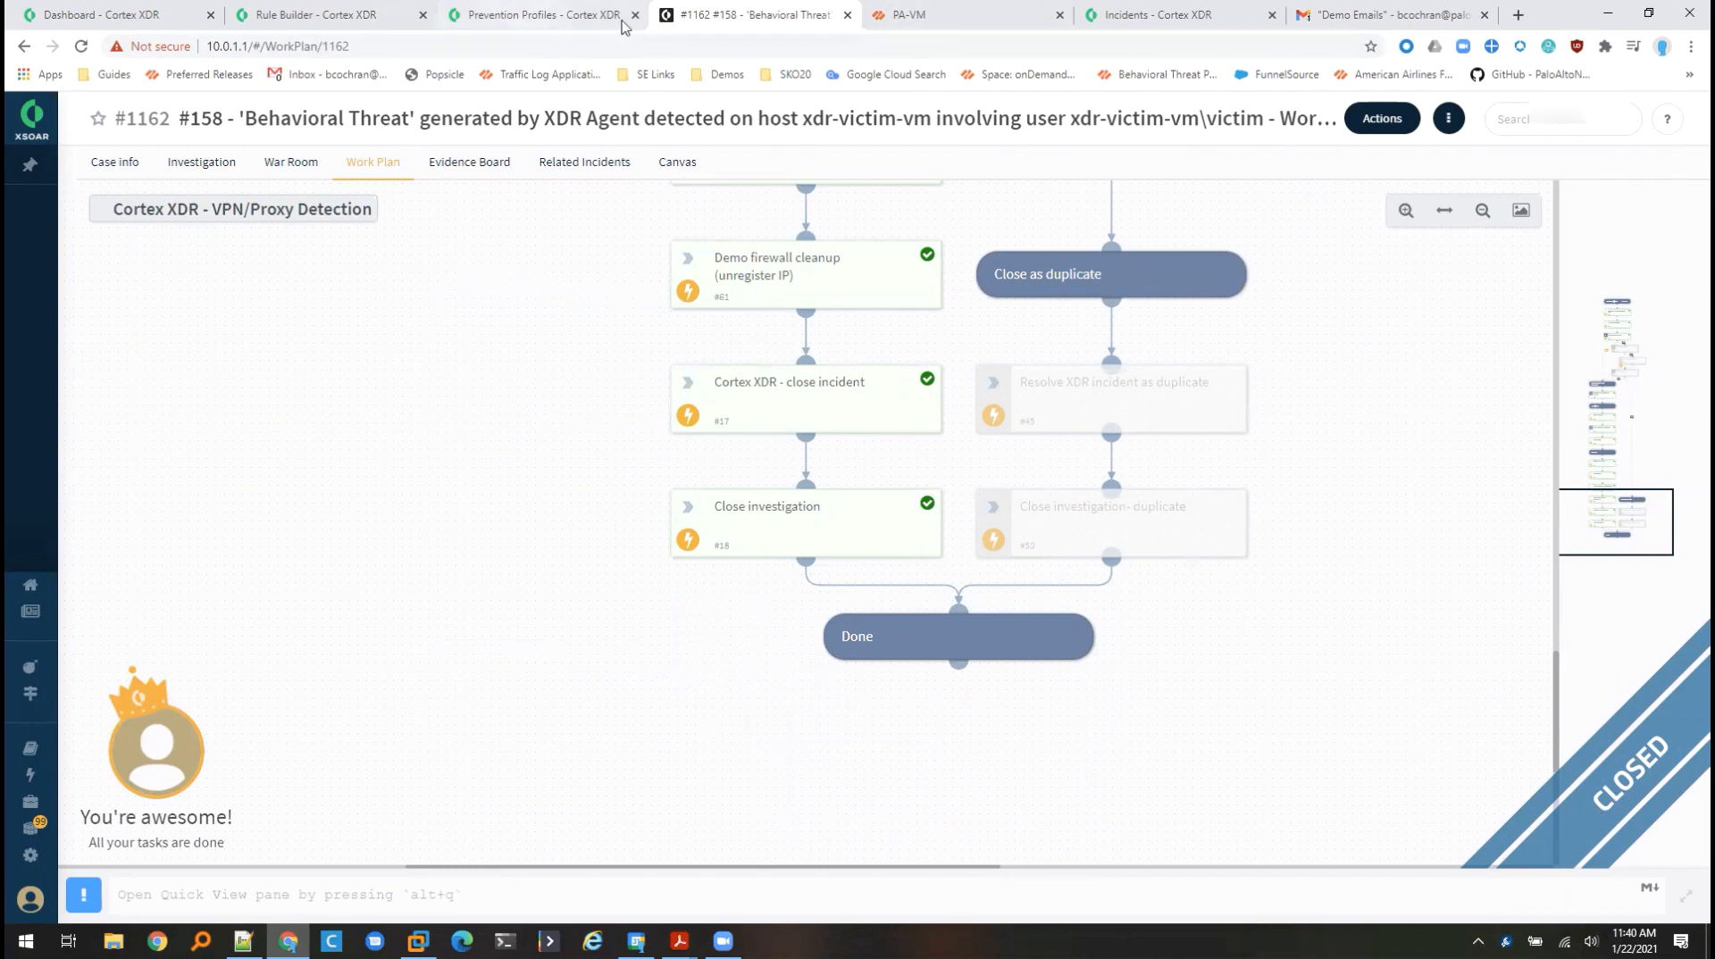
click(1145, 14)
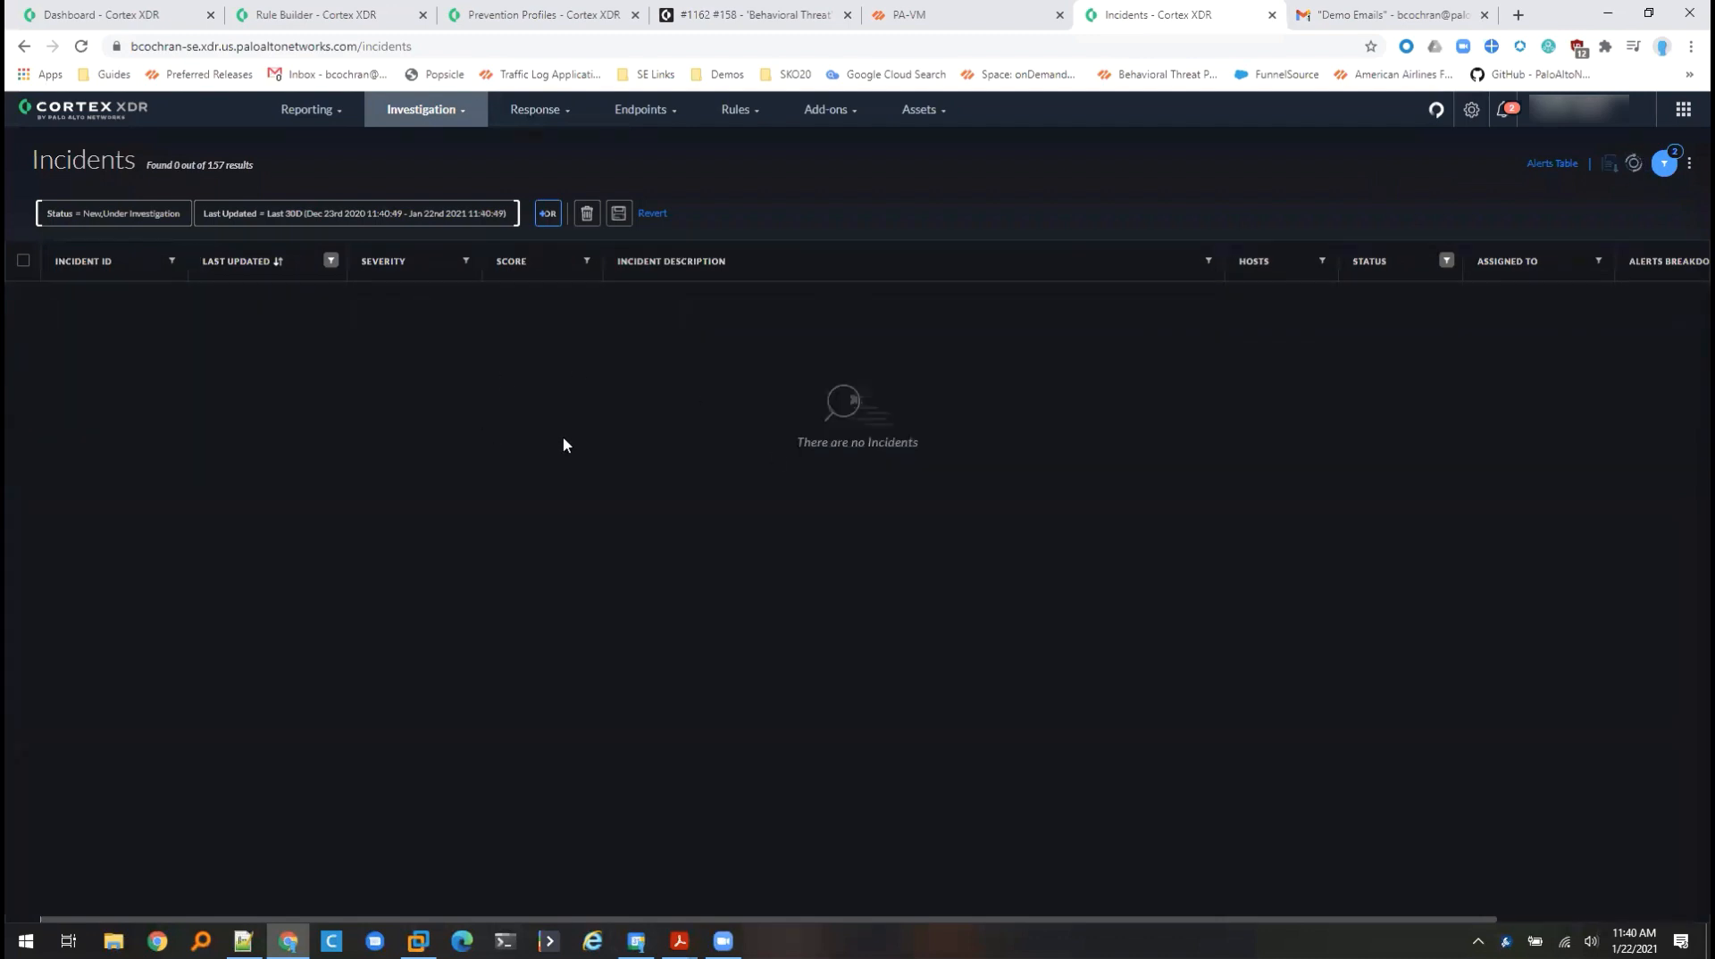
mouse_move(430, 352)
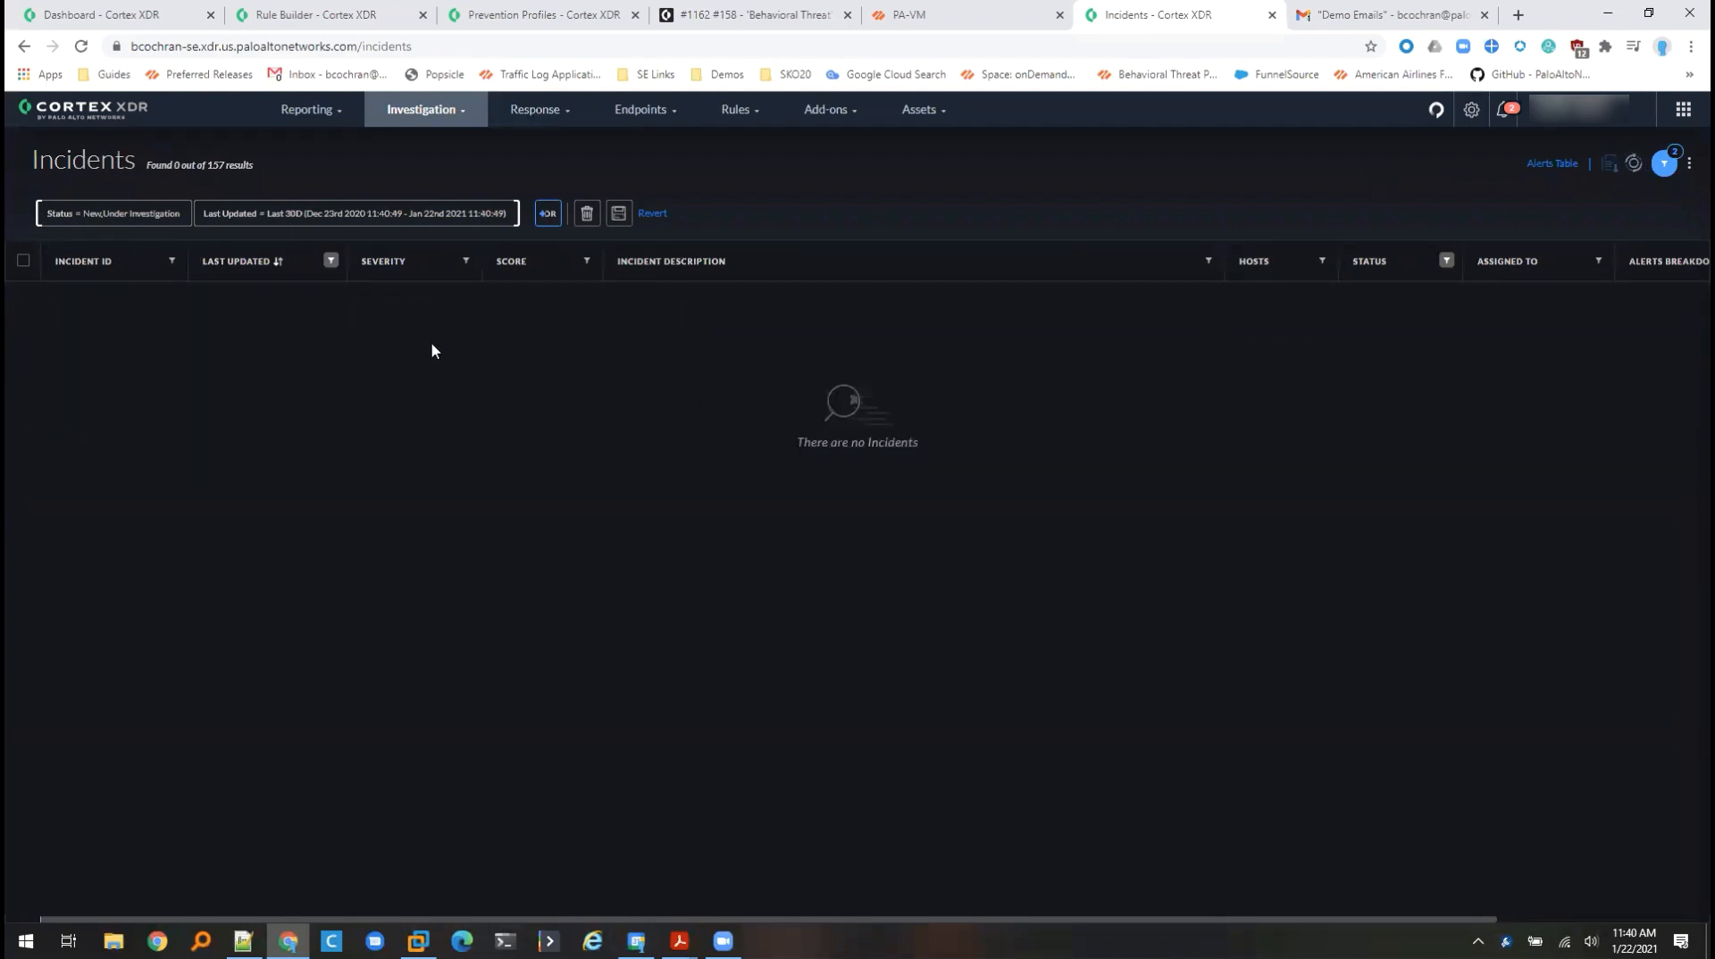
mouse_move(451, 350)
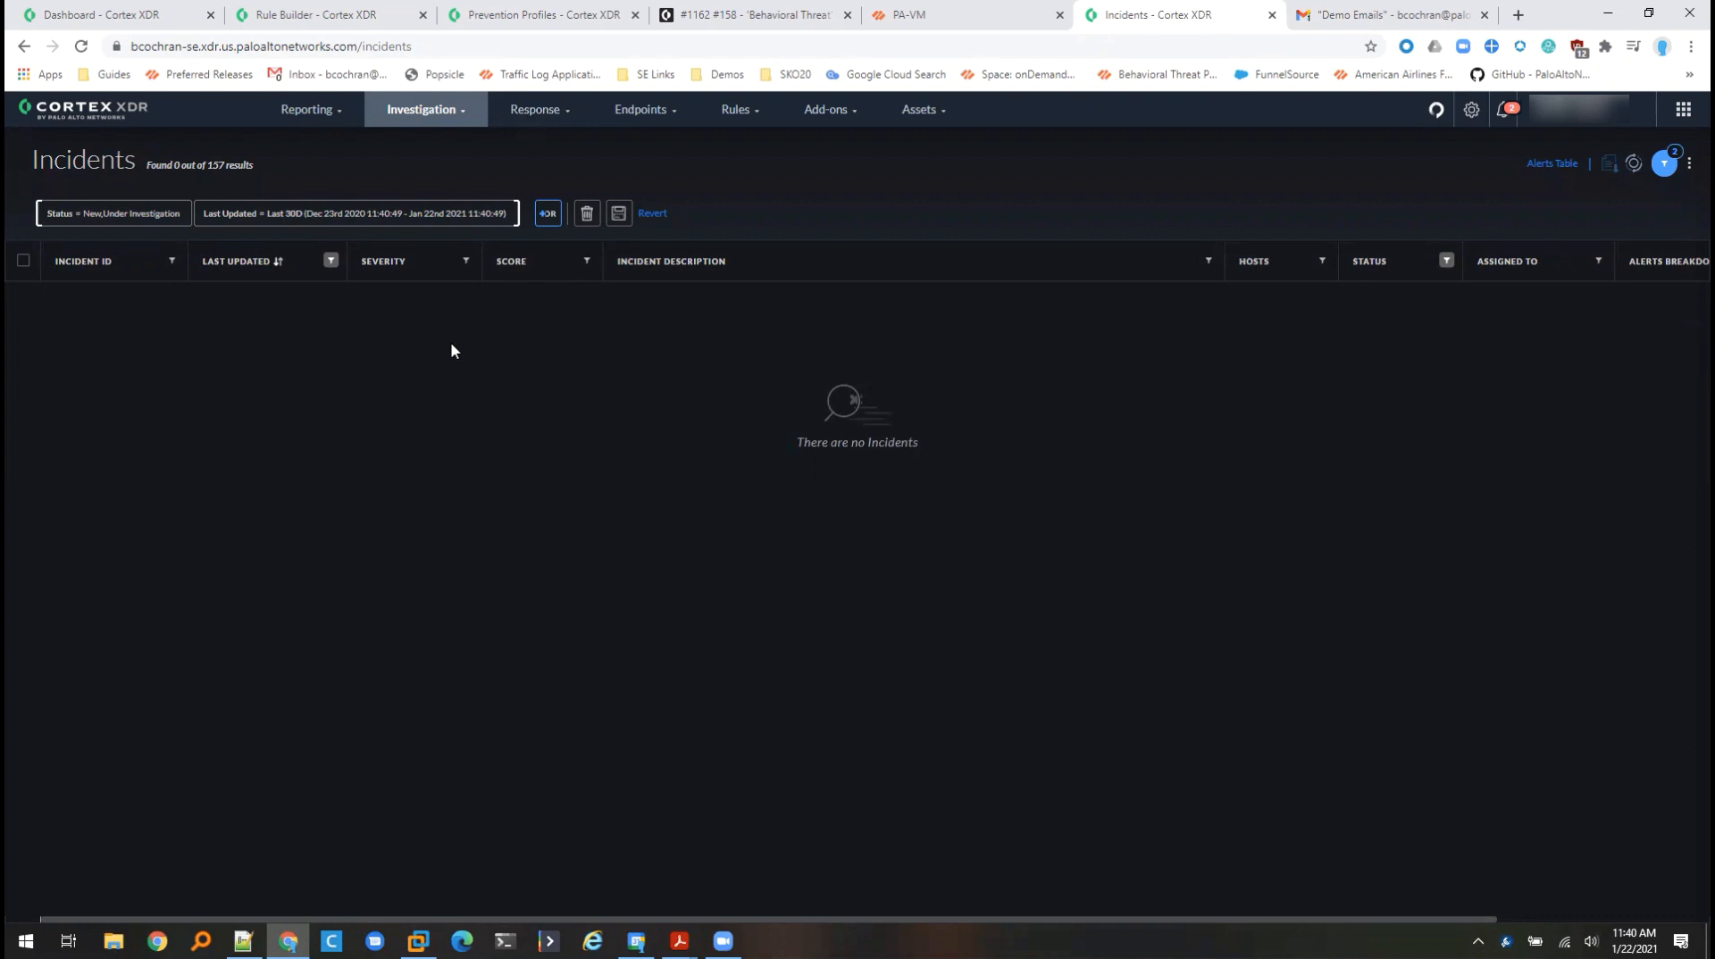